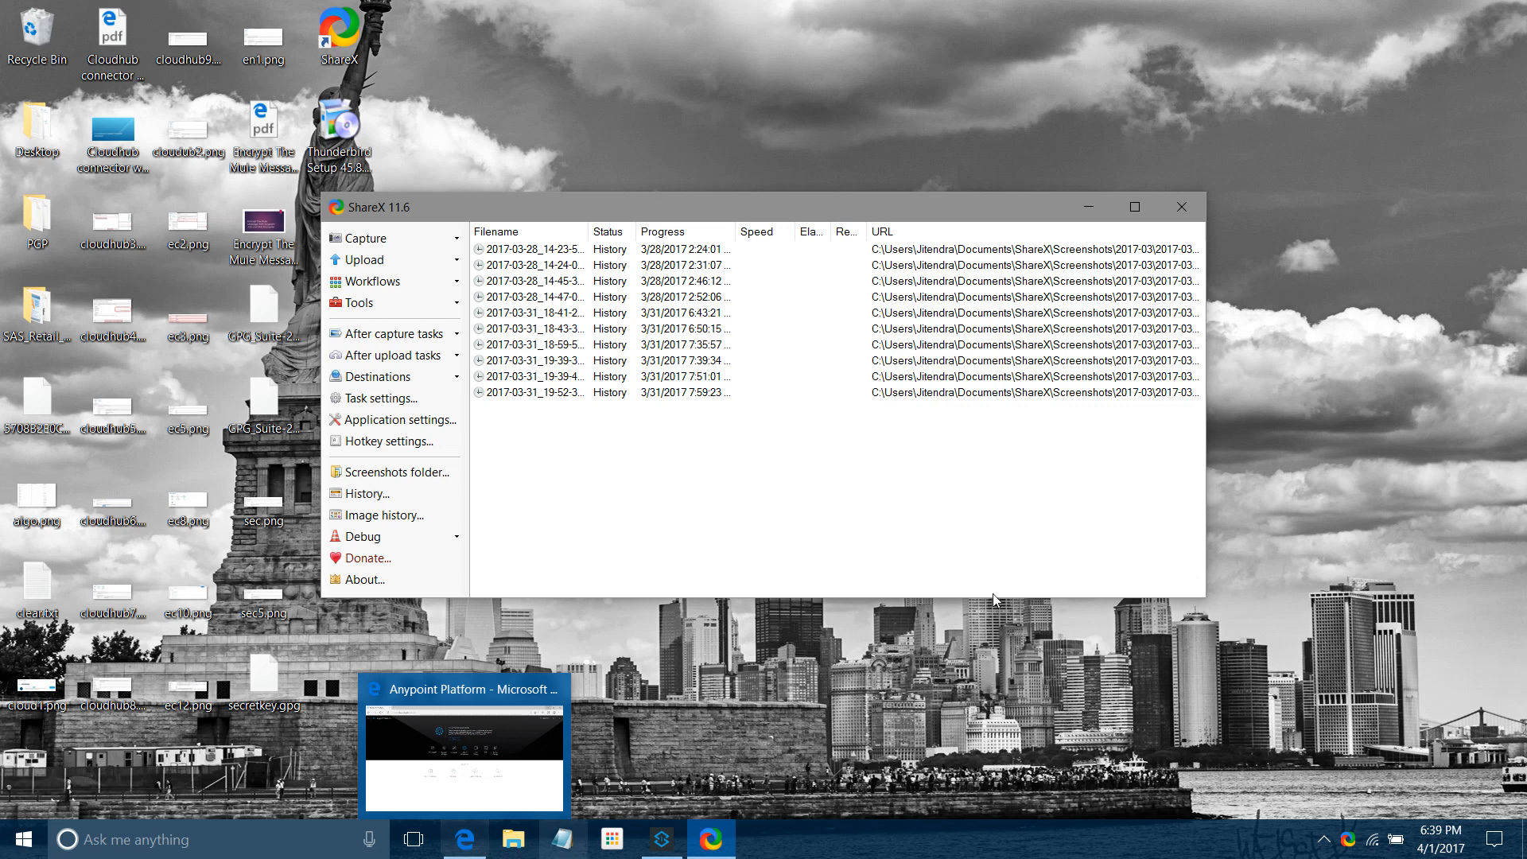
Close the ShareX 11.6 capture history window to reveal the desktop
click(1181, 206)
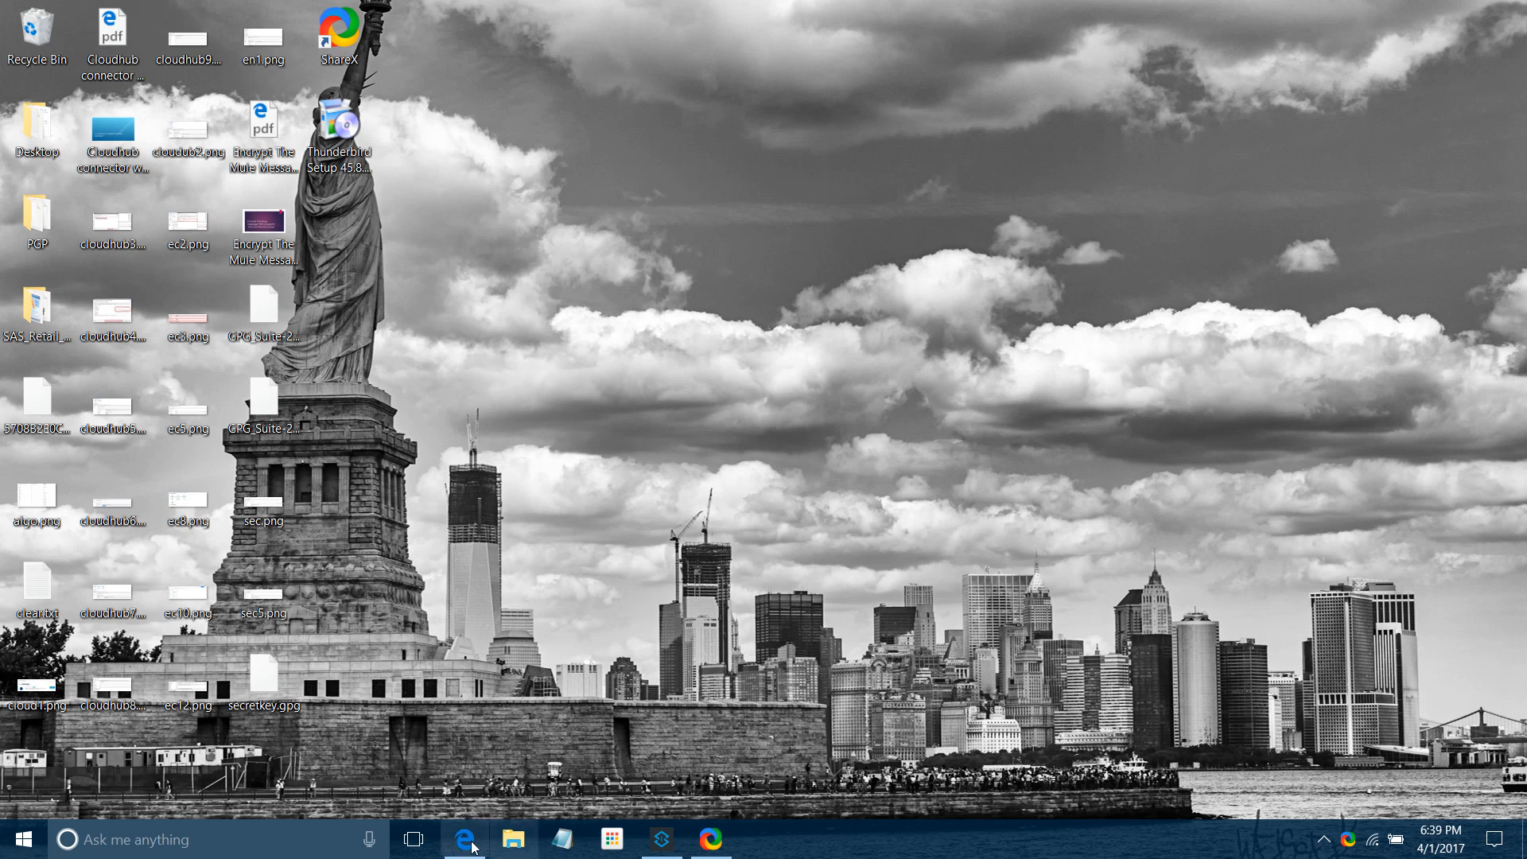
Bring Anypoint Platform forward in Edge and view Access Management's single-user Users list
click(468, 840)
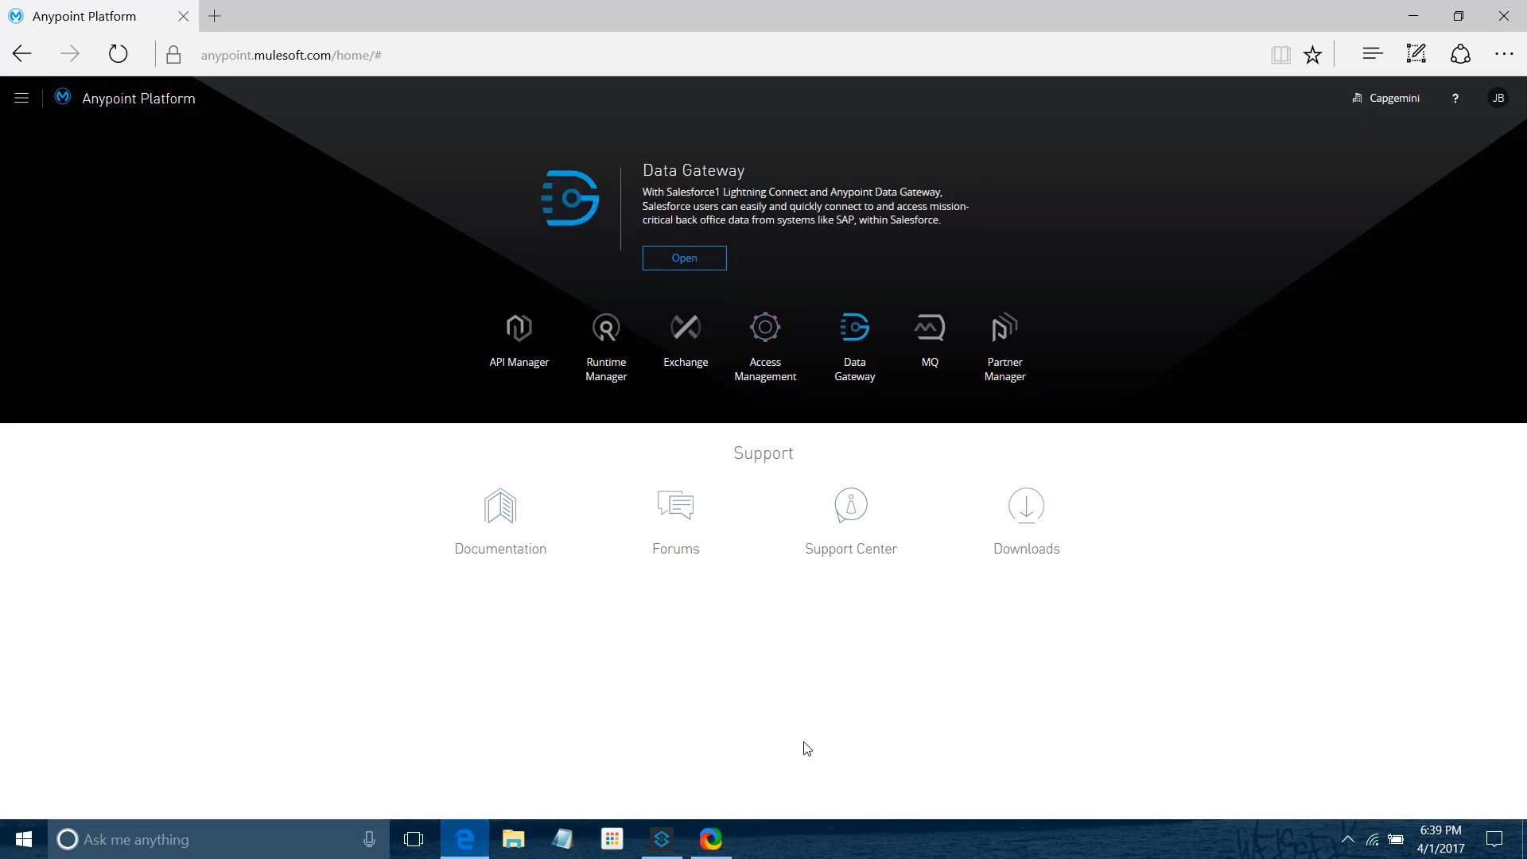
click(765, 326)
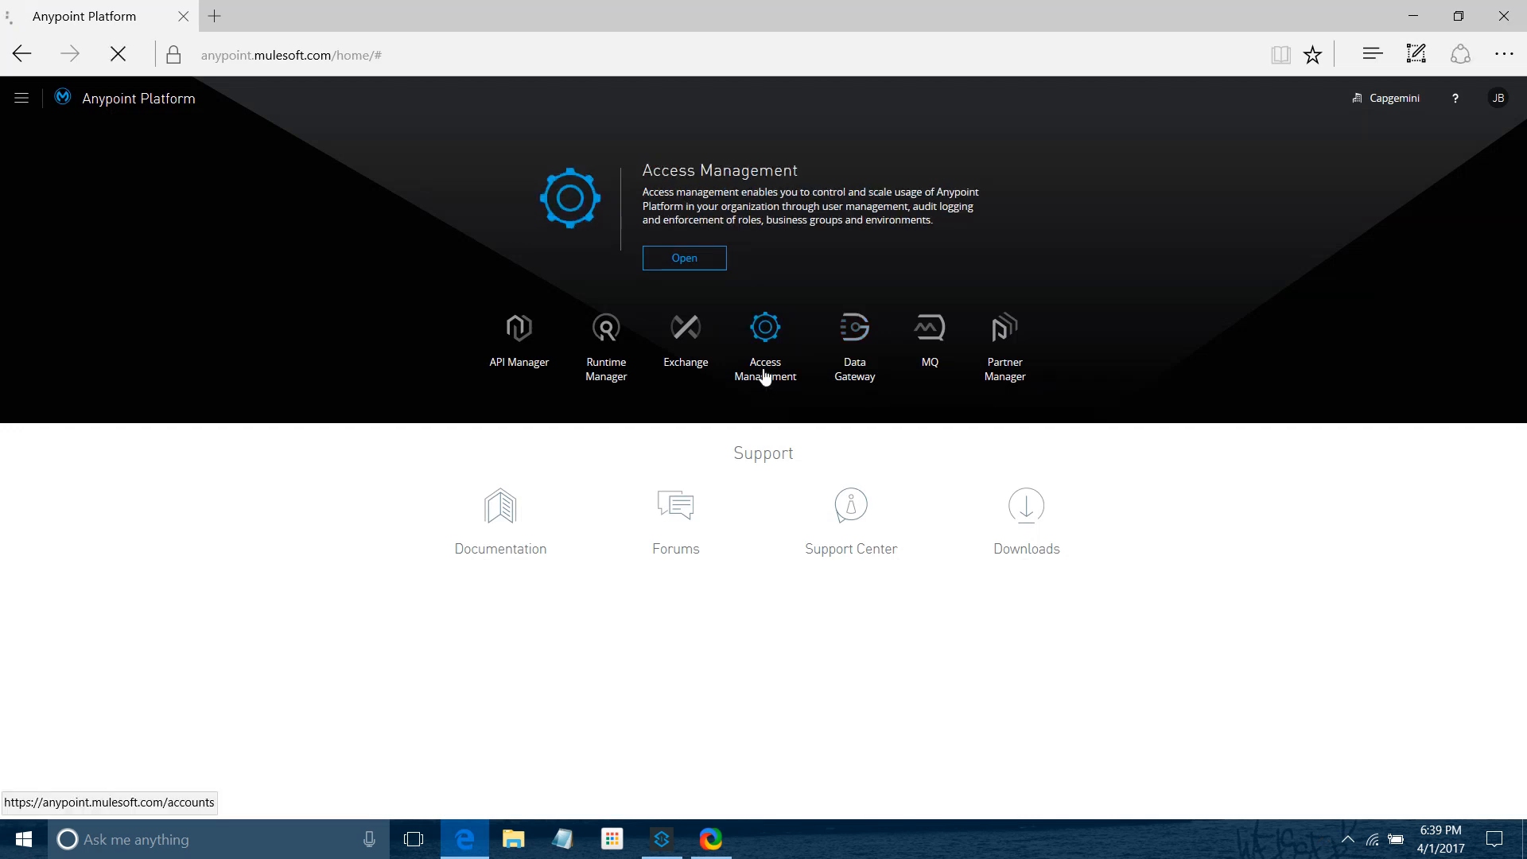
click(766, 329)
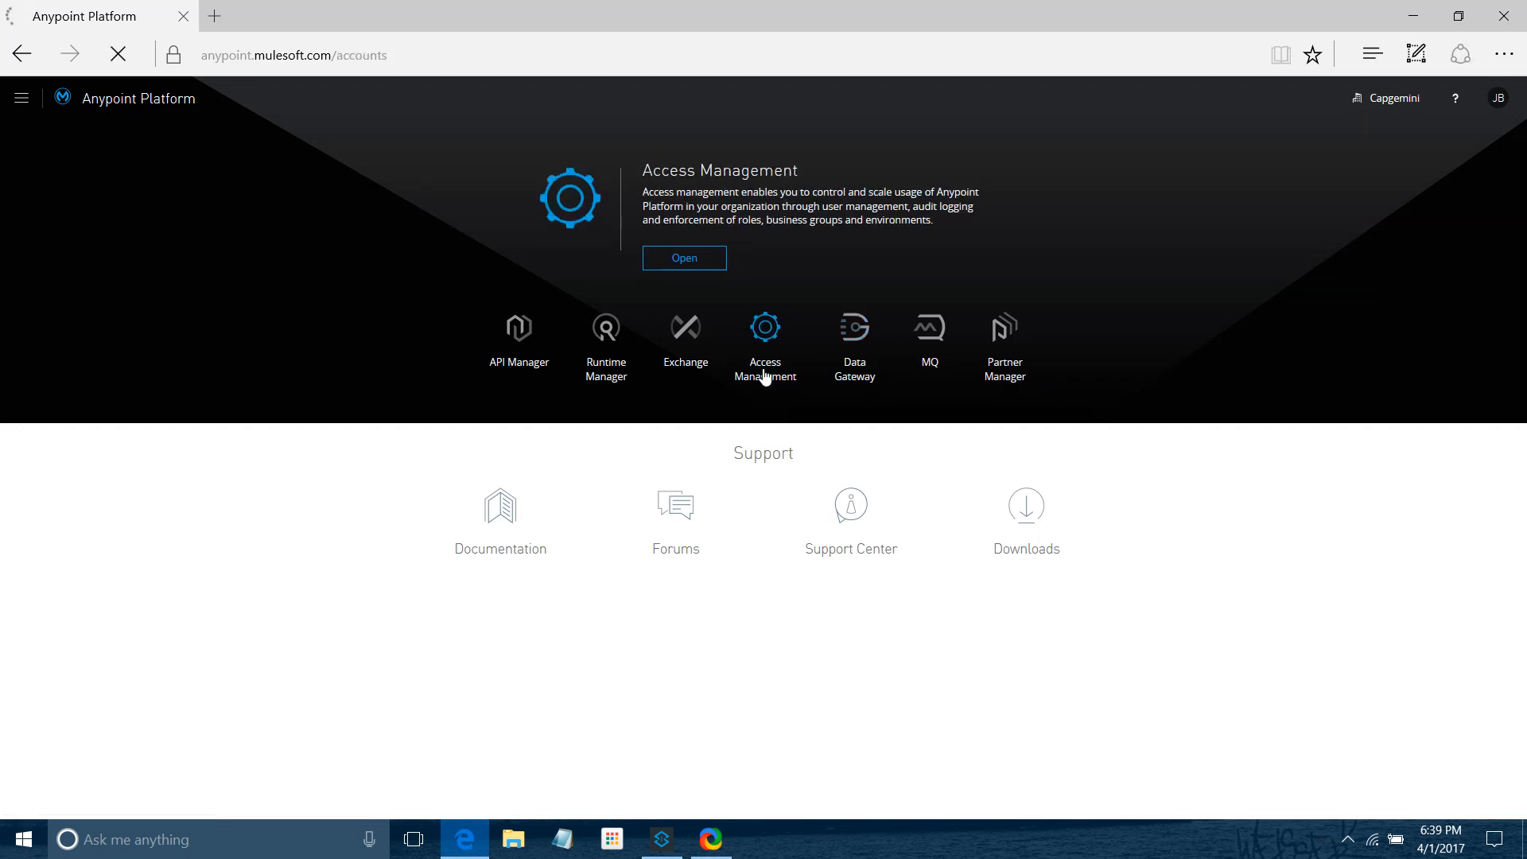
click(764, 346)
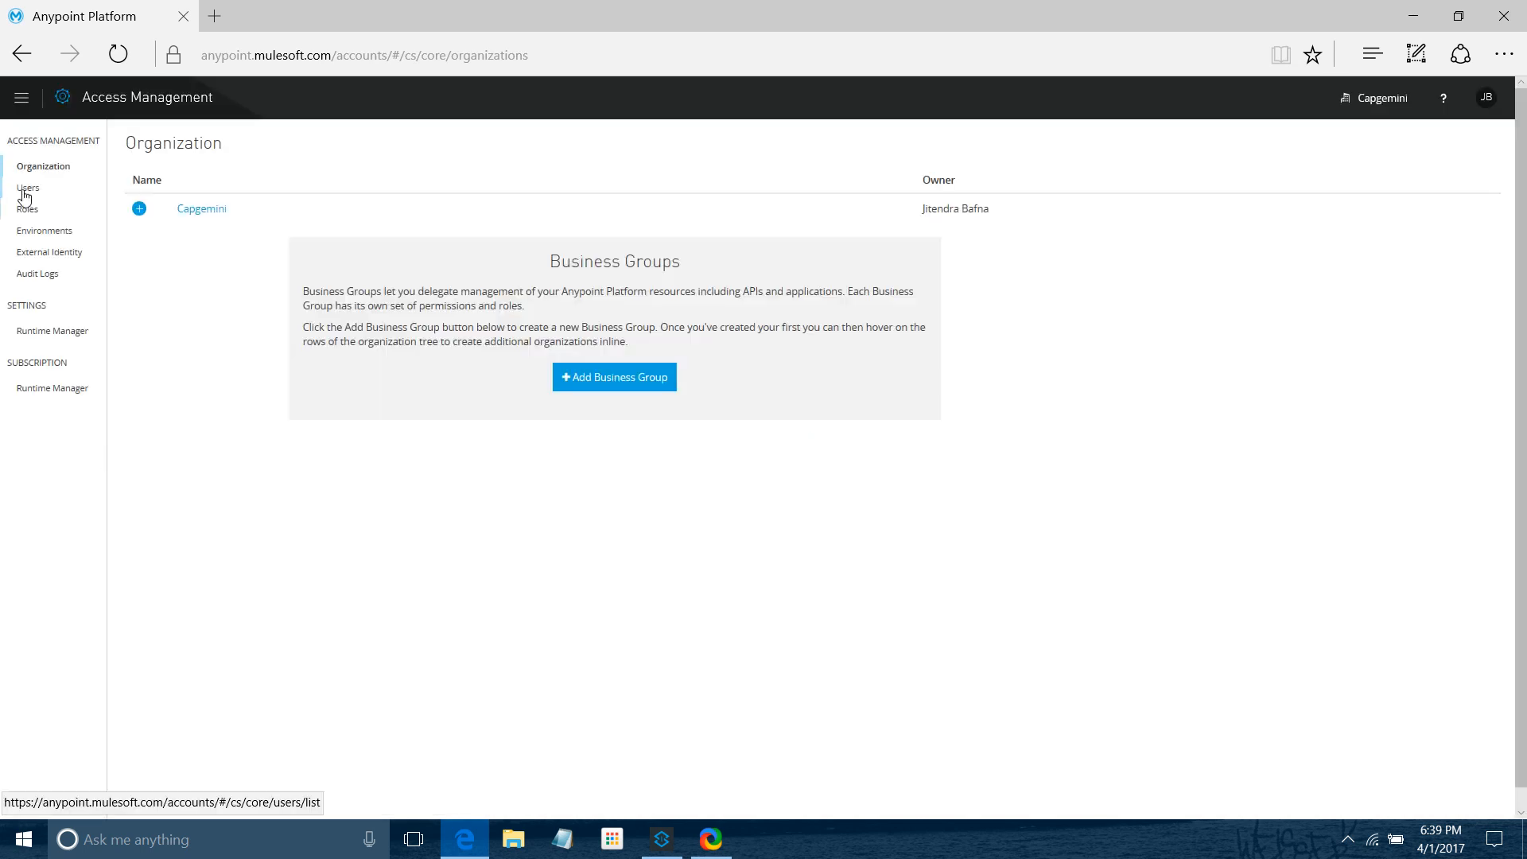
click(29, 187)
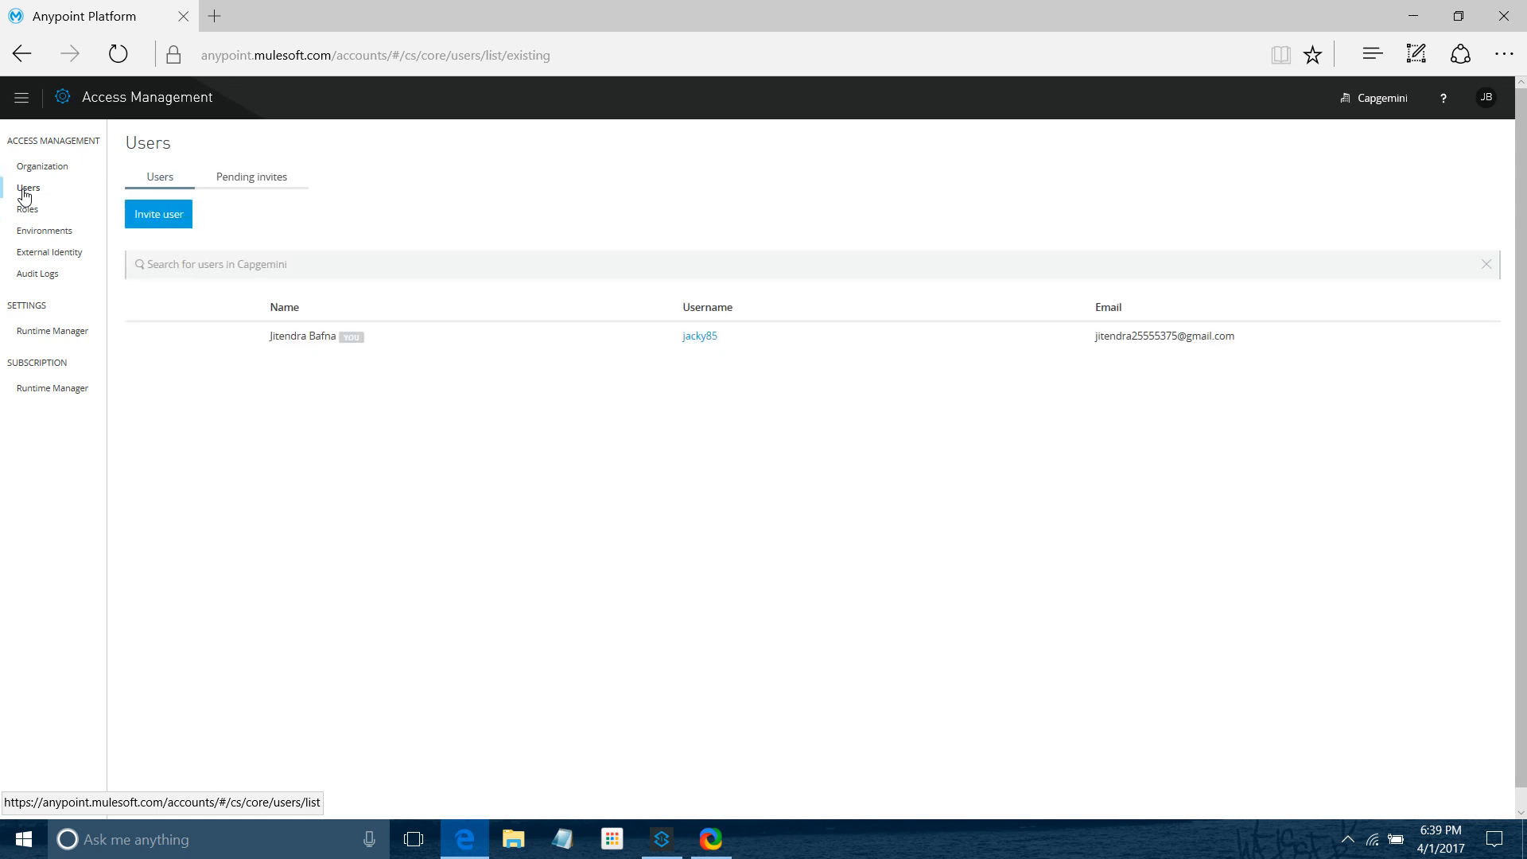
mouse_move(218, 305)
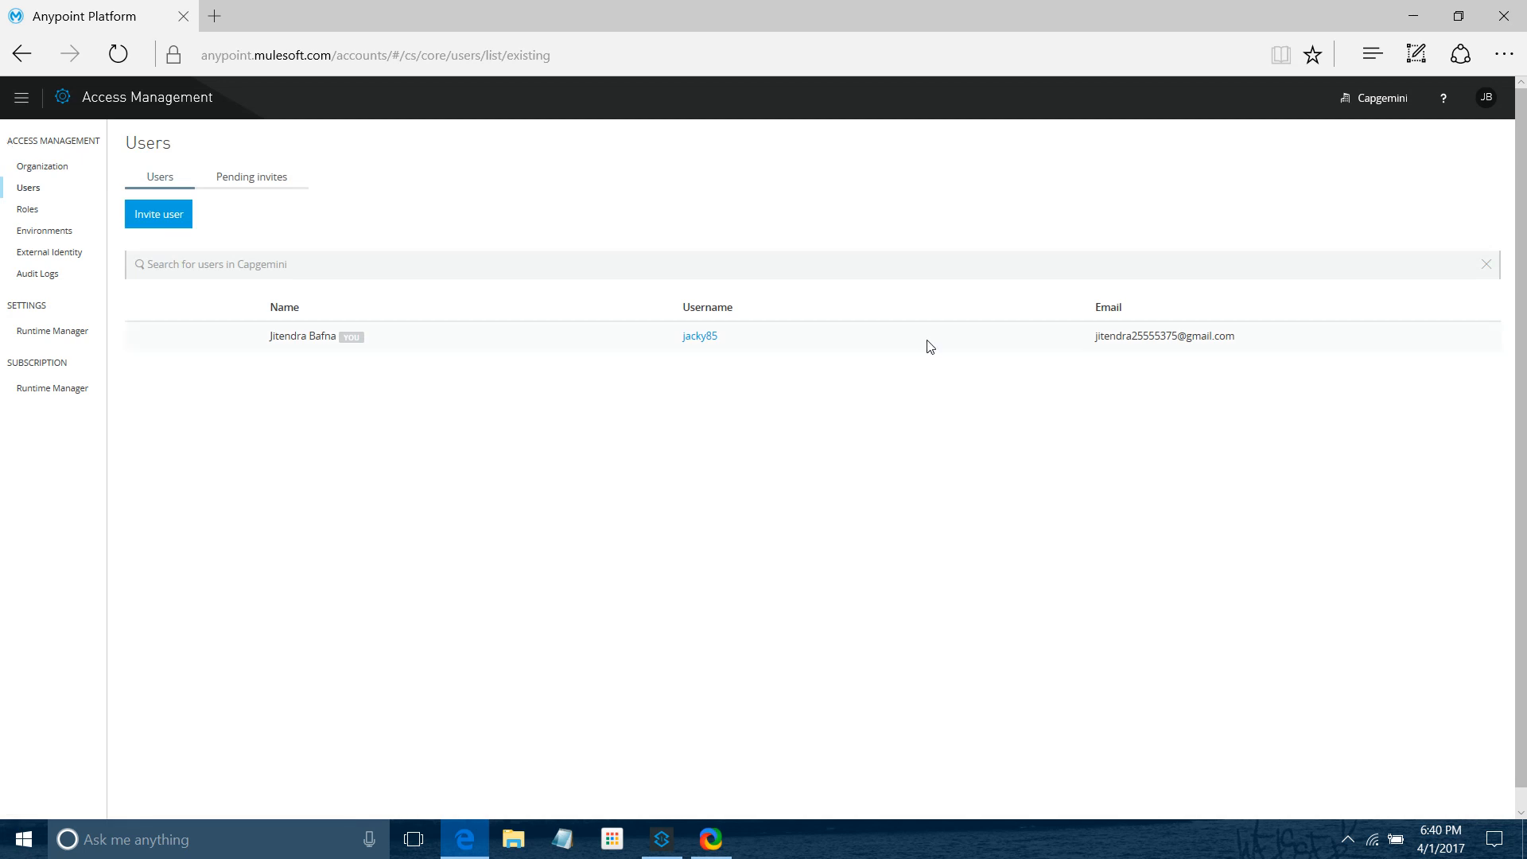
mouse_move(853, 561)
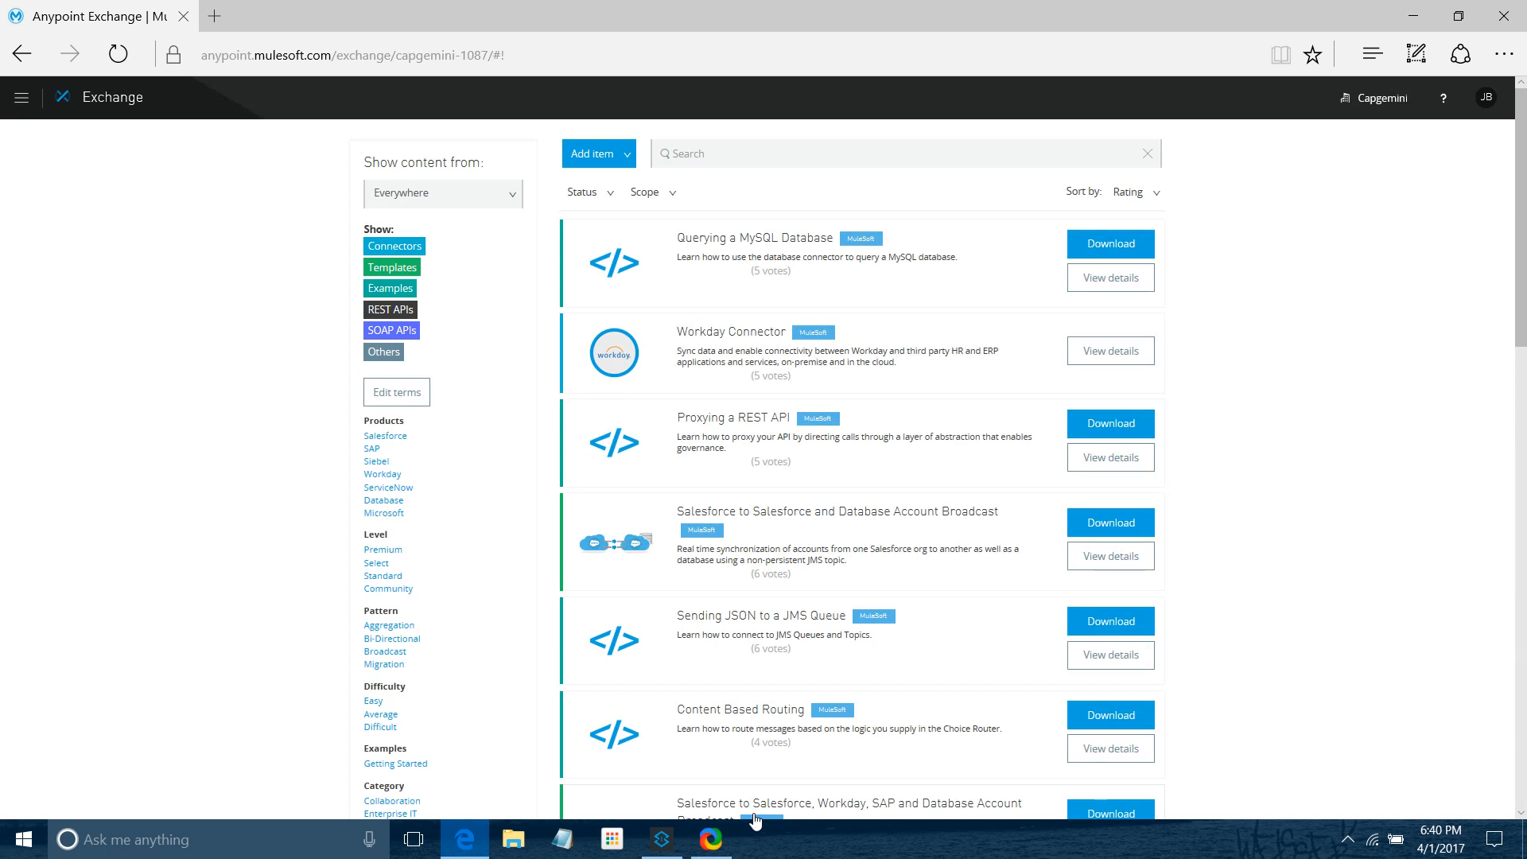
Open the BookService API 1.0 dashboard from the API Manager list
click(21, 97)
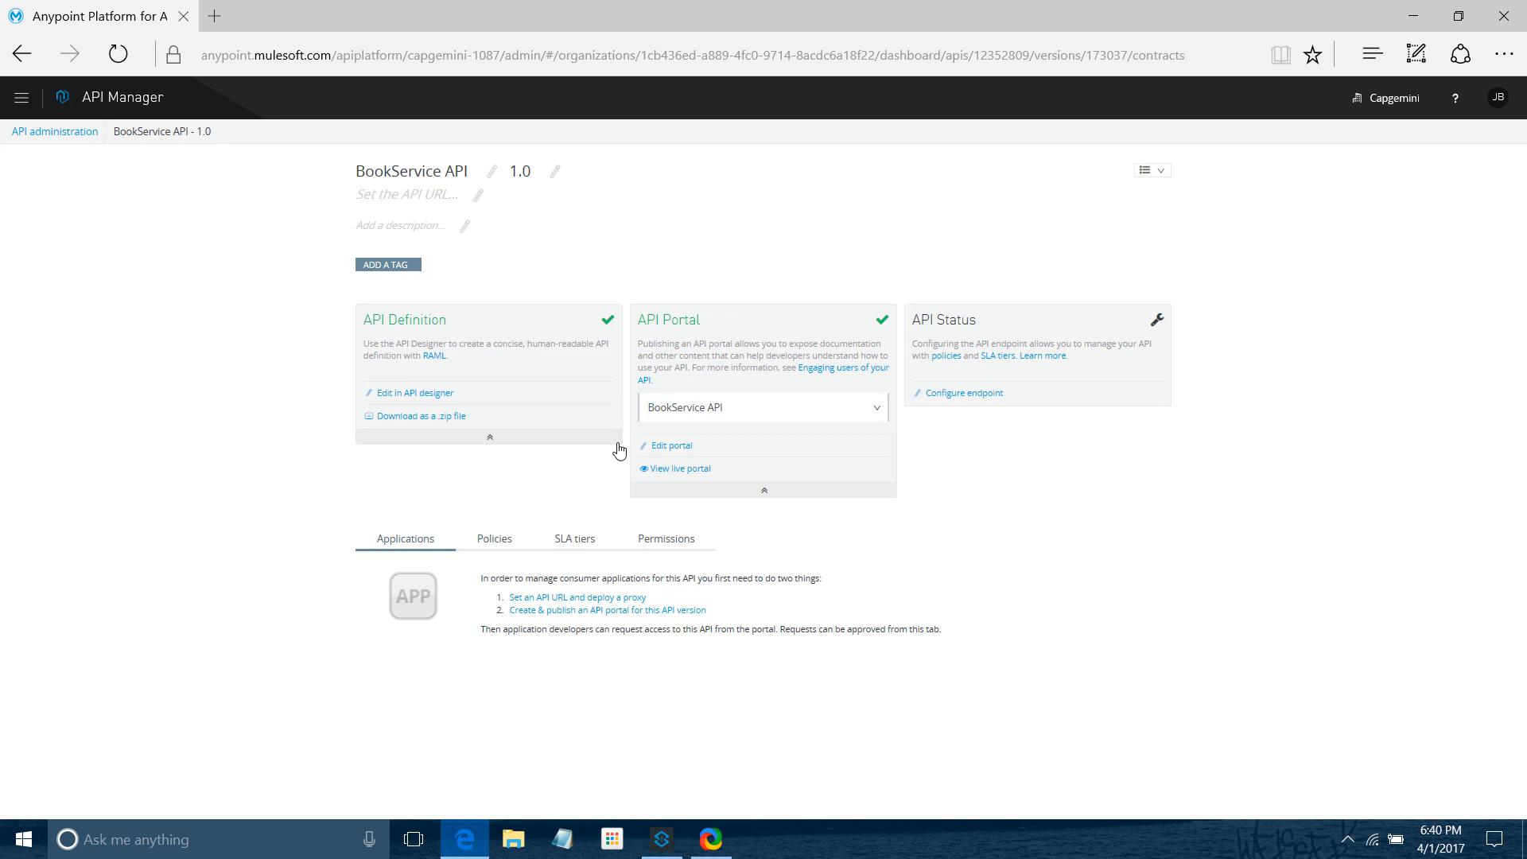
mouse_move(806, 447)
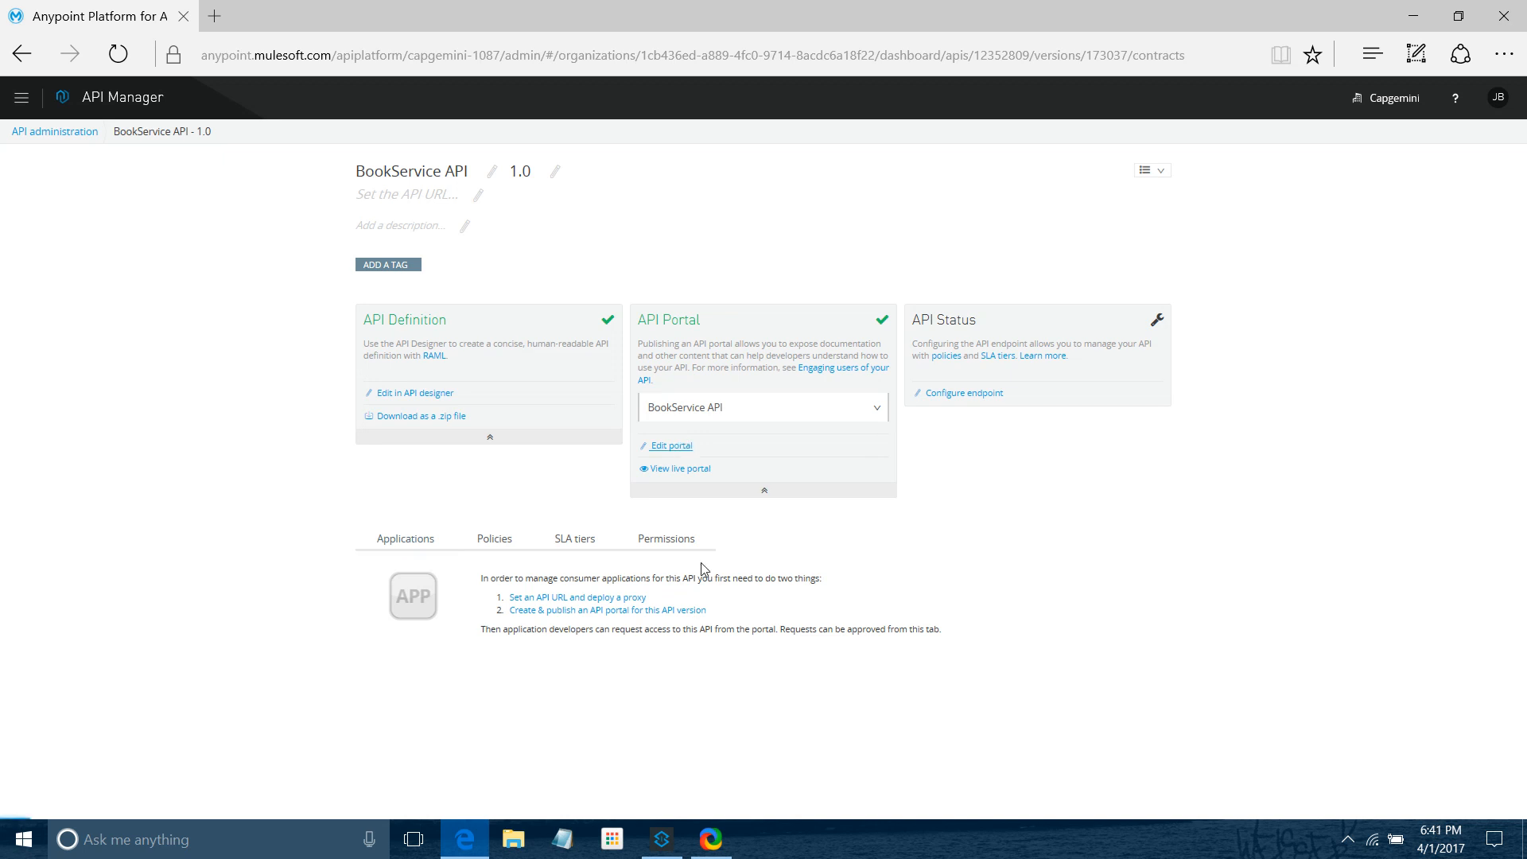
Edit the BookService API portal and go to its API reference page
click(672, 446)
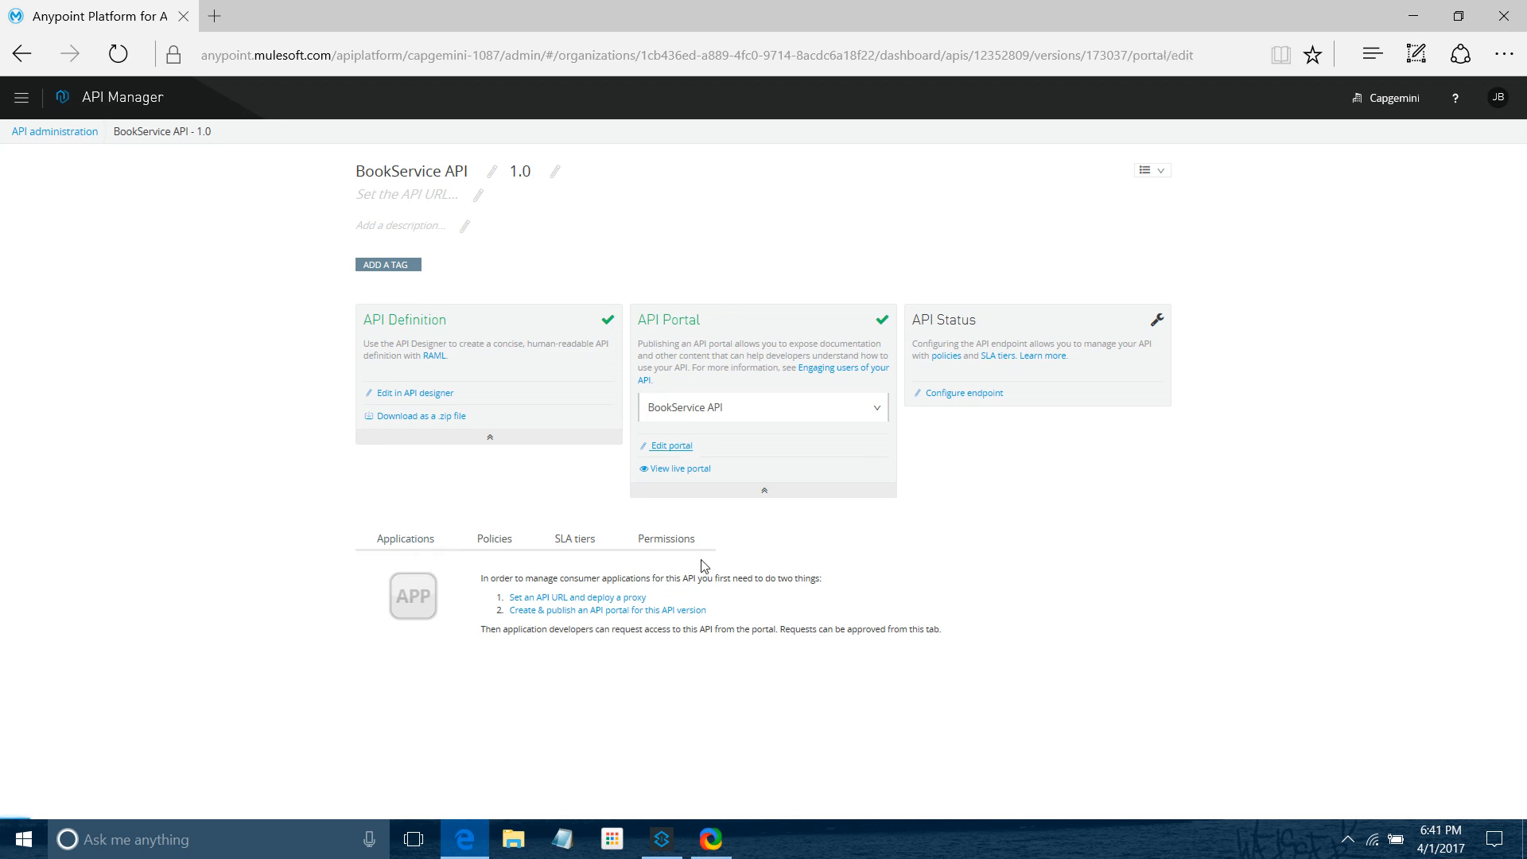
click(671, 445)
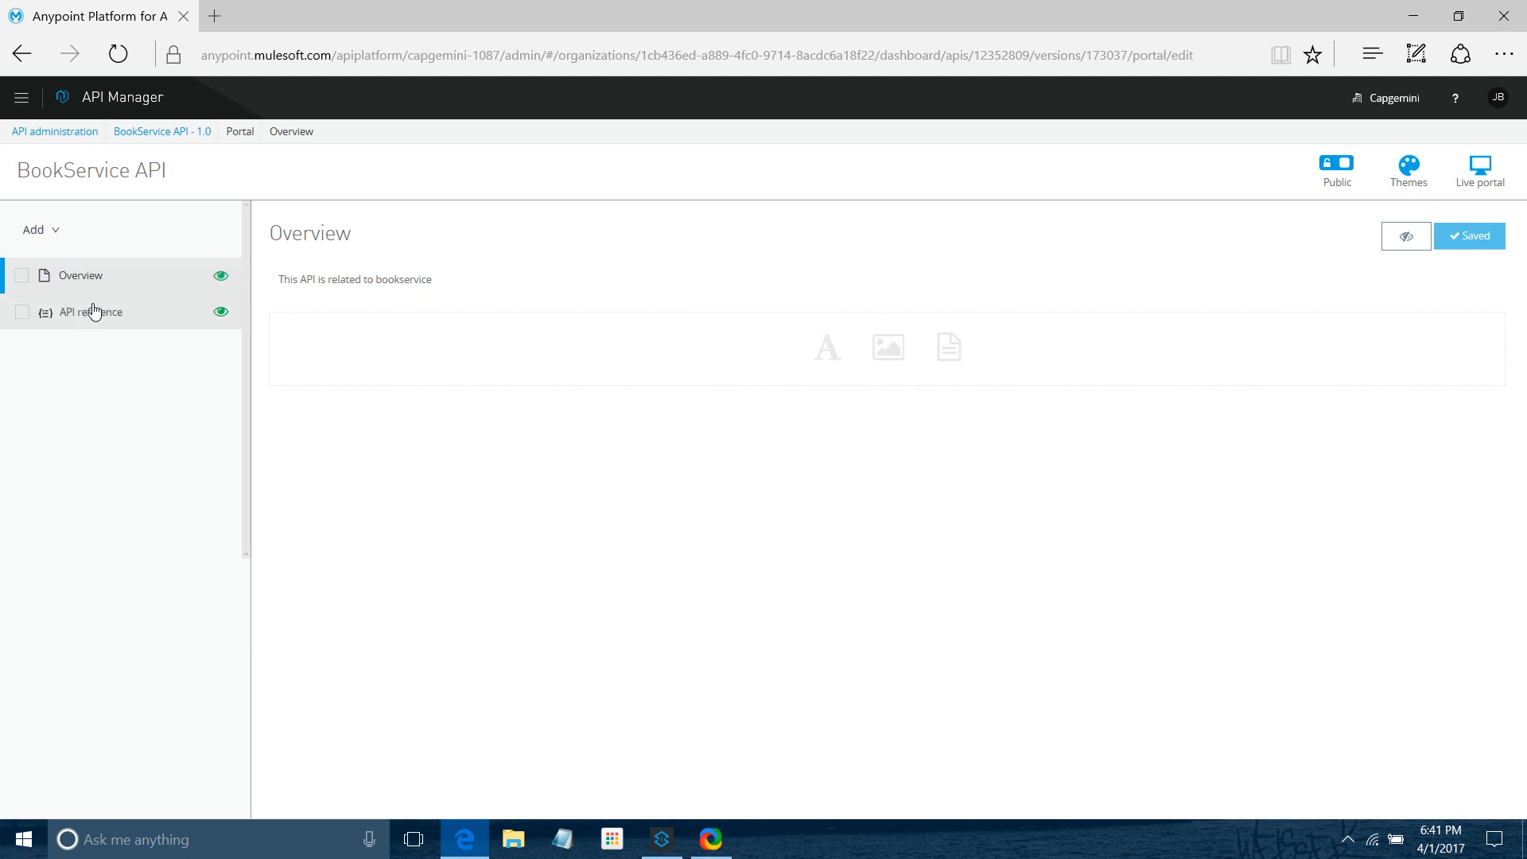
click(88, 312)
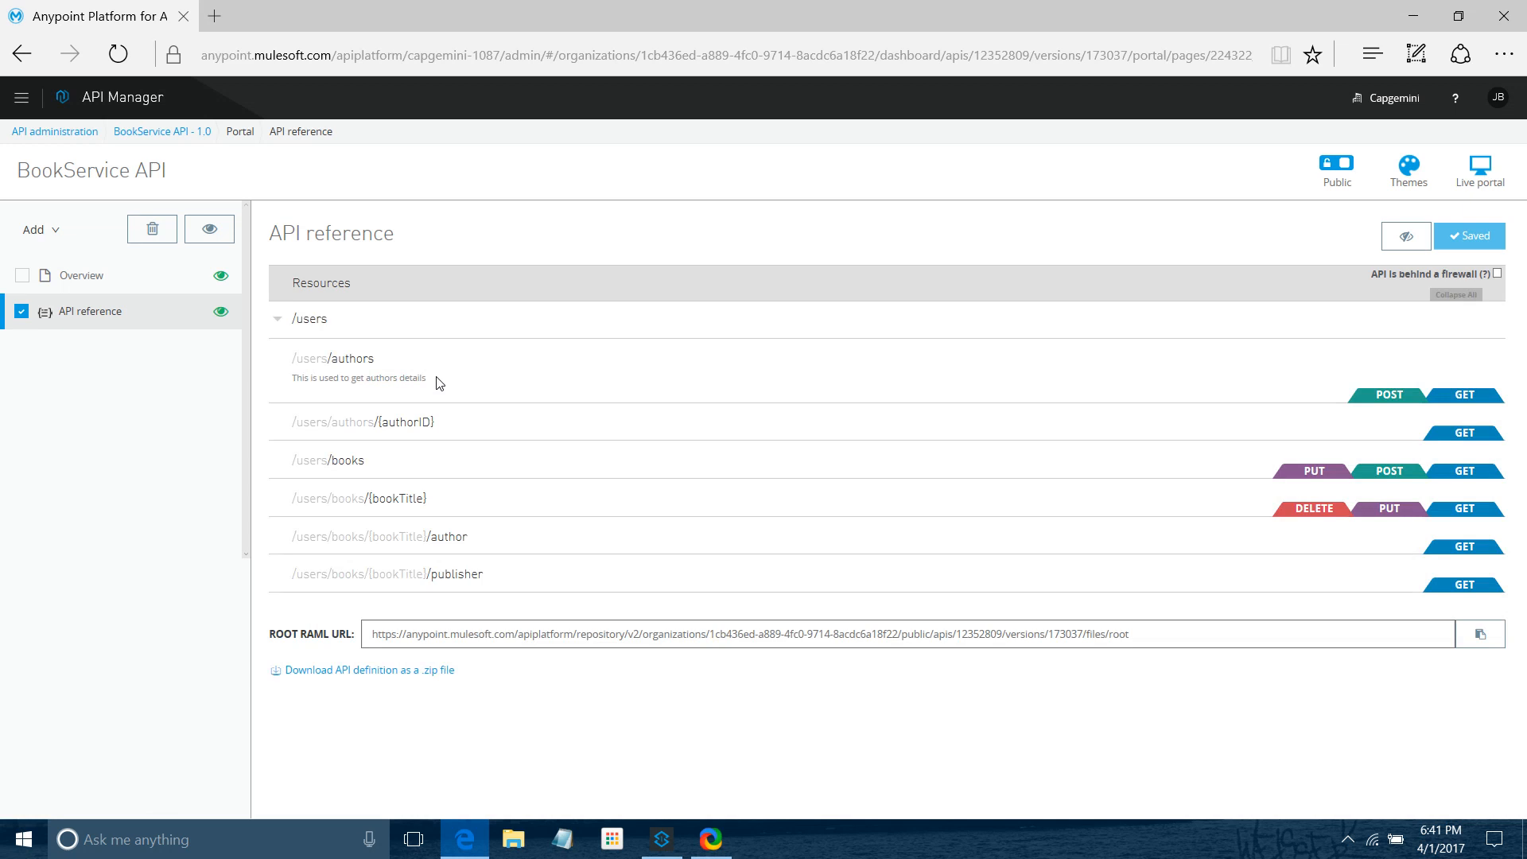
Save the root RAML URL and the portal URL into a Notepad note
click(1481, 633)
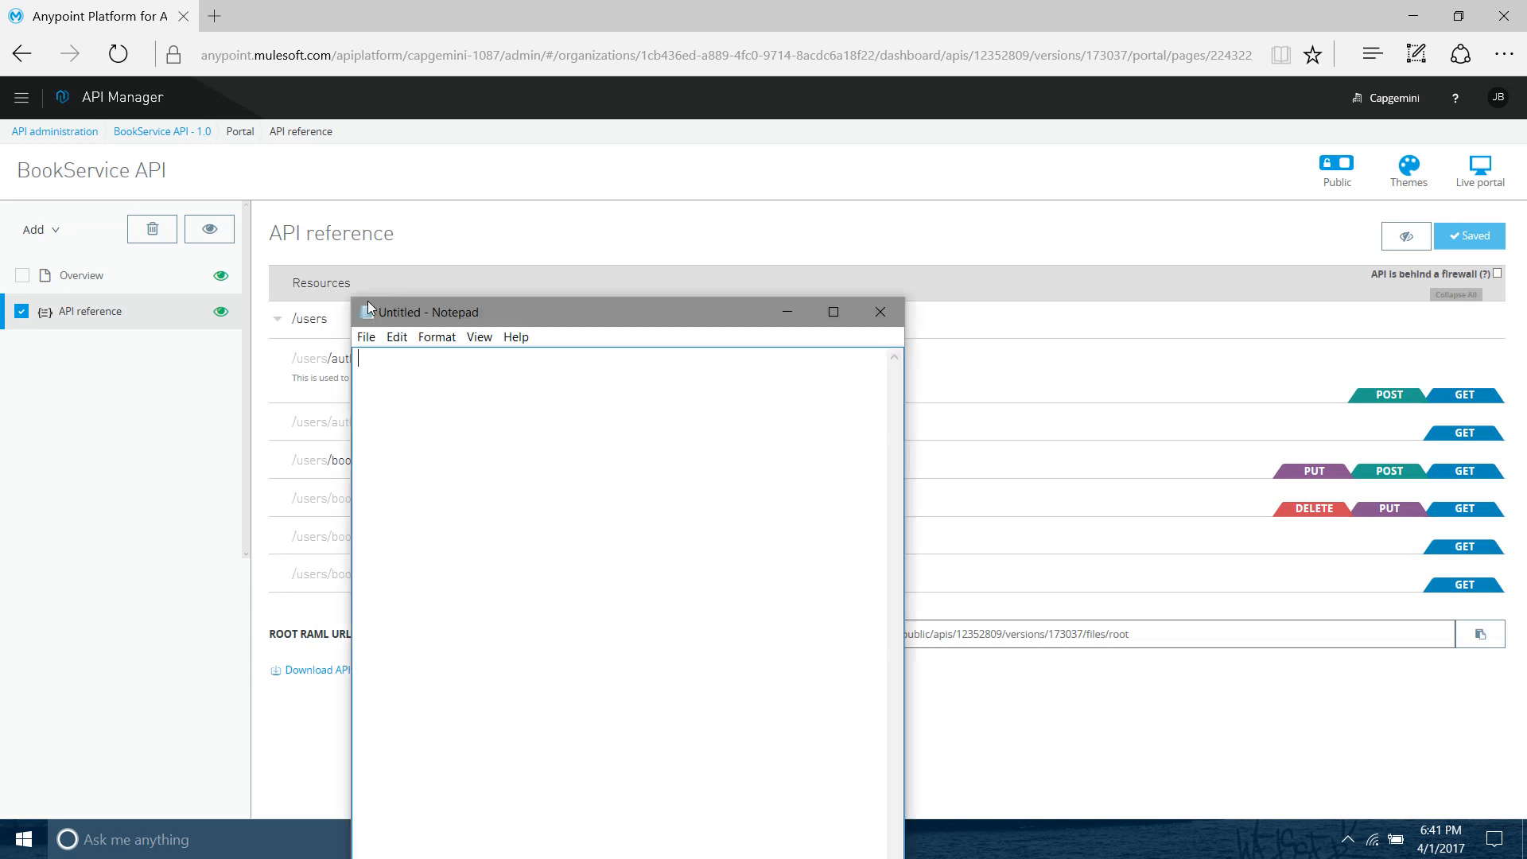
text(https://anypoint.mulesoft.com/apiplatform/repository/v2/organizations/1cb436ed-a889-4fc0-9714-8acdc6a18f22/public/apis/12352809/versions/173037/files/root)
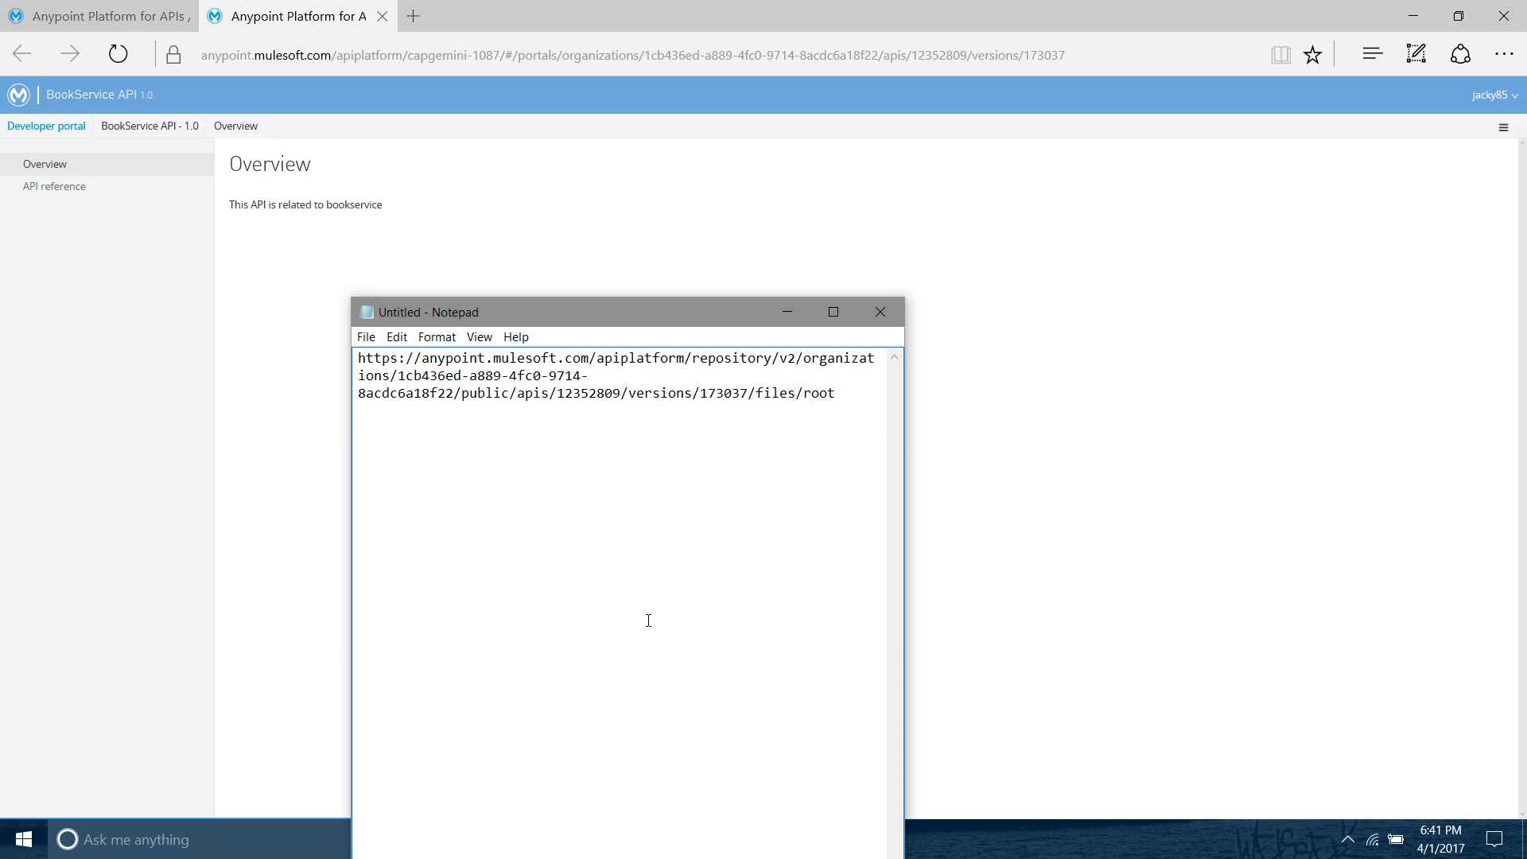
click(832, 312)
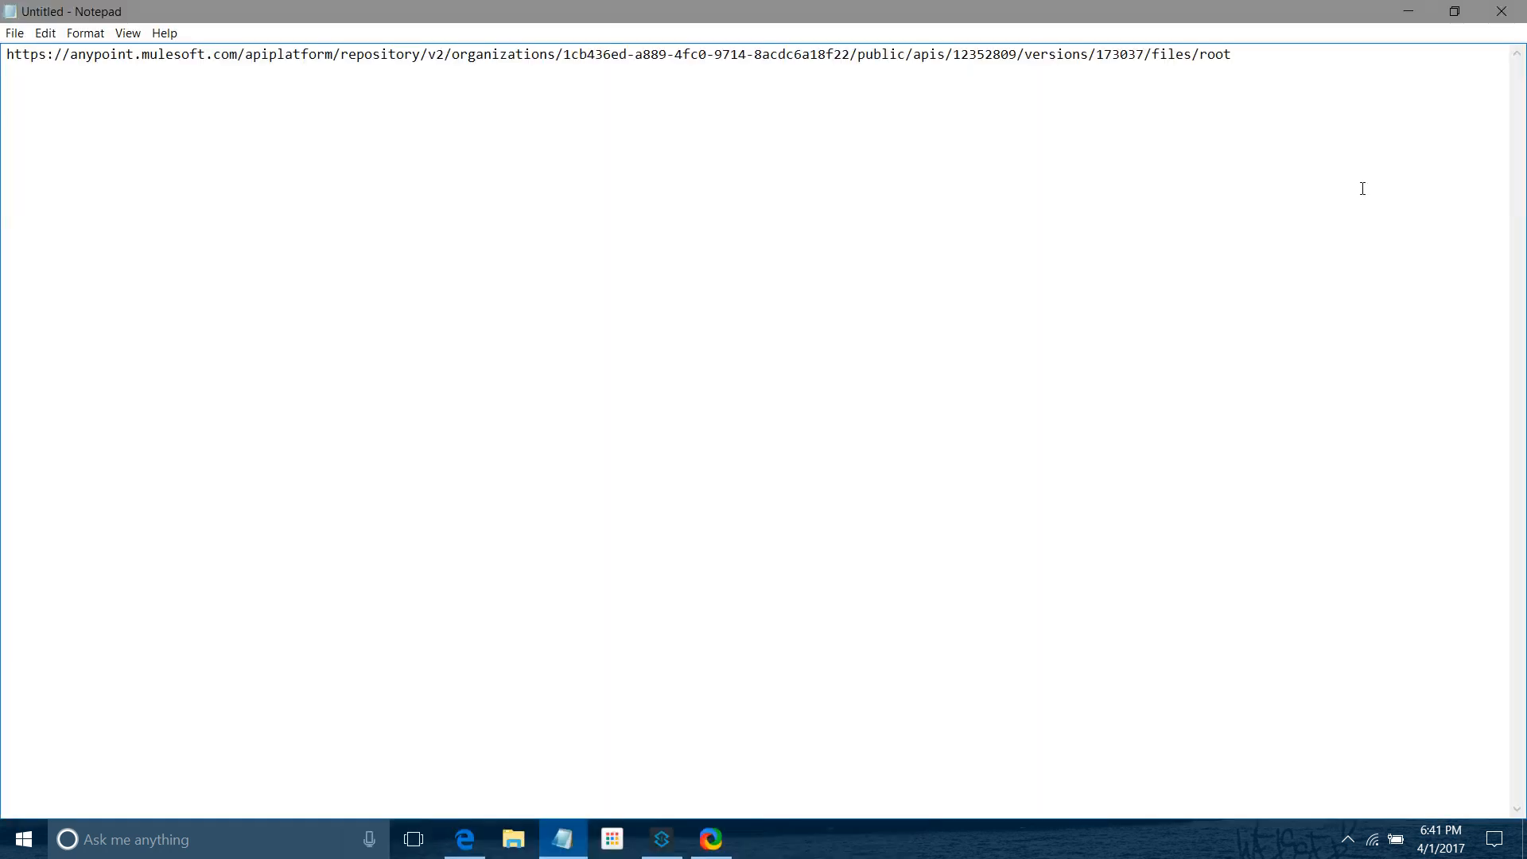
text(https://anypoint.mulesoft.com/apiplatform/capgemini-1087/#/portals/organizations/1cb436ed-a889-4fc0-9714-8acdc6a18f22/apis/12352809/versions/173037)
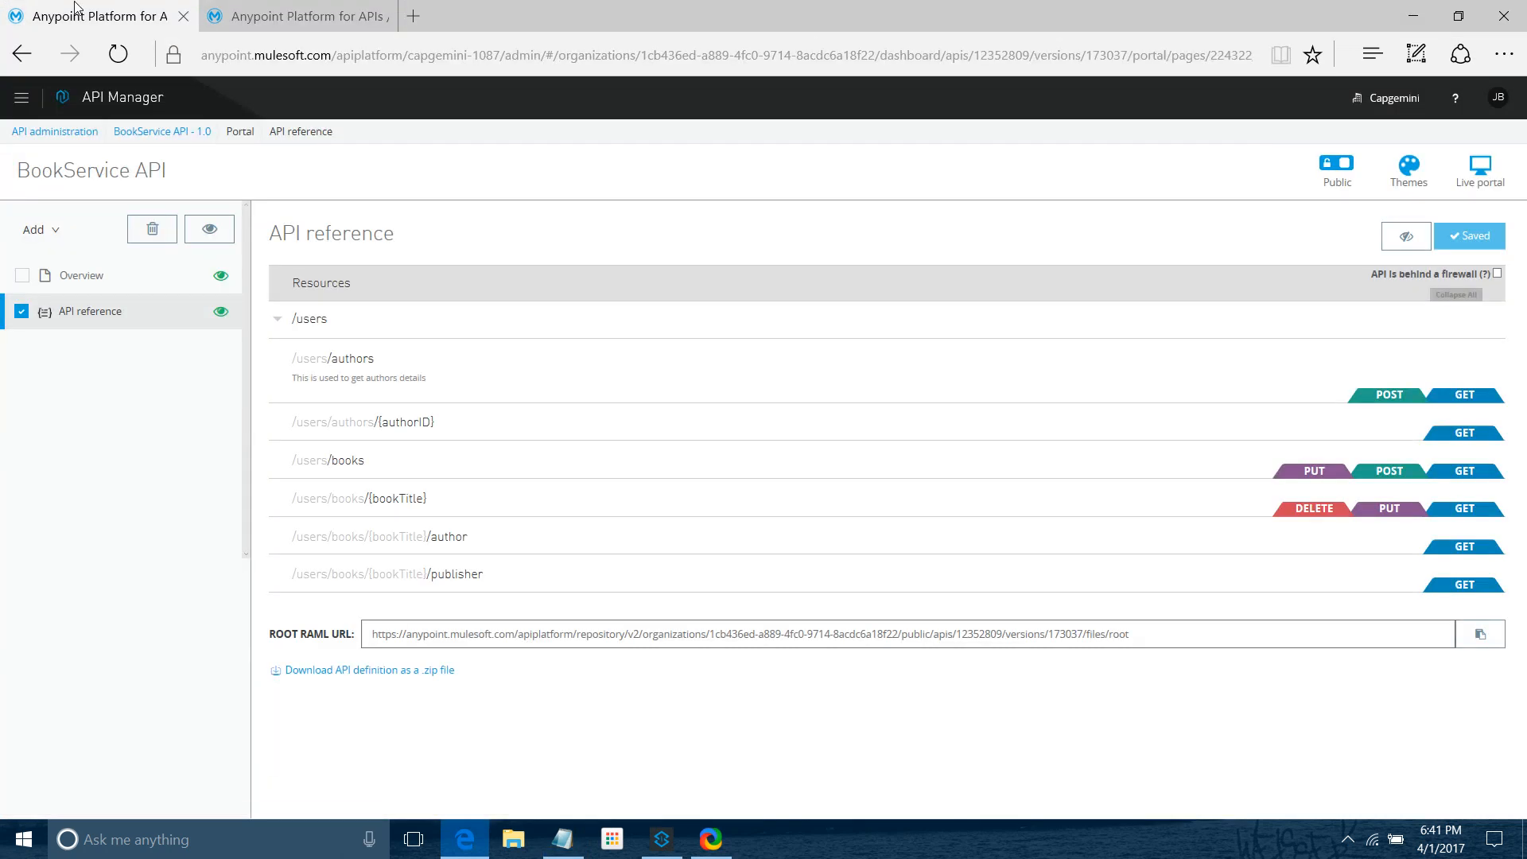
Go to Exchange and open the Add item menu of item types
click(21, 96)
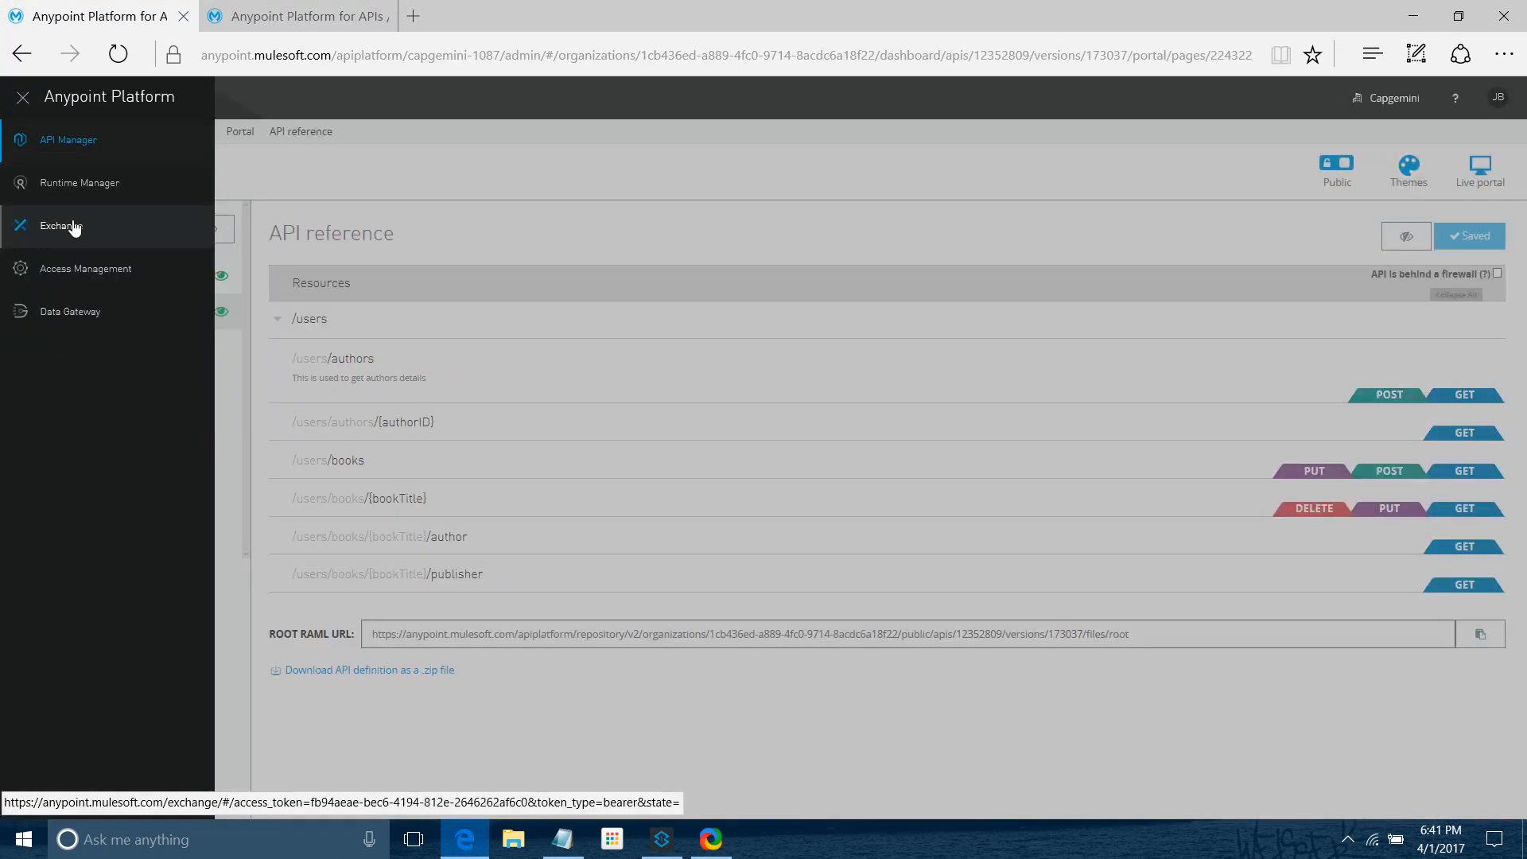
click(60, 225)
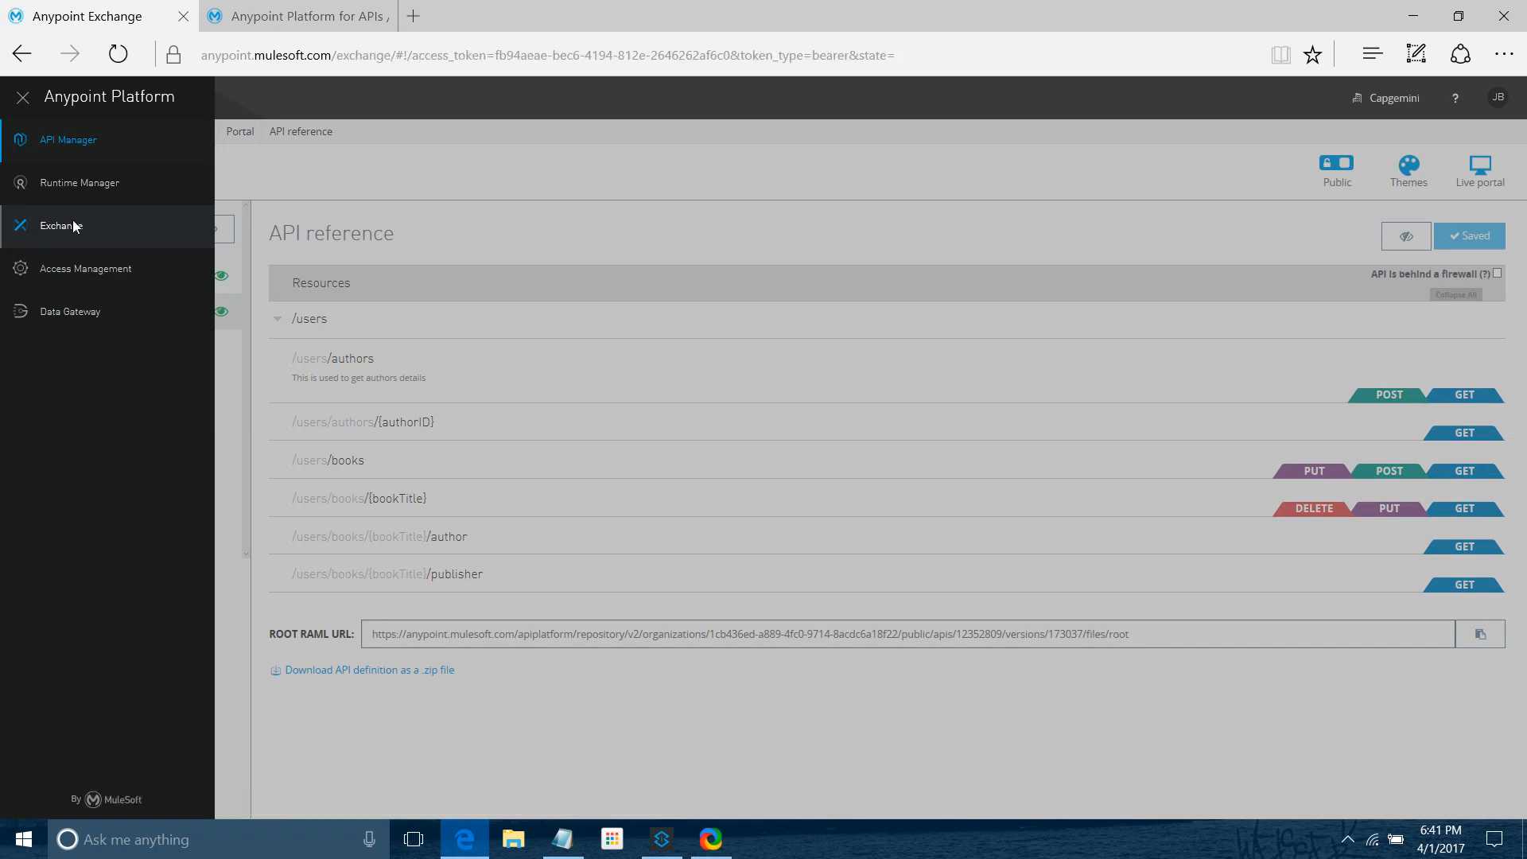
click(62, 225)
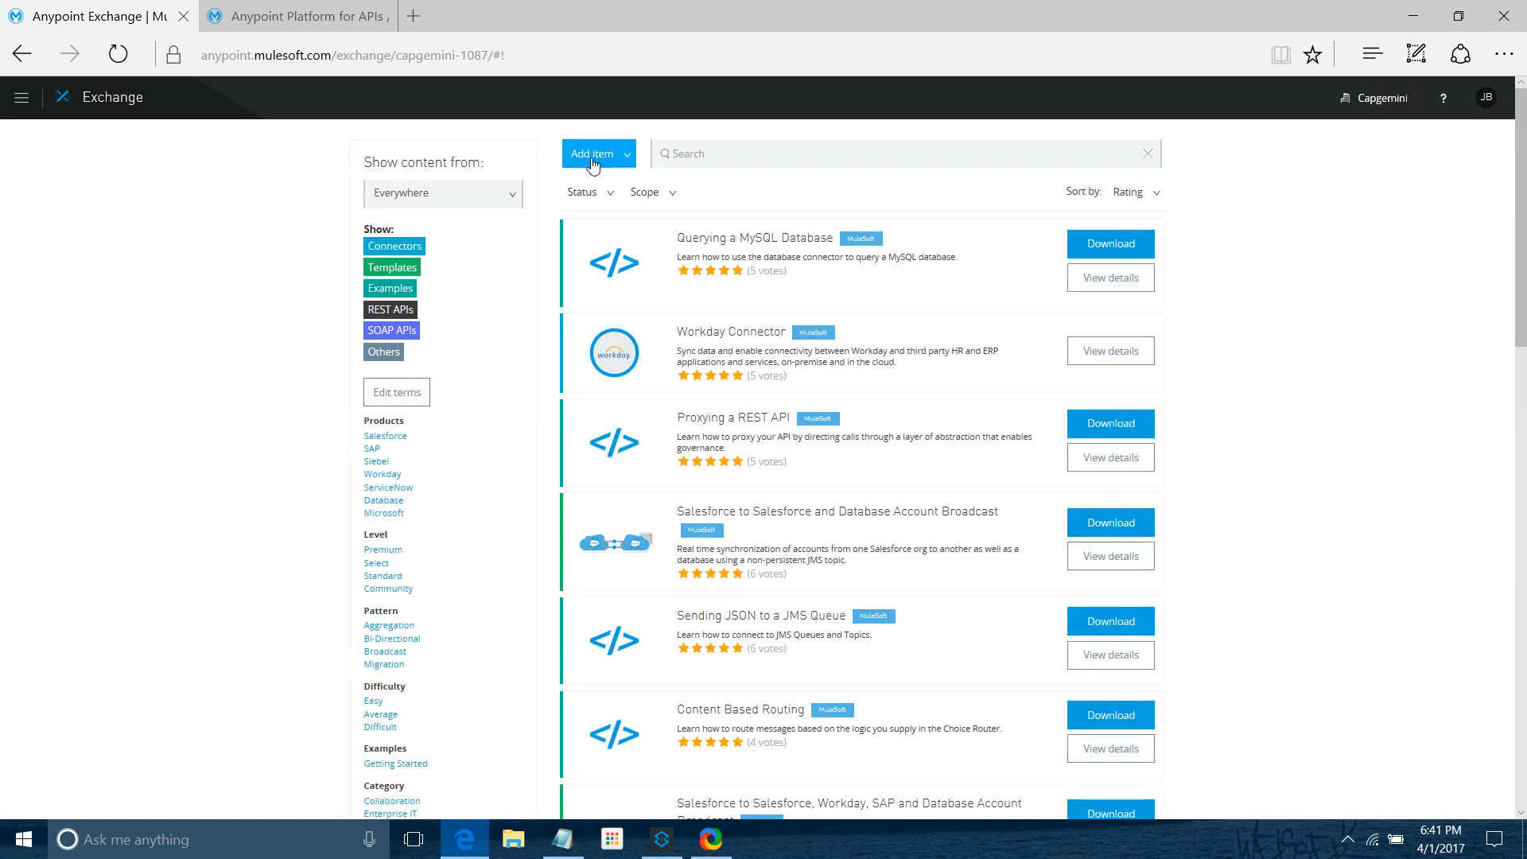
scroll(down, 3)
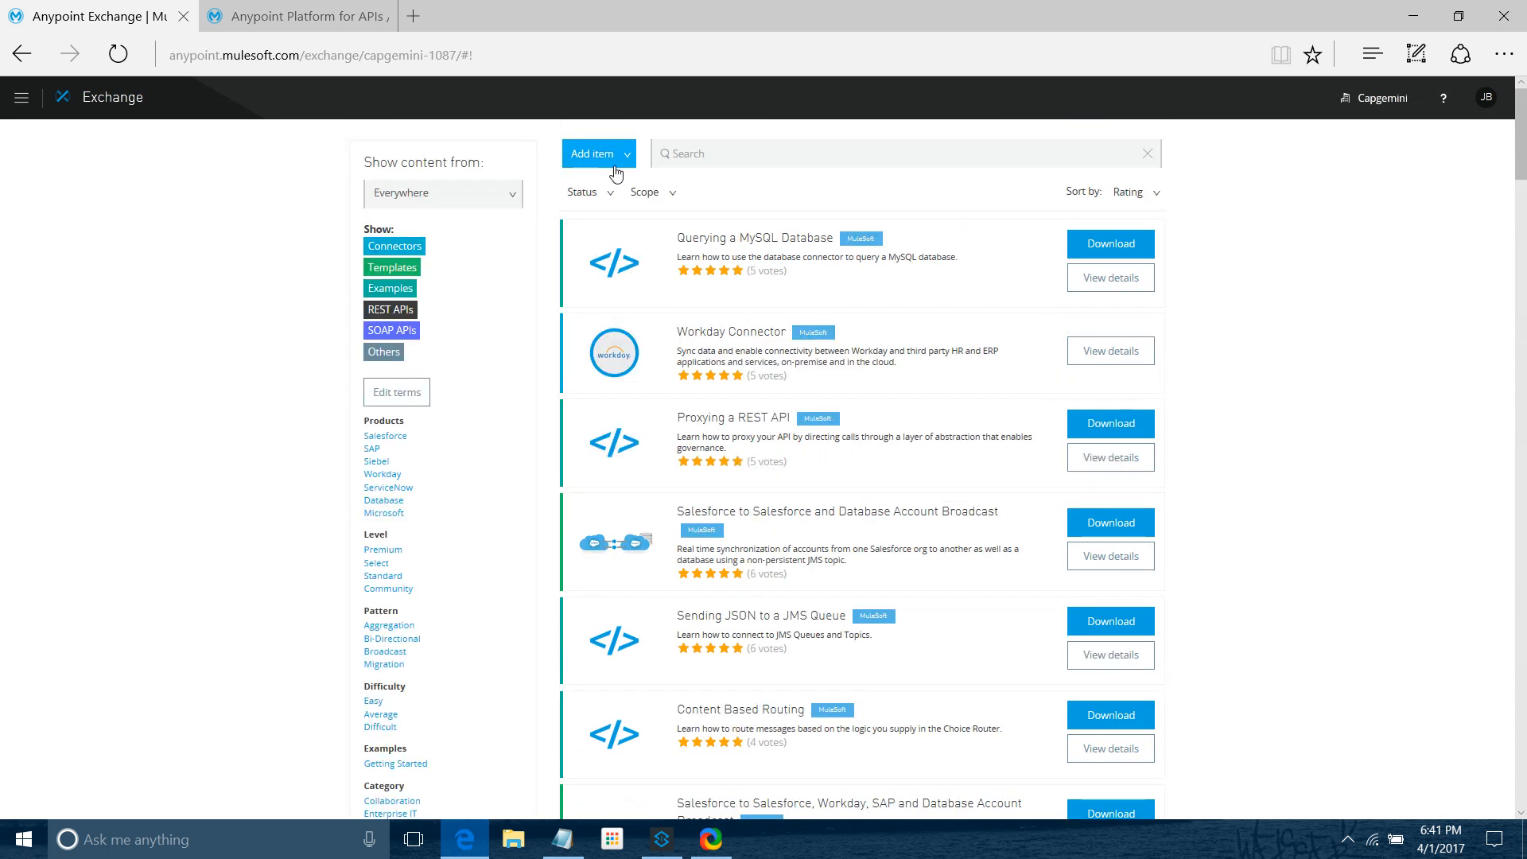
click(598, 153)
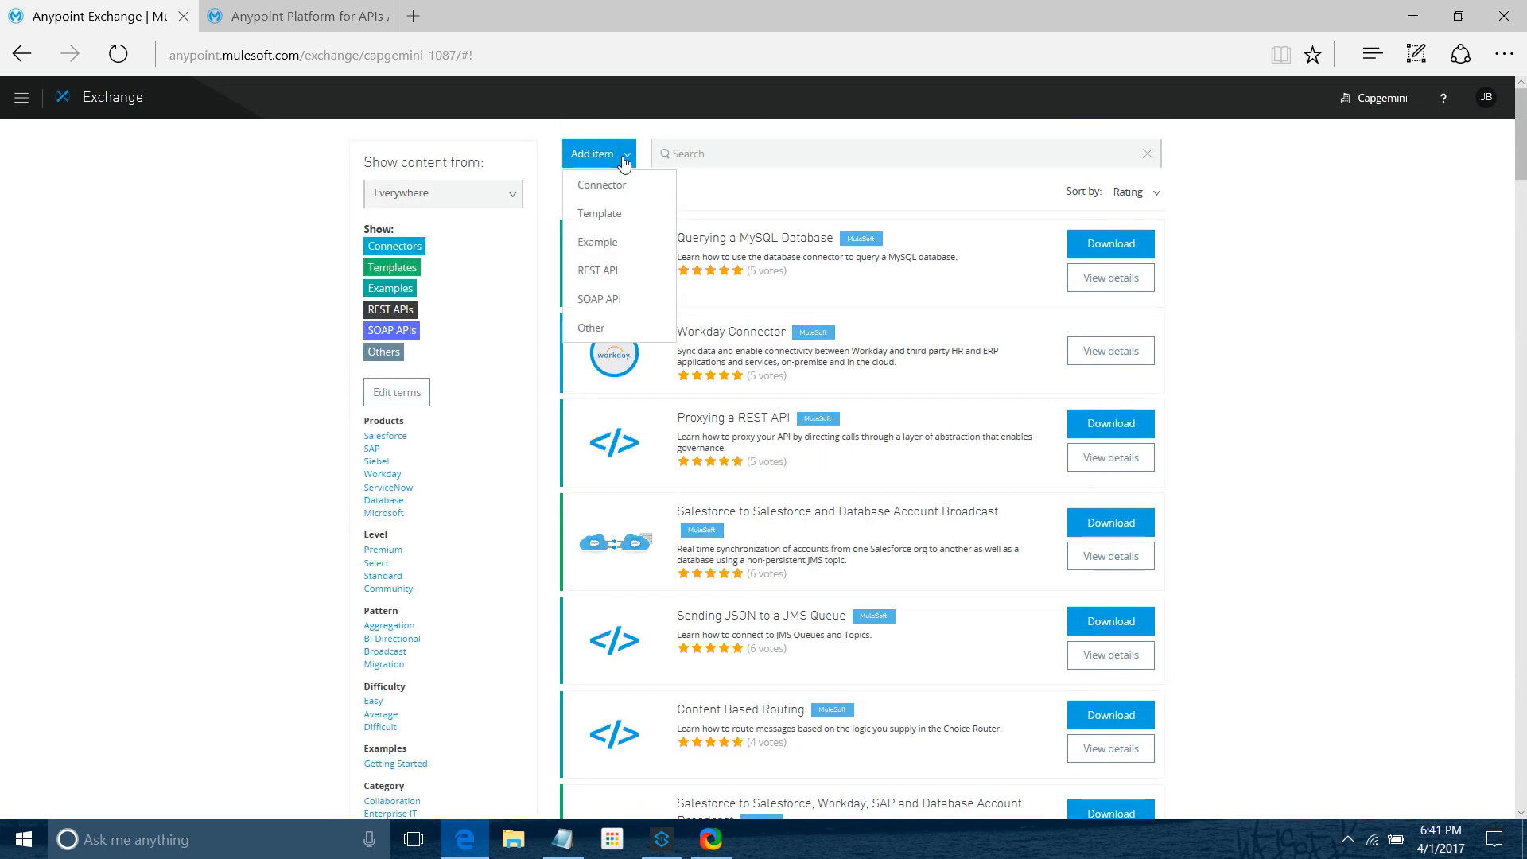
mouse_move(599, 271)
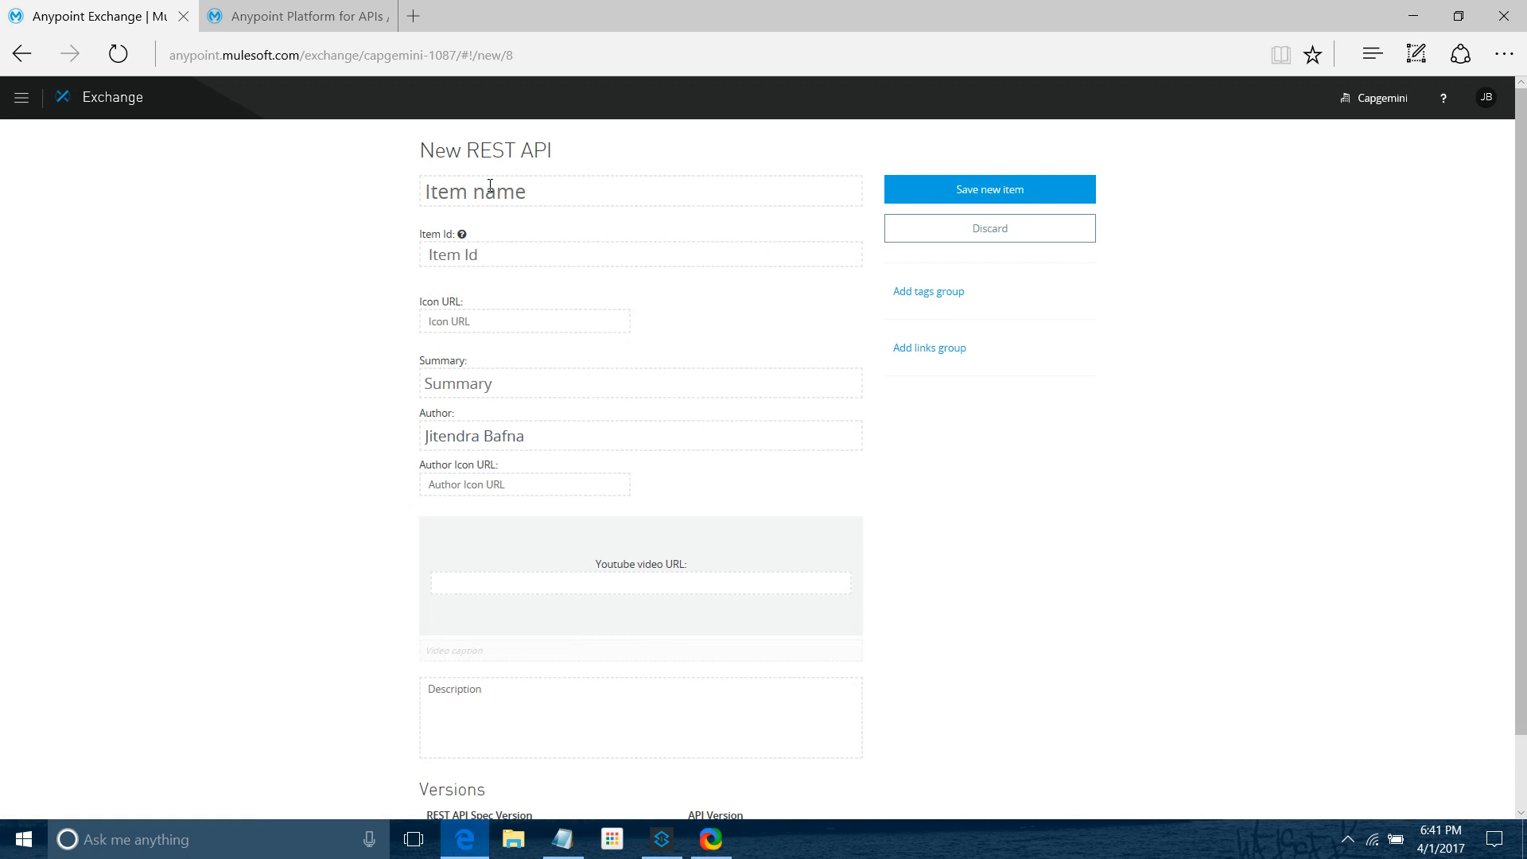
Title the new REST API item 'Book Service API RAML'
text(B)
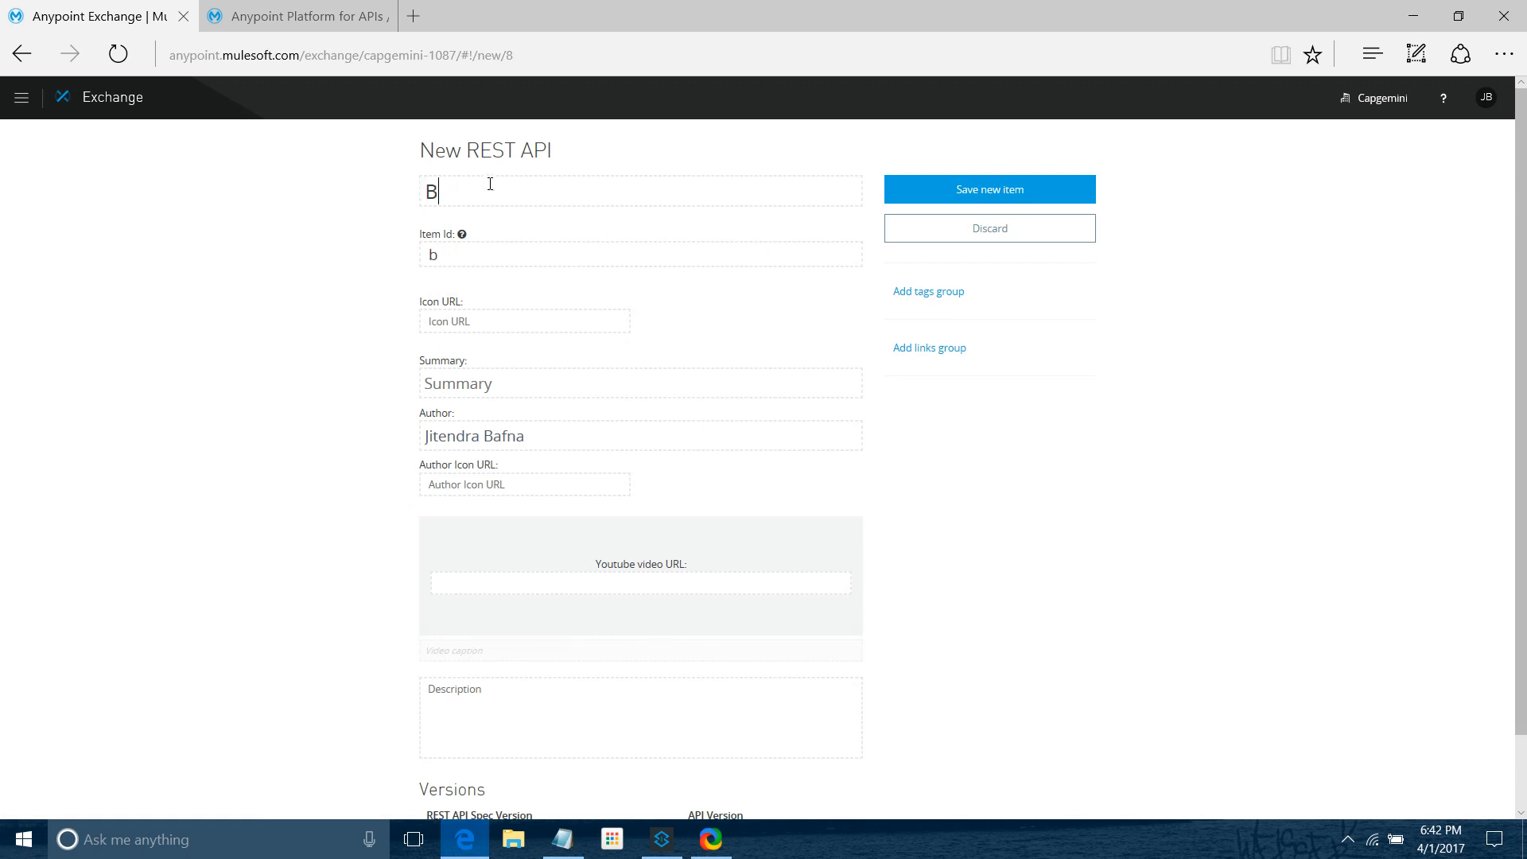
text(ook Ser)
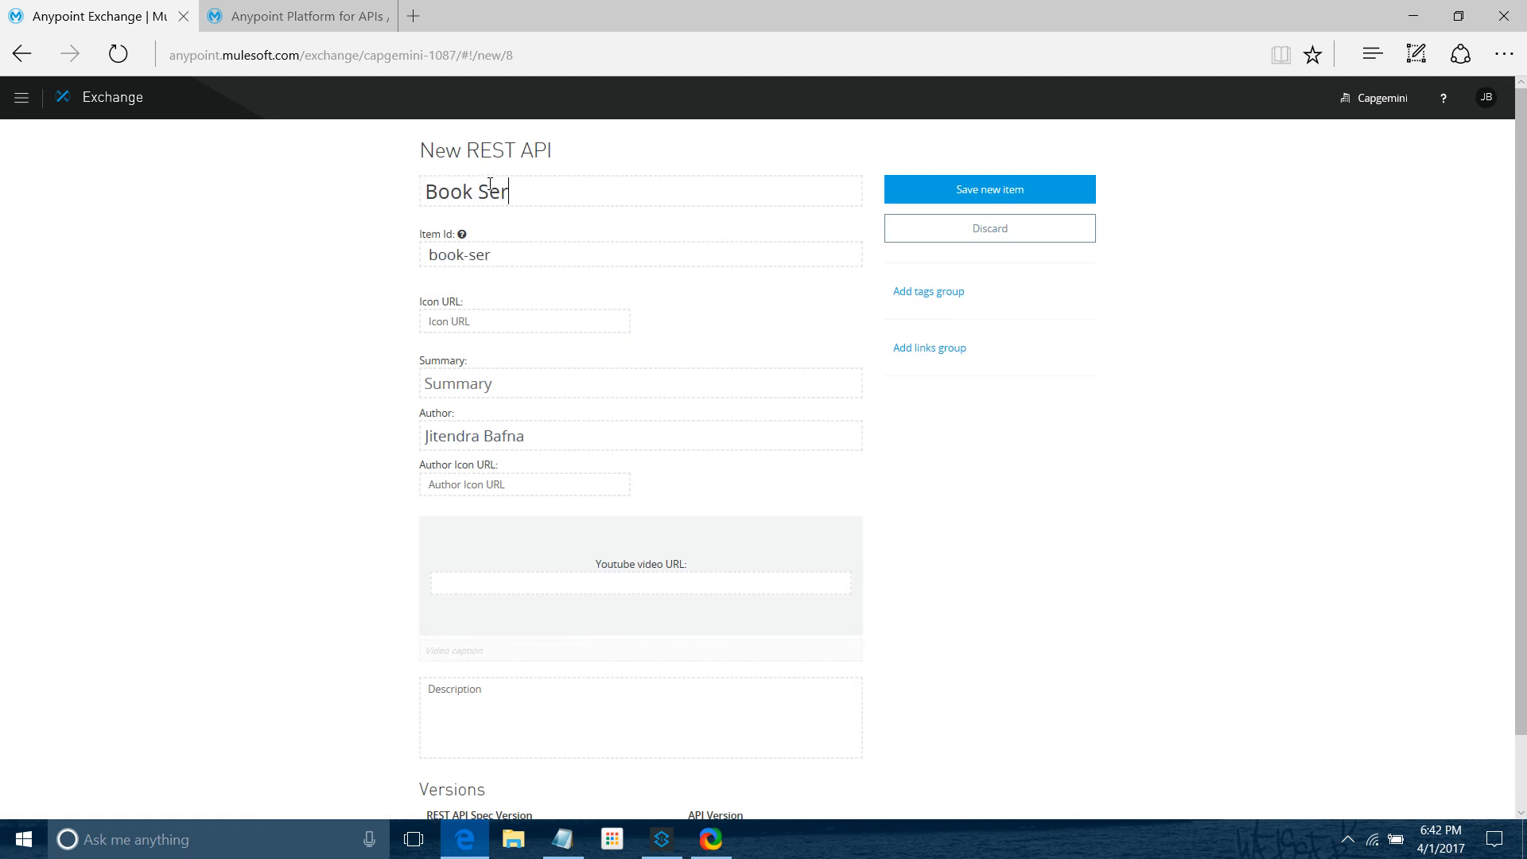
text(vice API)
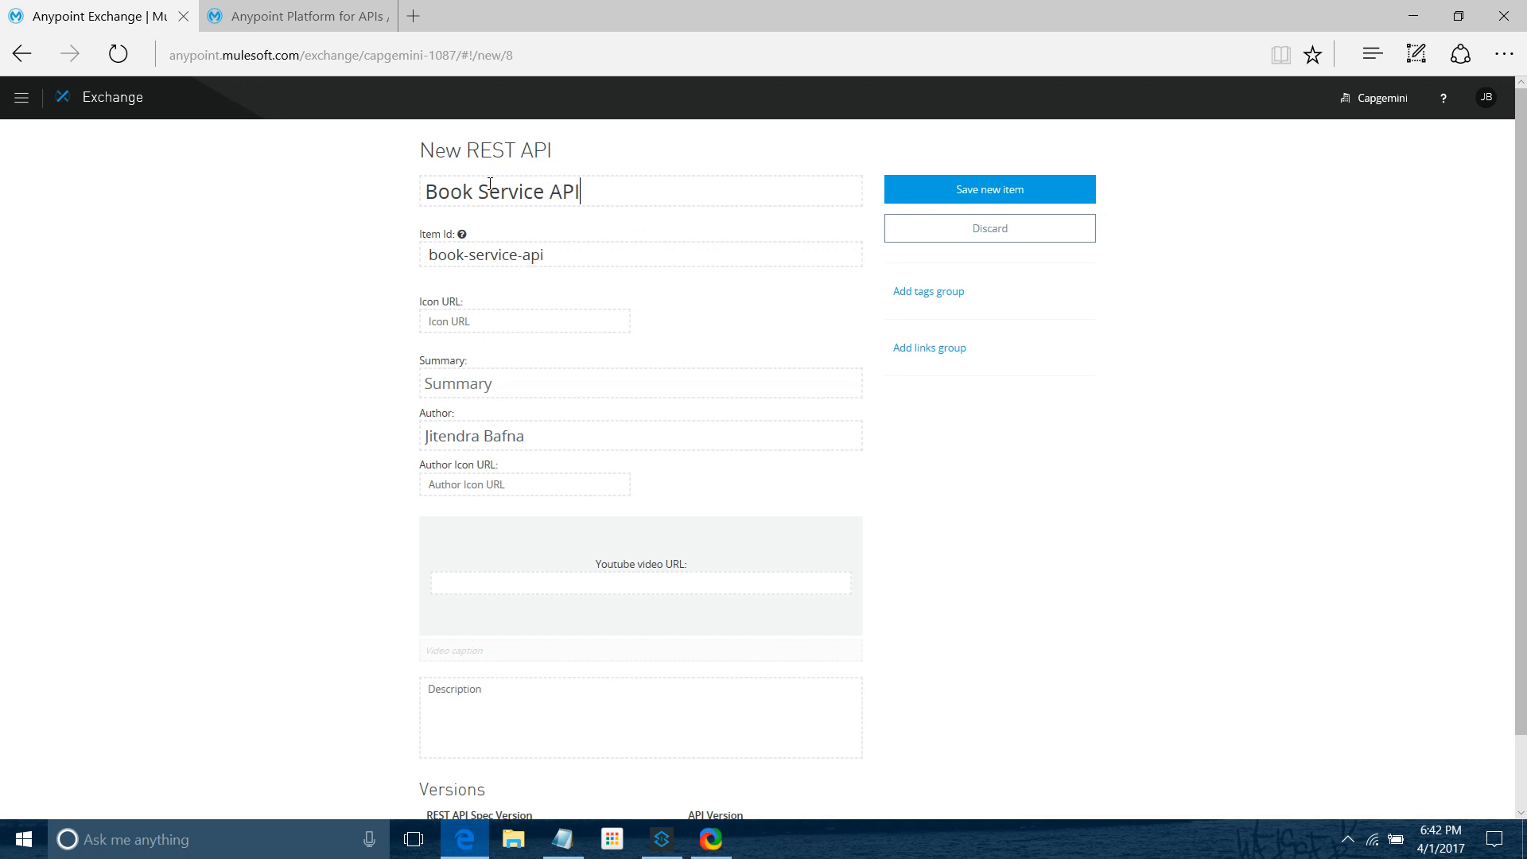
text(R)
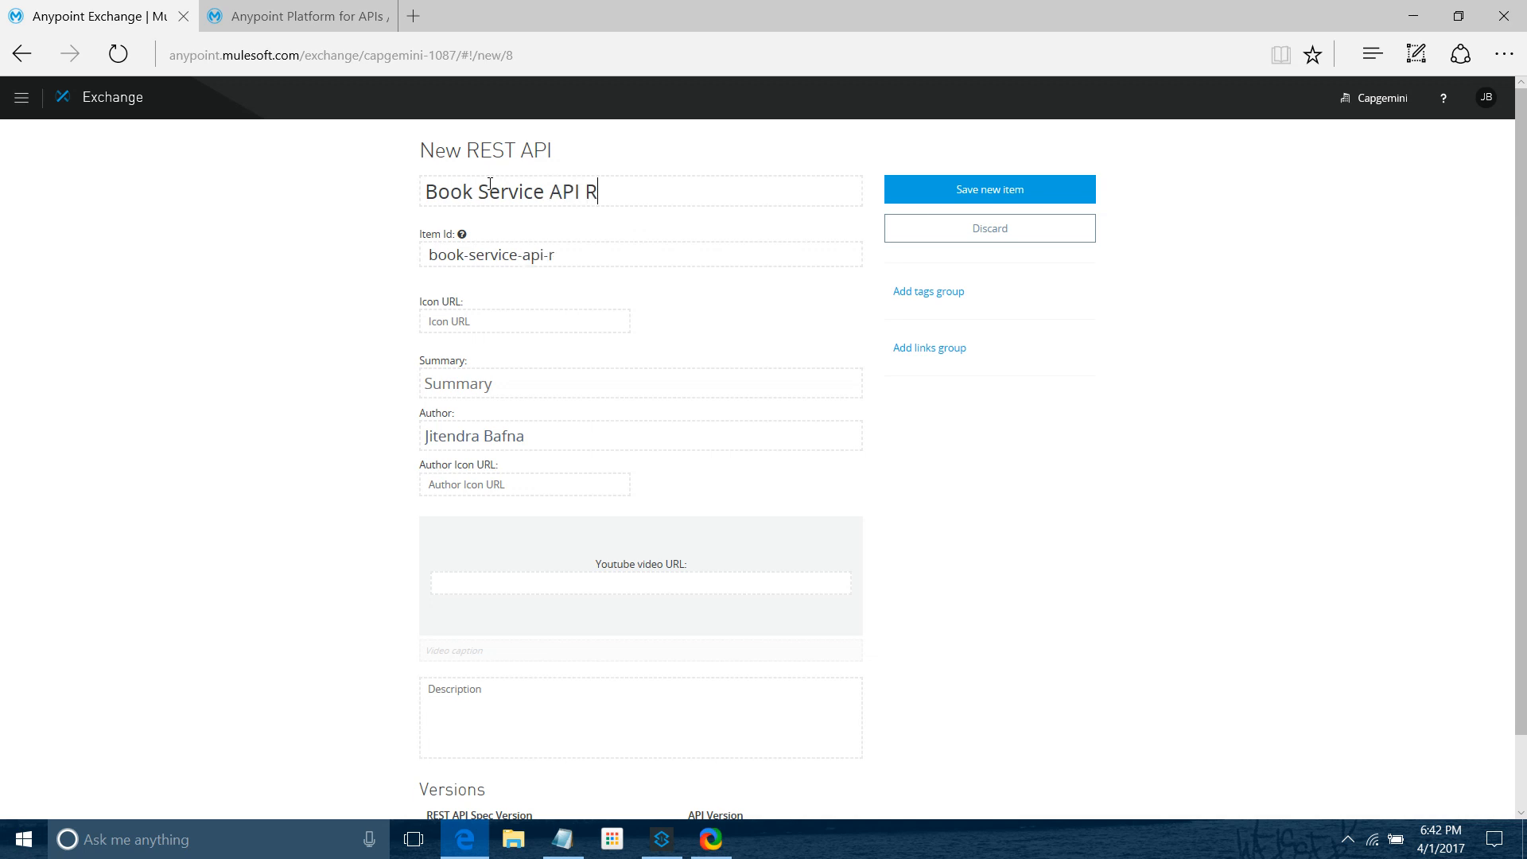
text(AML)
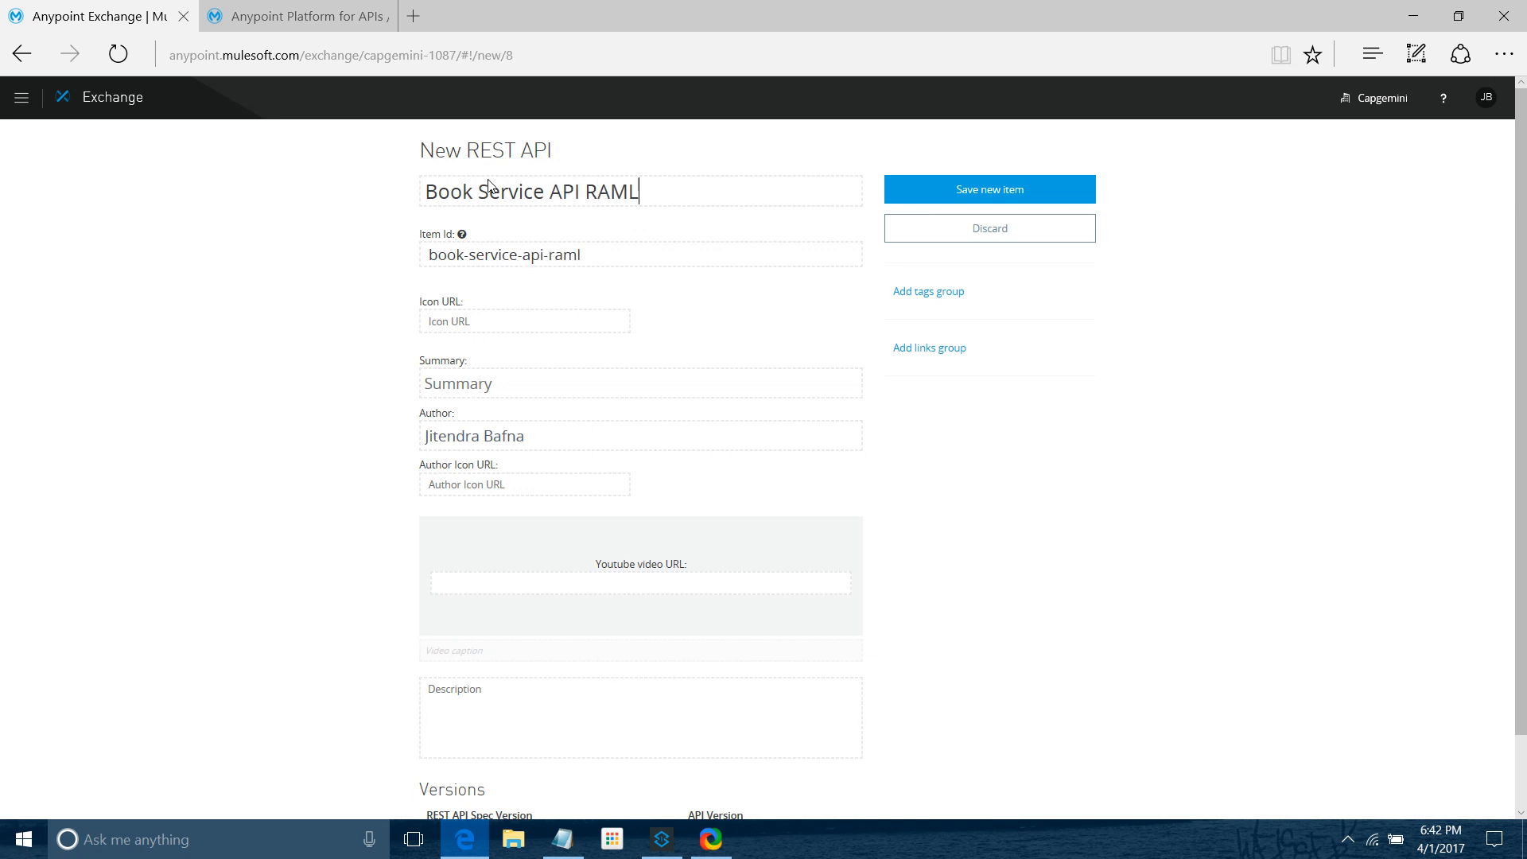
scroll(down, 3)
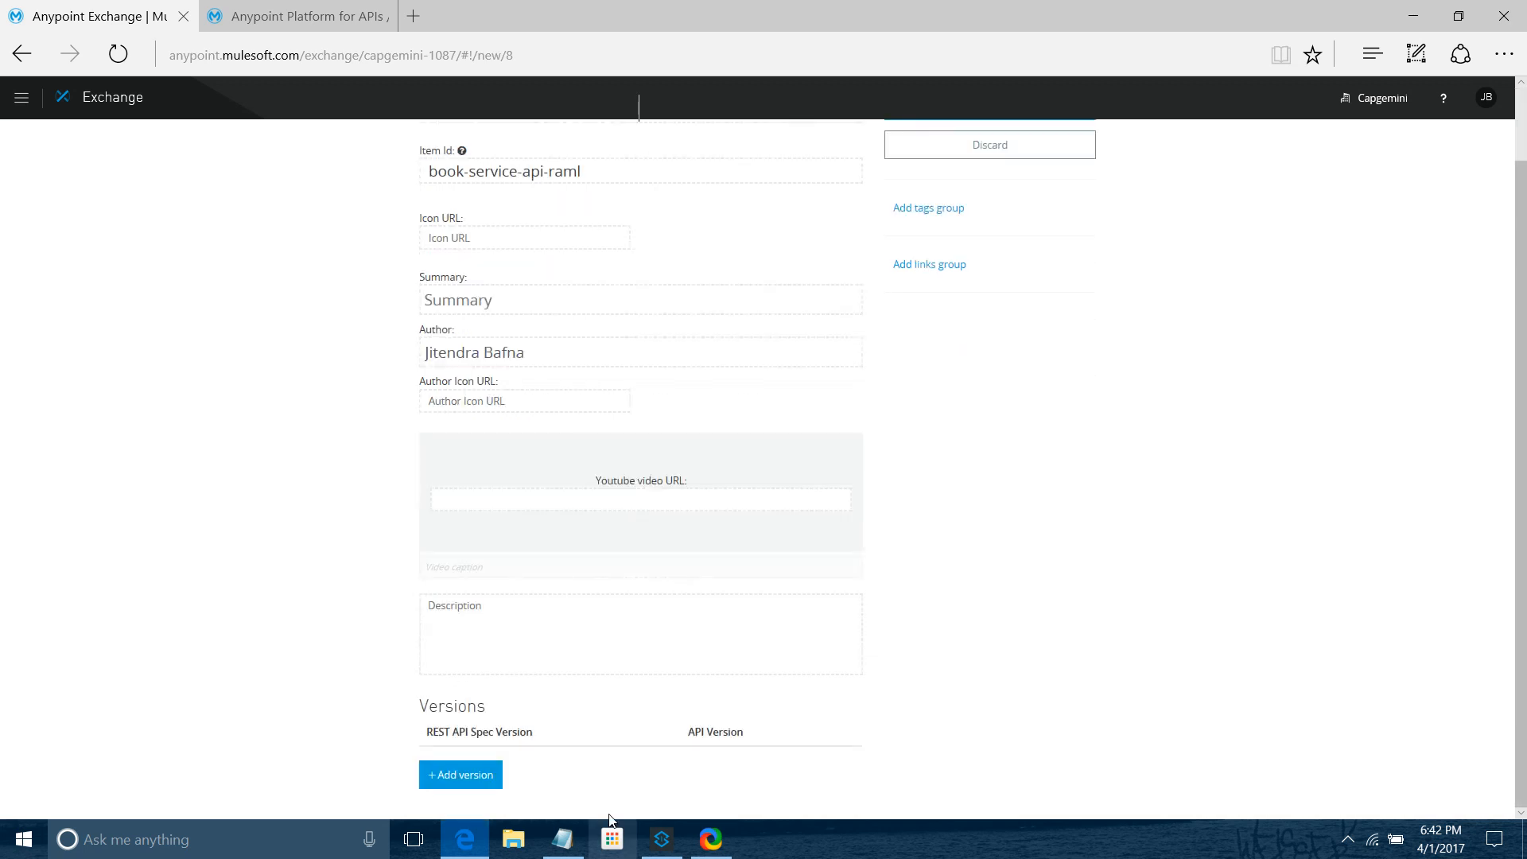
Add a version with spec version 0.8 and API version 1.0, then pick the root URL from the notes
click(460, 774)
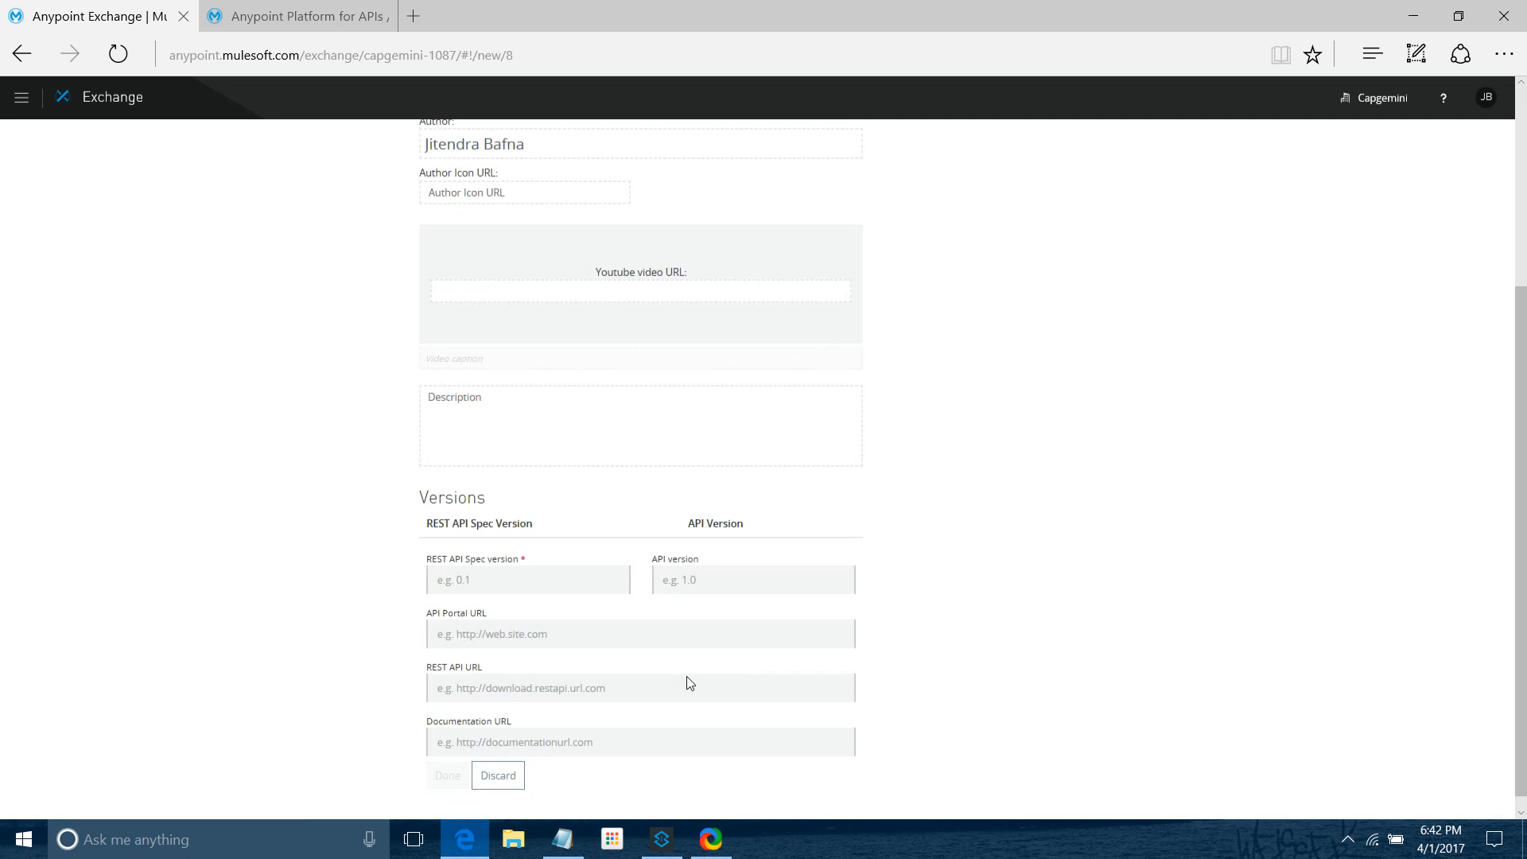
scroll(down, 3)
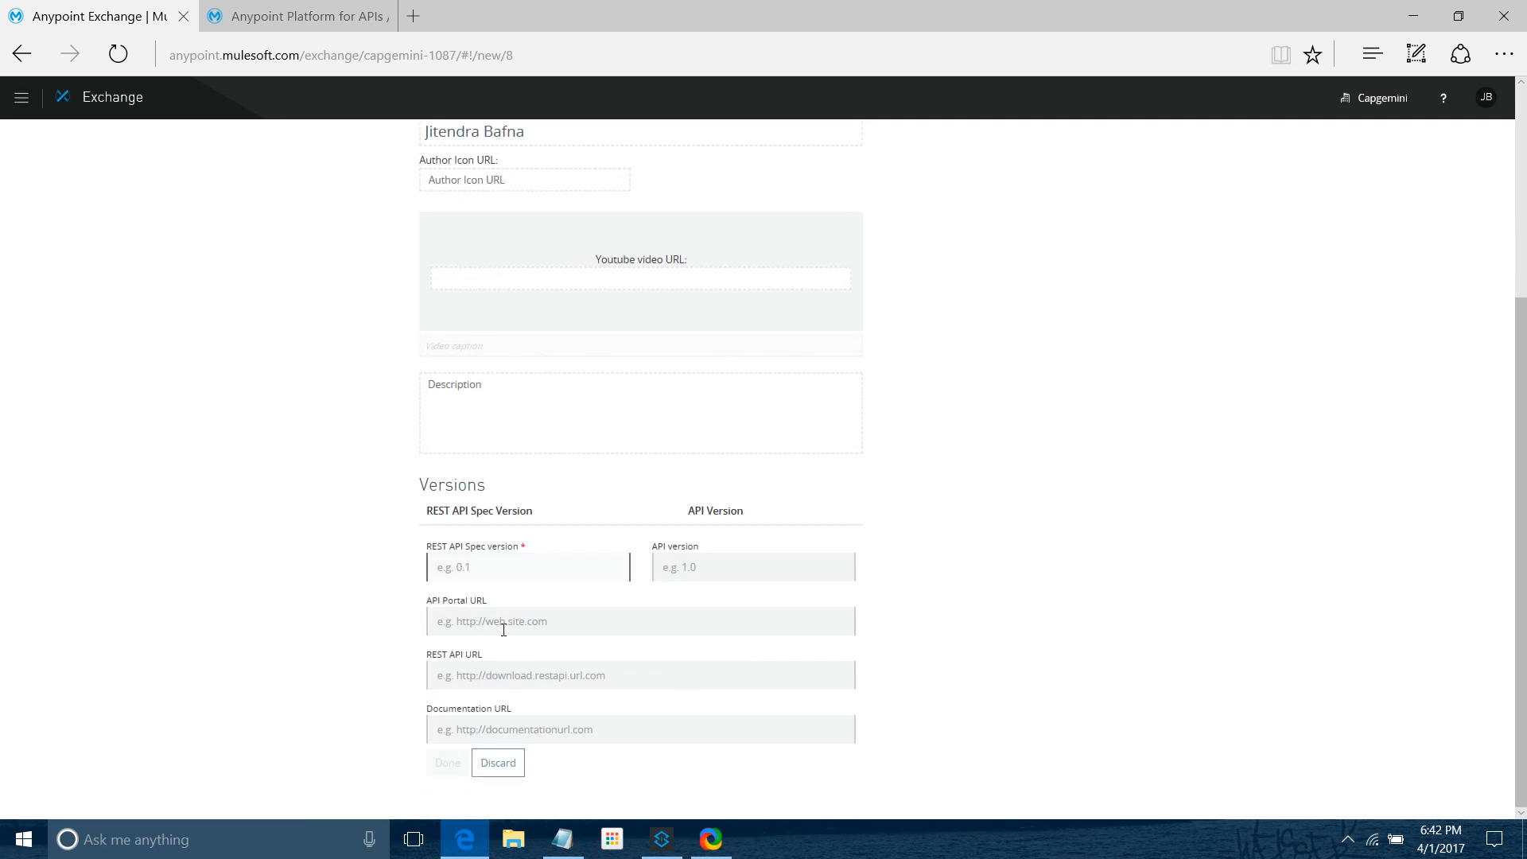
click(529, 567)
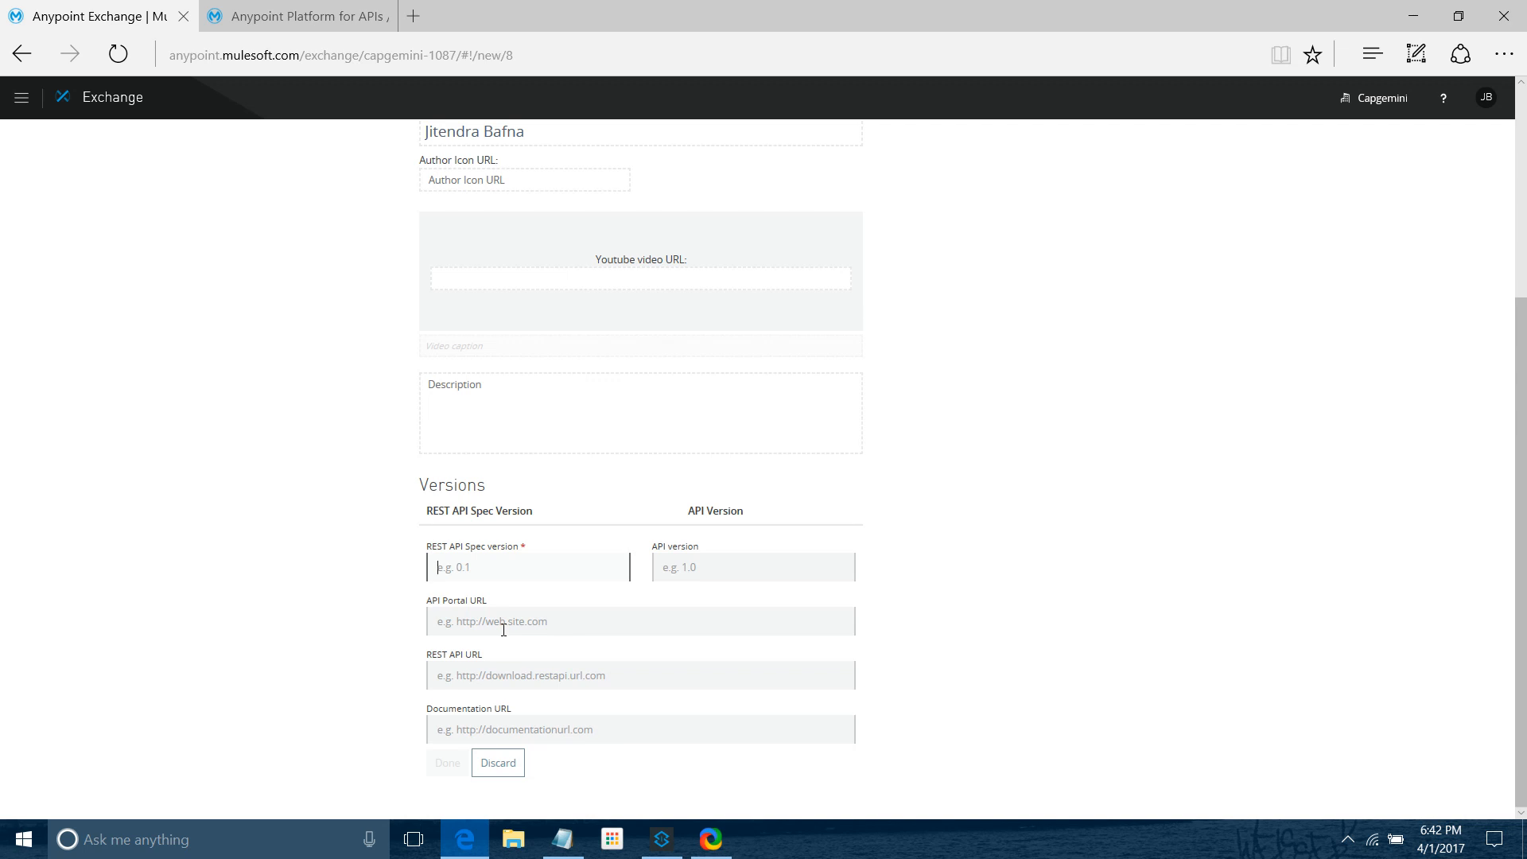
text(0.8)
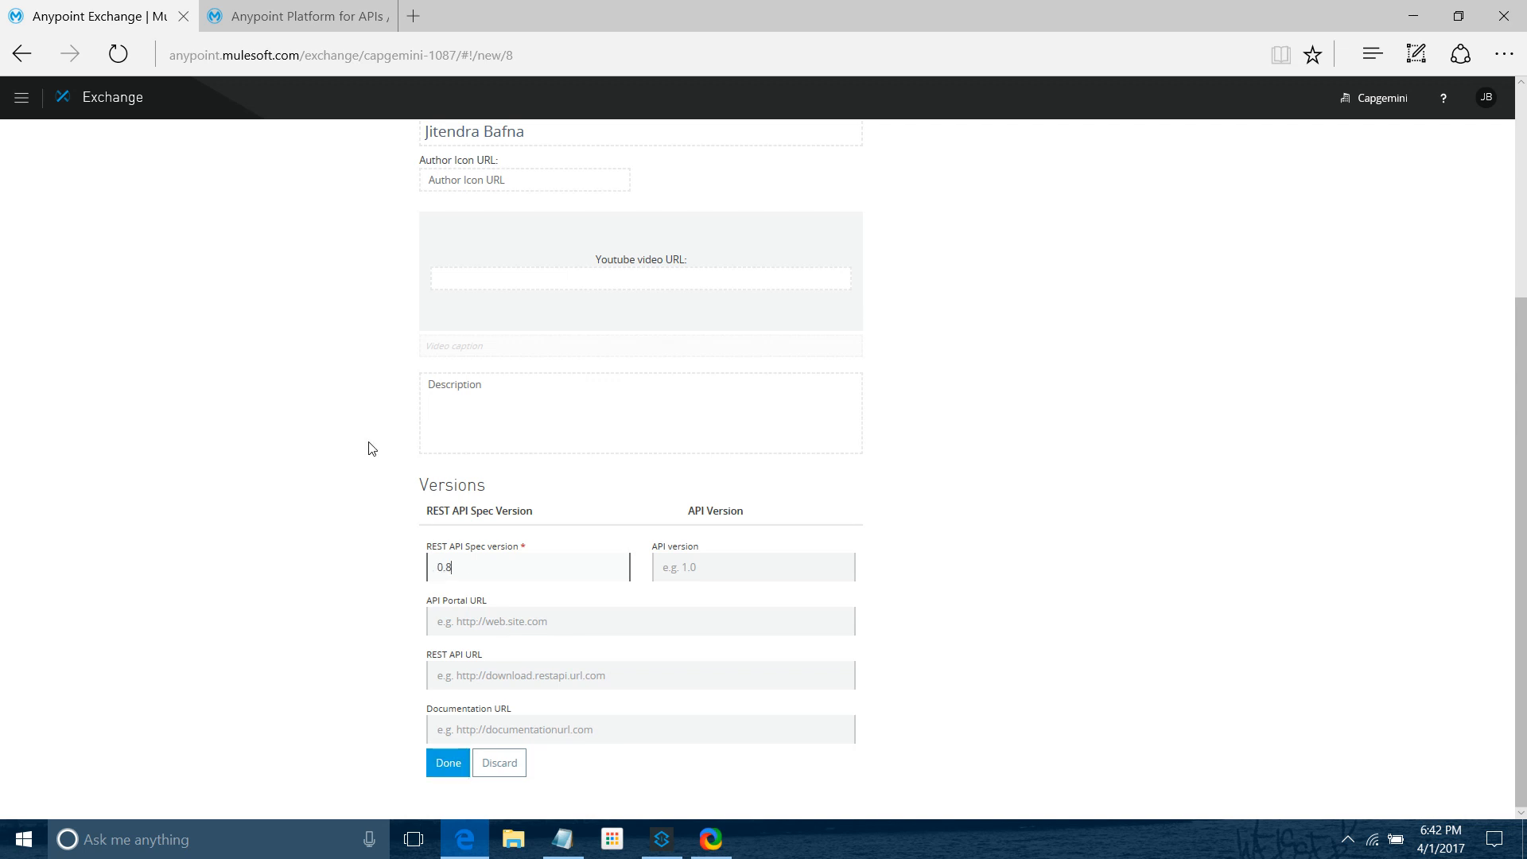
click(753, 567)
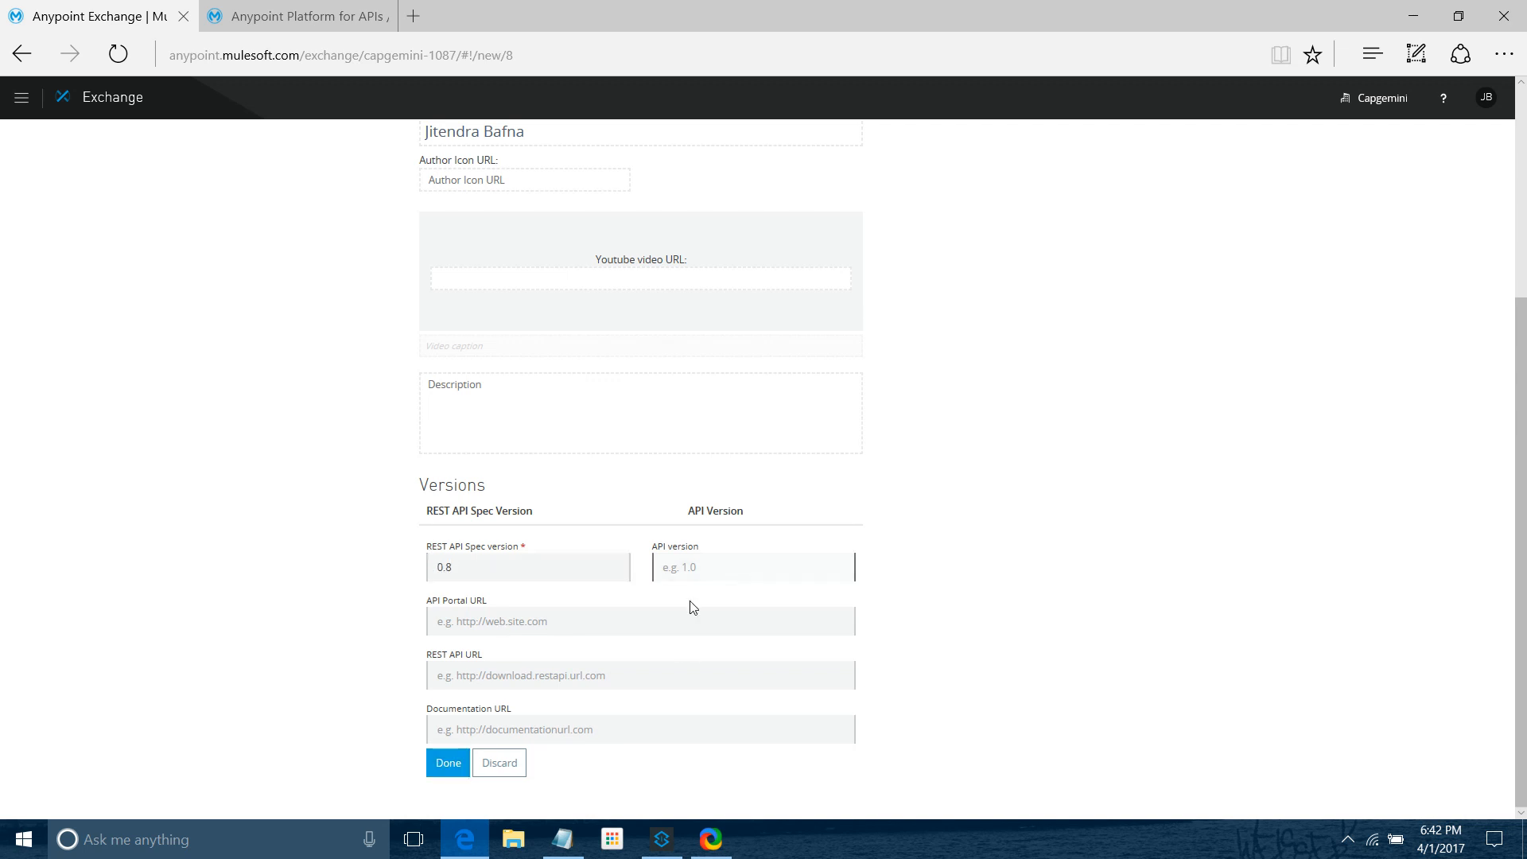
text(1.0)
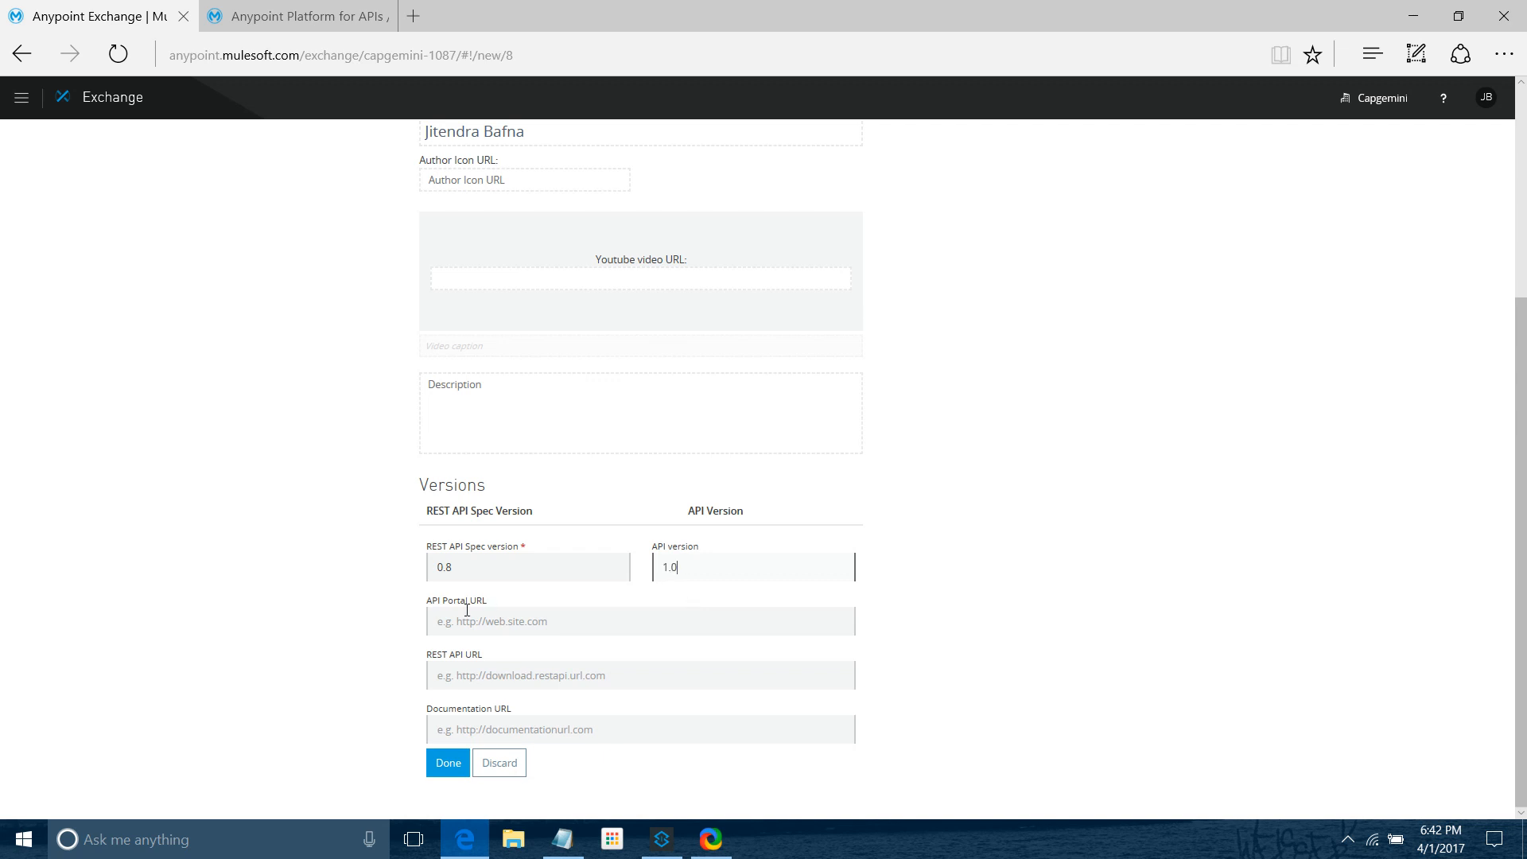
mouse_move(827, 837)
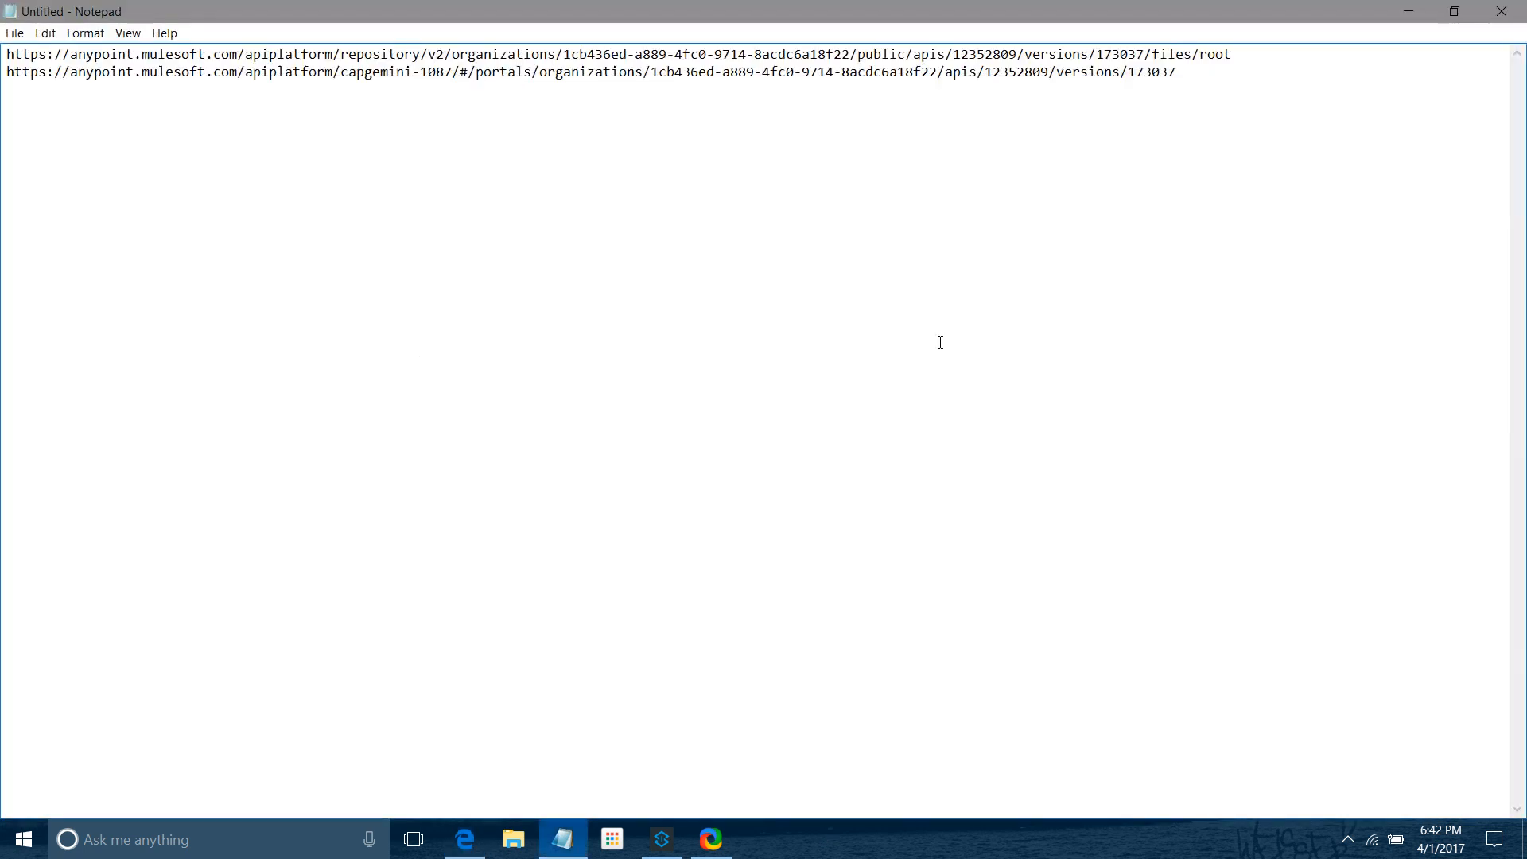
key(ctrl+a)
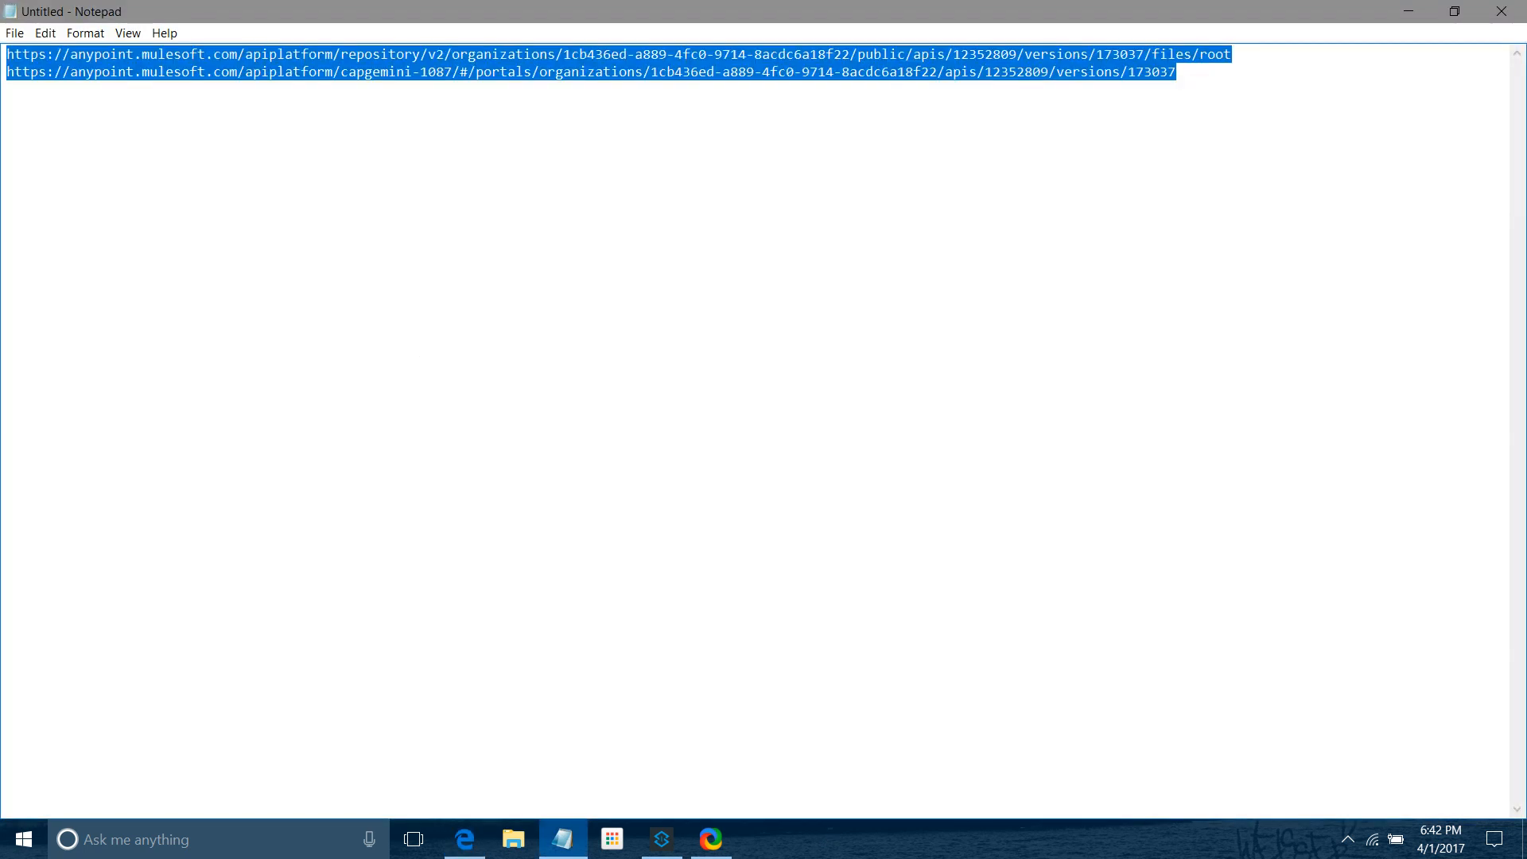
click(463, 839)
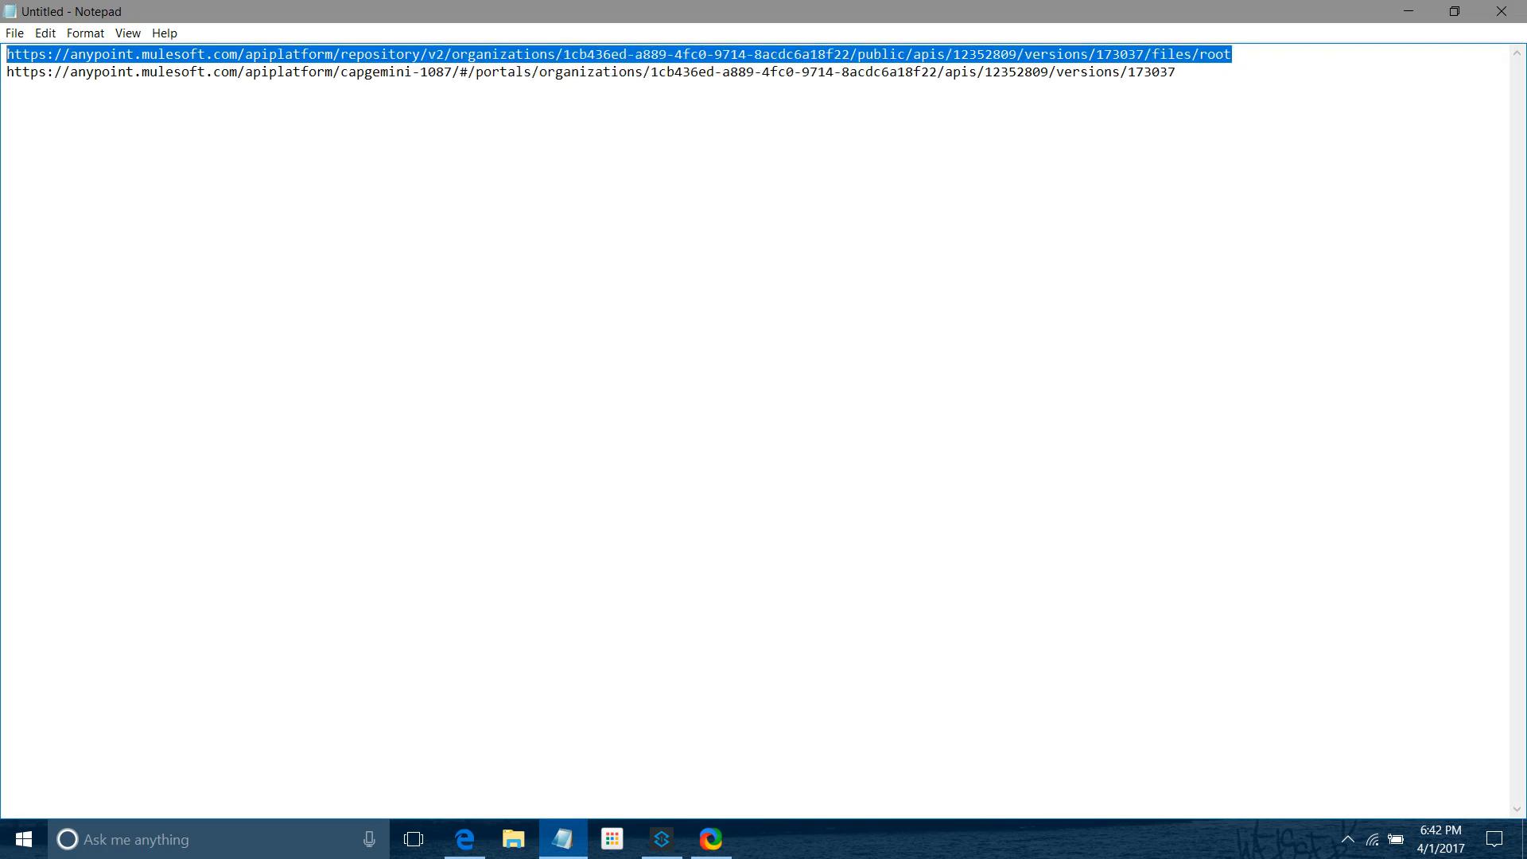
mouse_move(1496, 320)
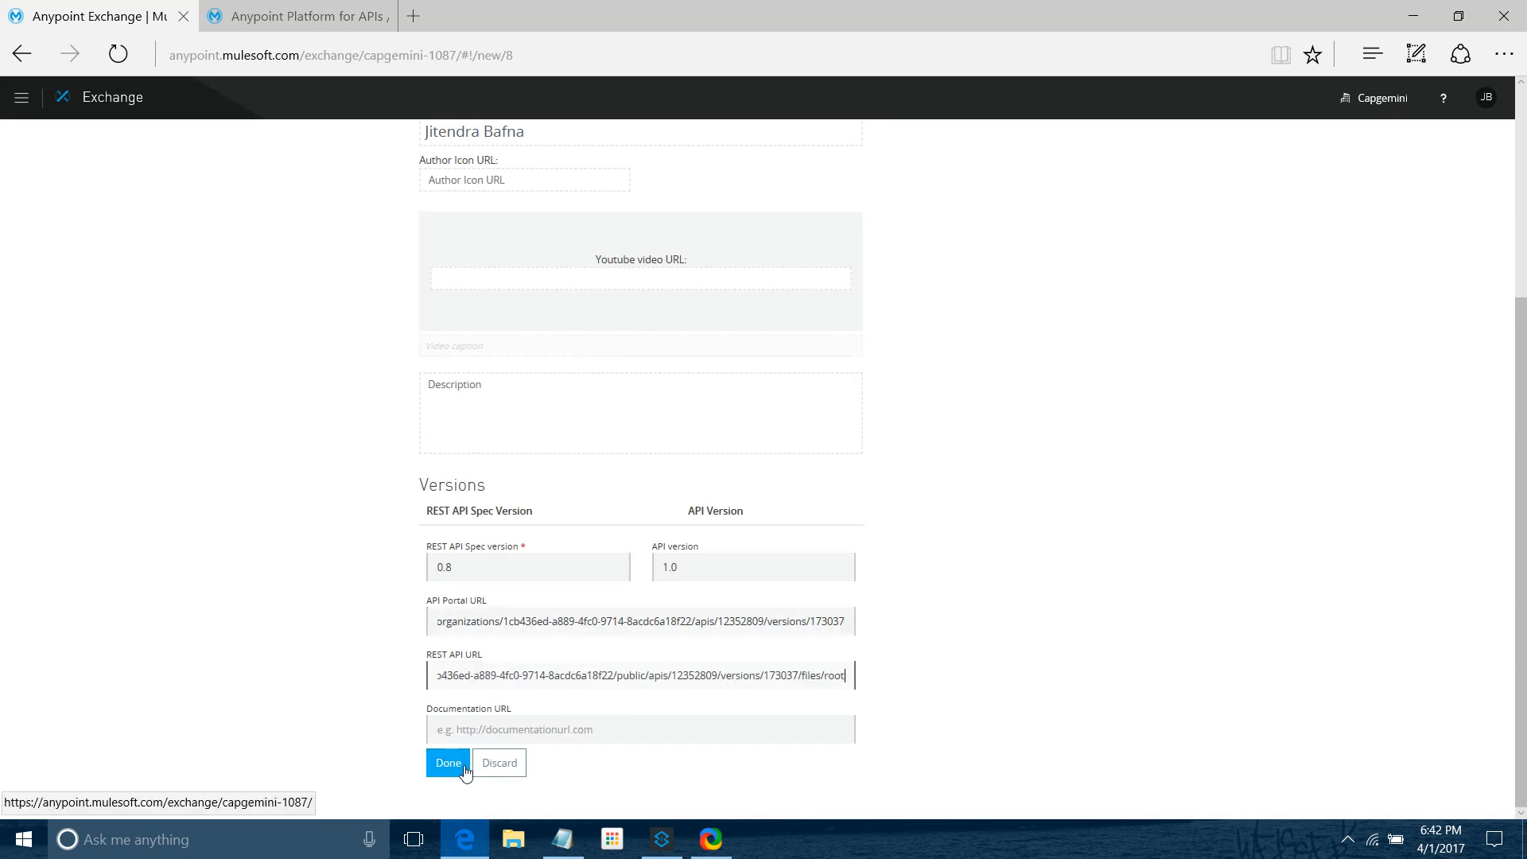
Save the item, renaming it 'Book Service REST API RAML' after the duplicate-id error
click(448, 763)
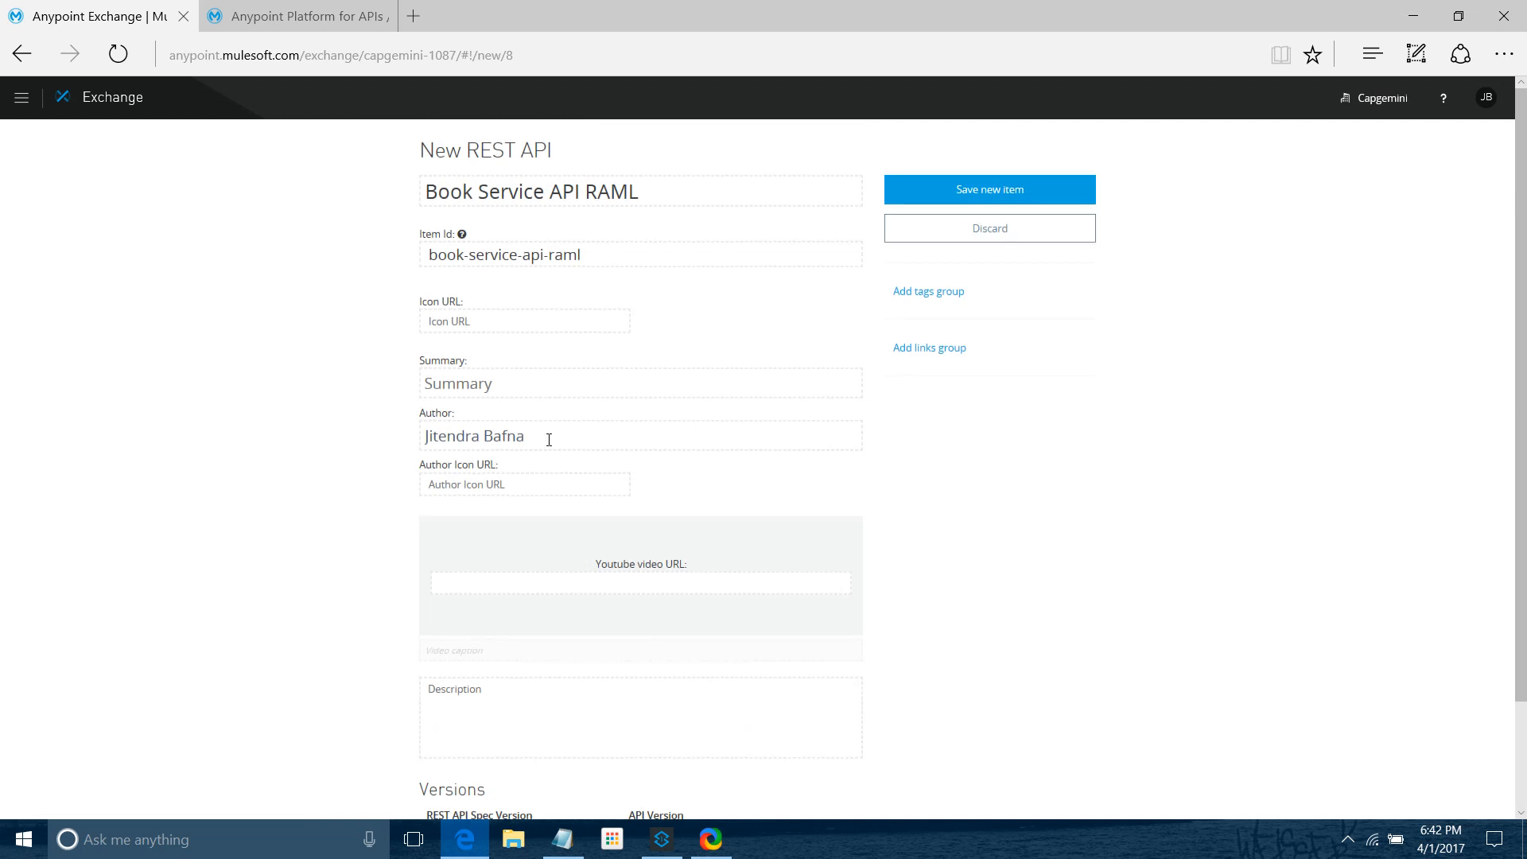
mouse_move(374, 592)
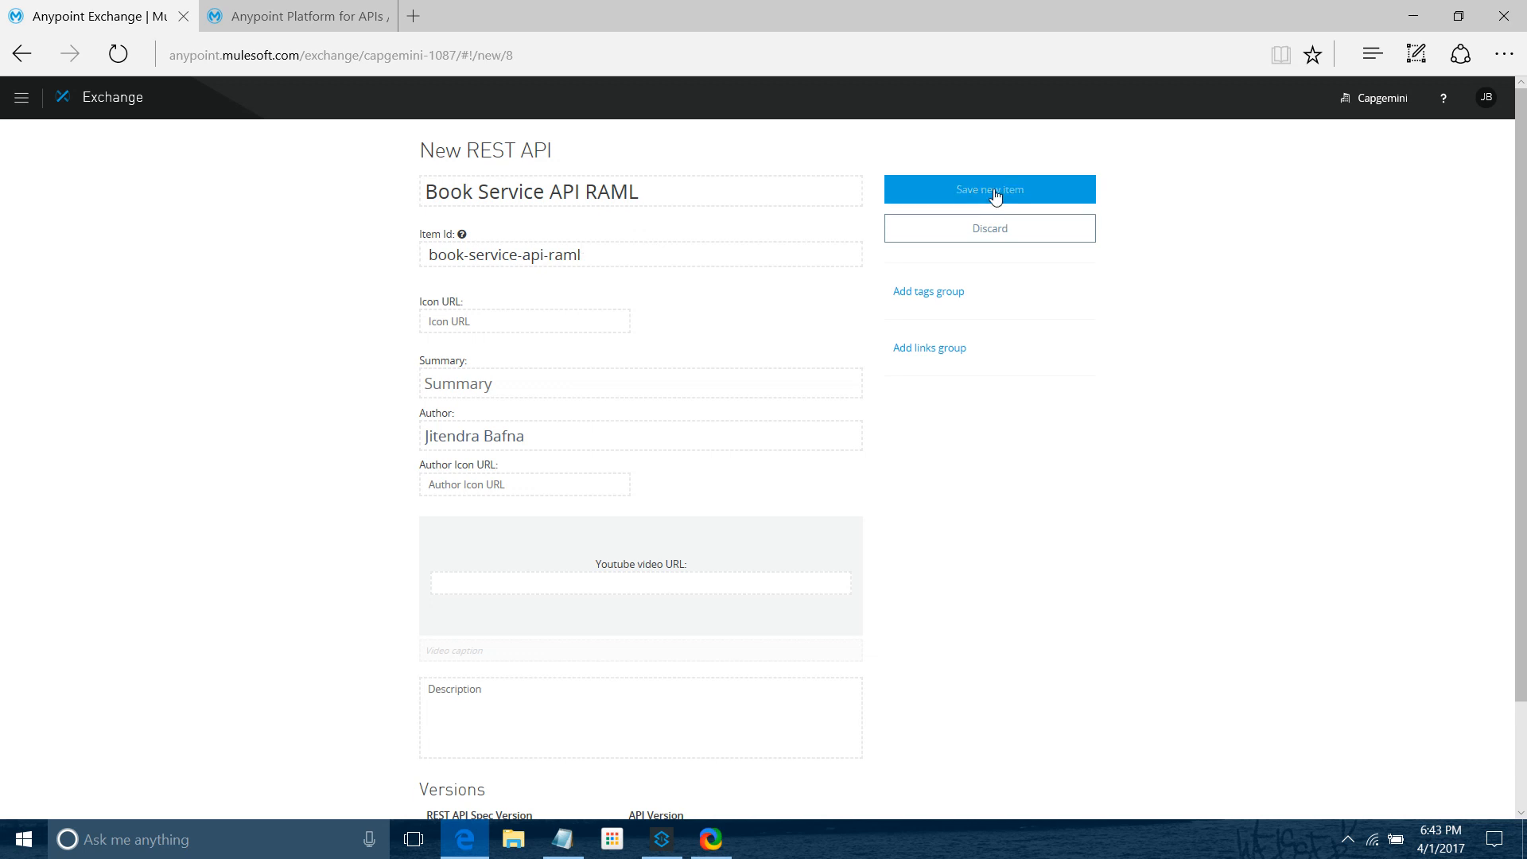
click(988, 189)
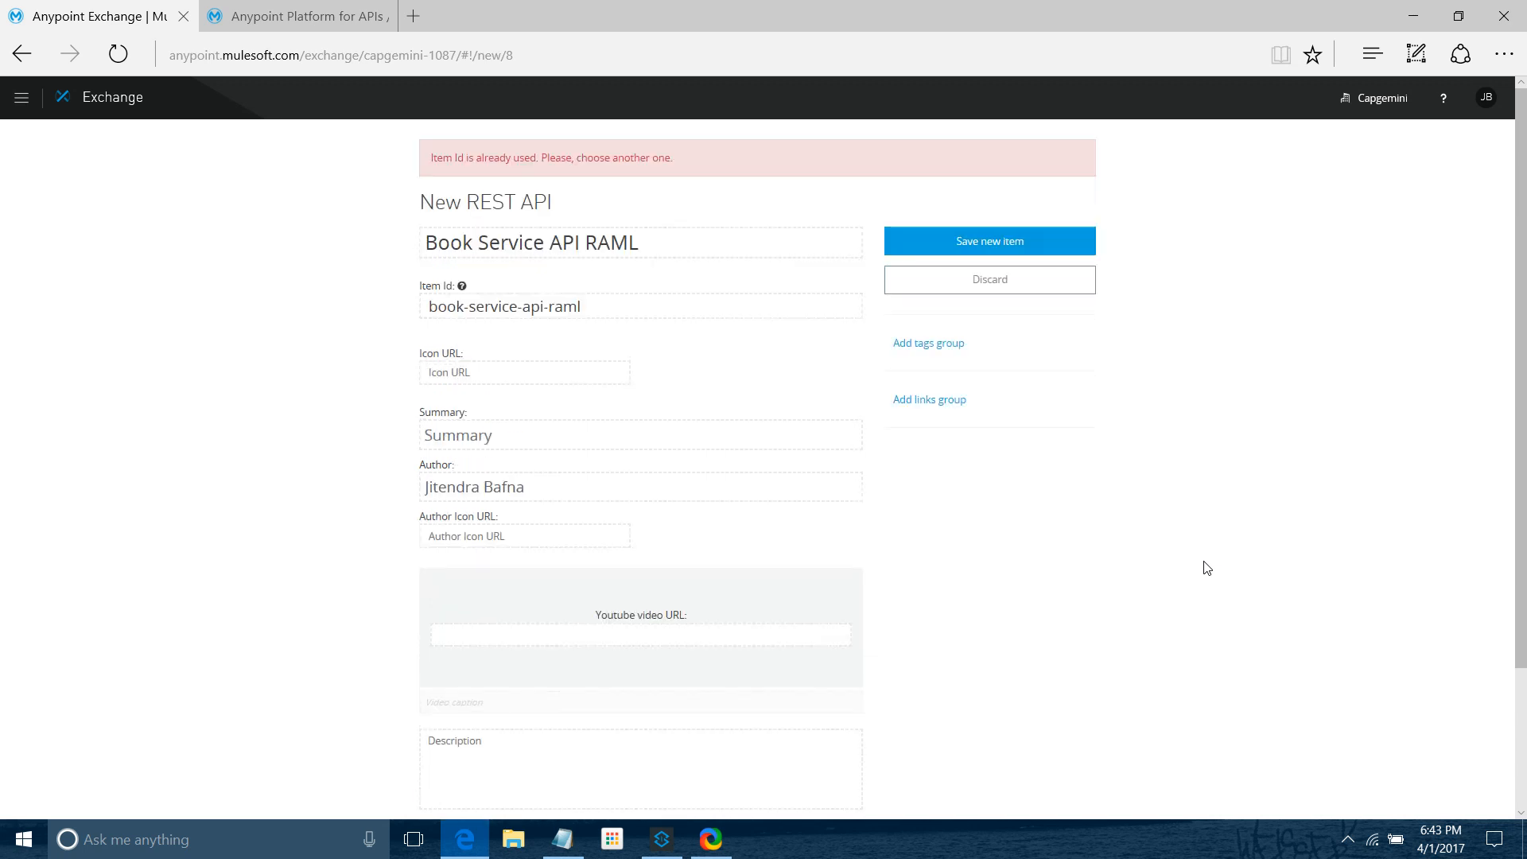
mouse_move(860, 7)
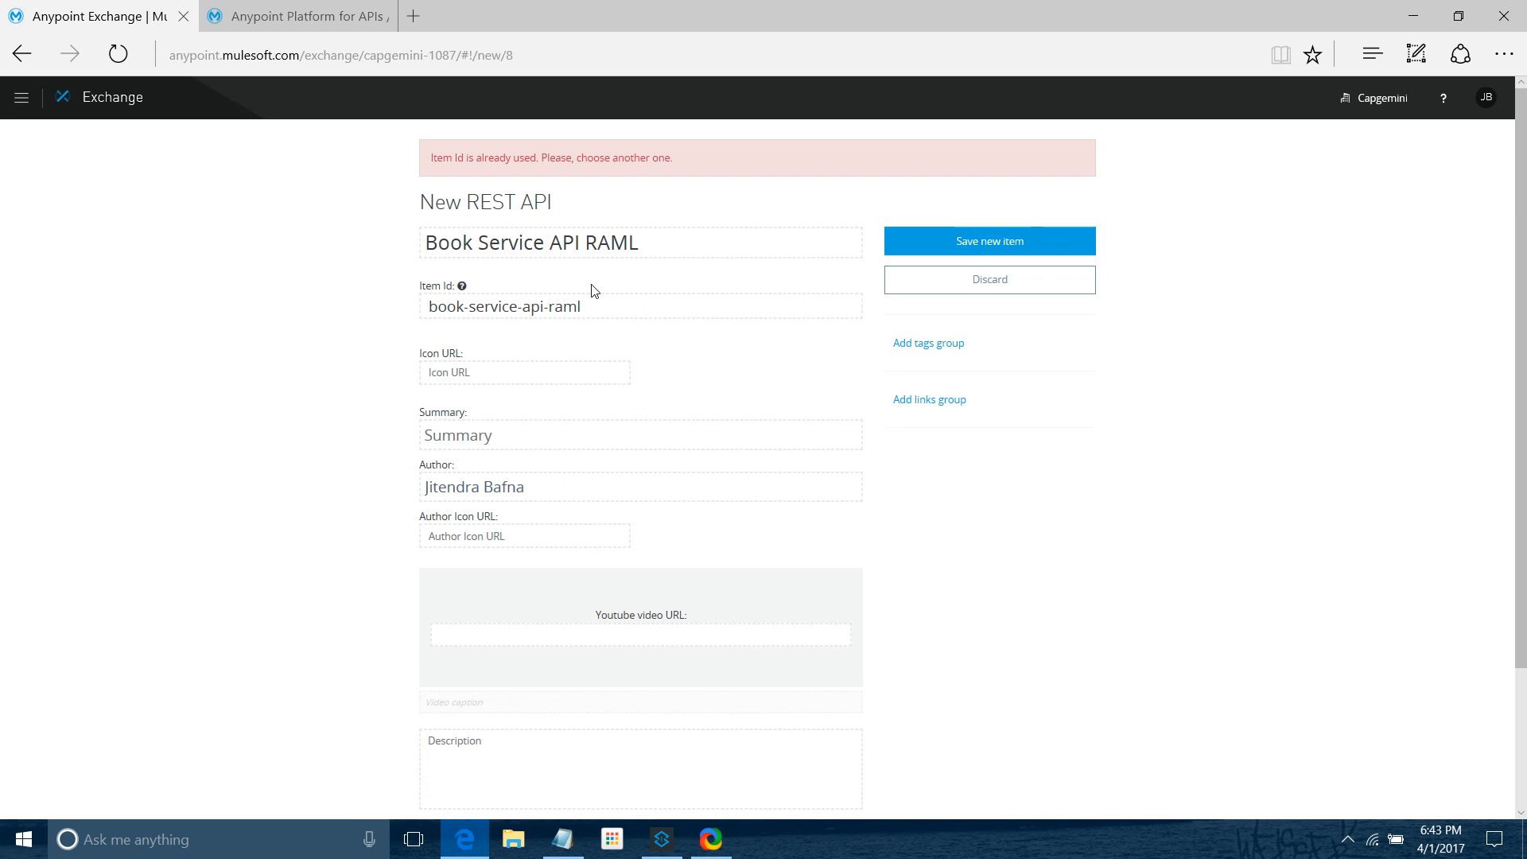
text(REASY)
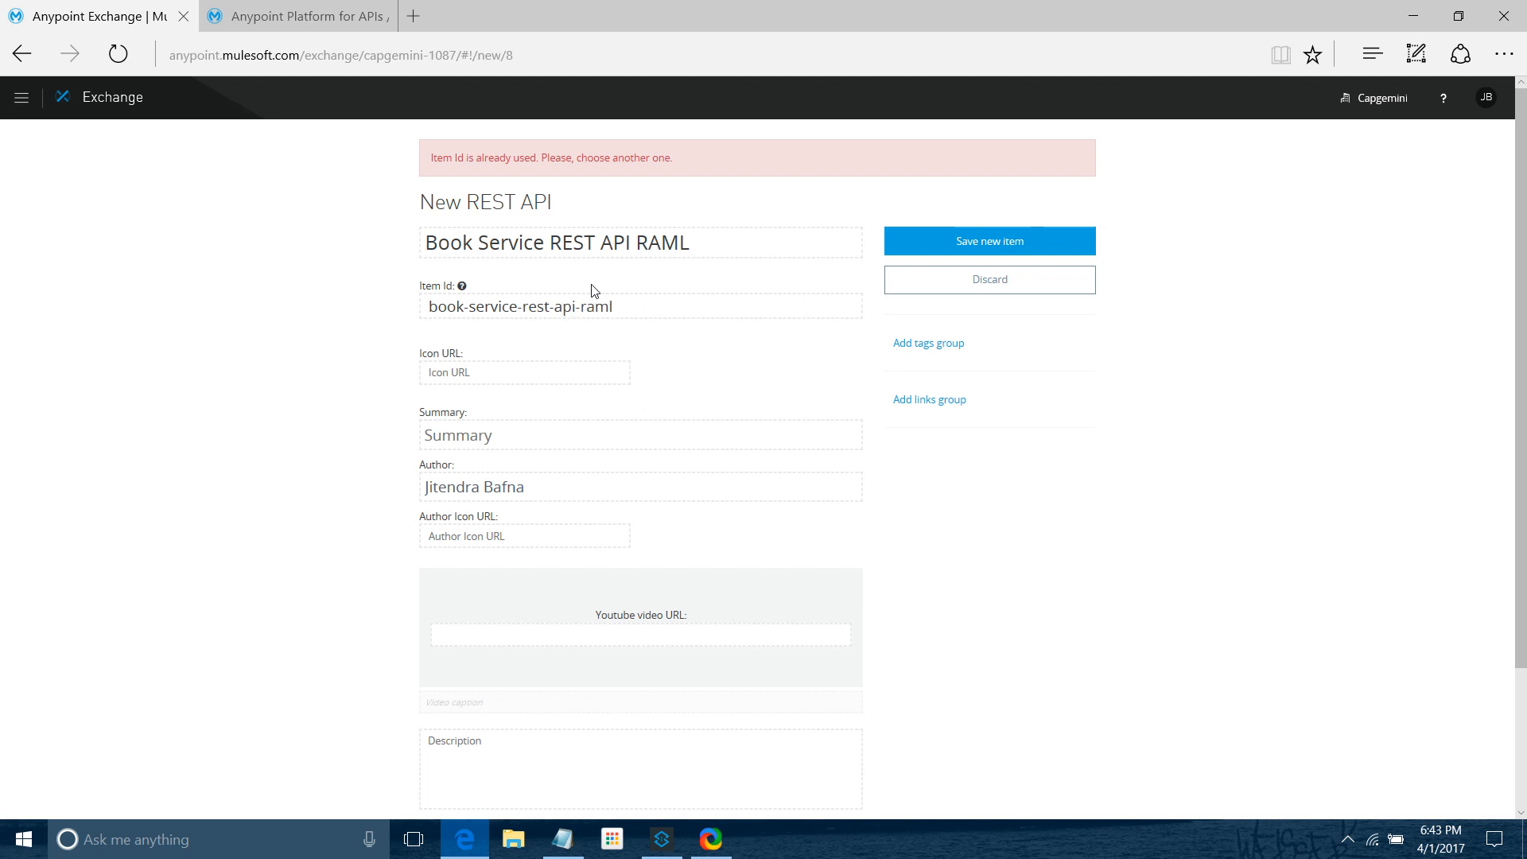
click(988, 241)
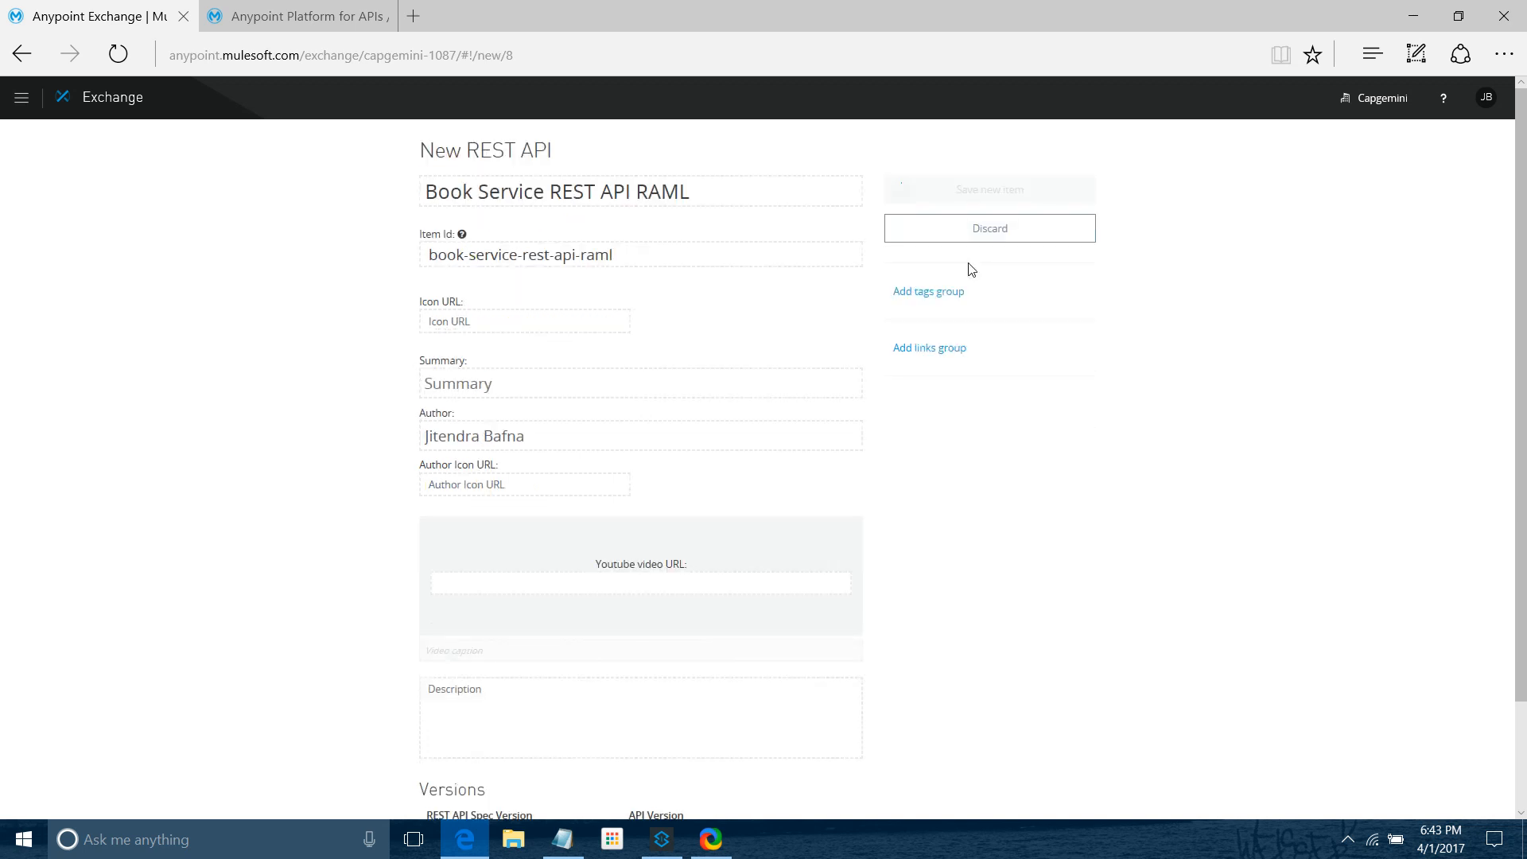
click(988, 190)
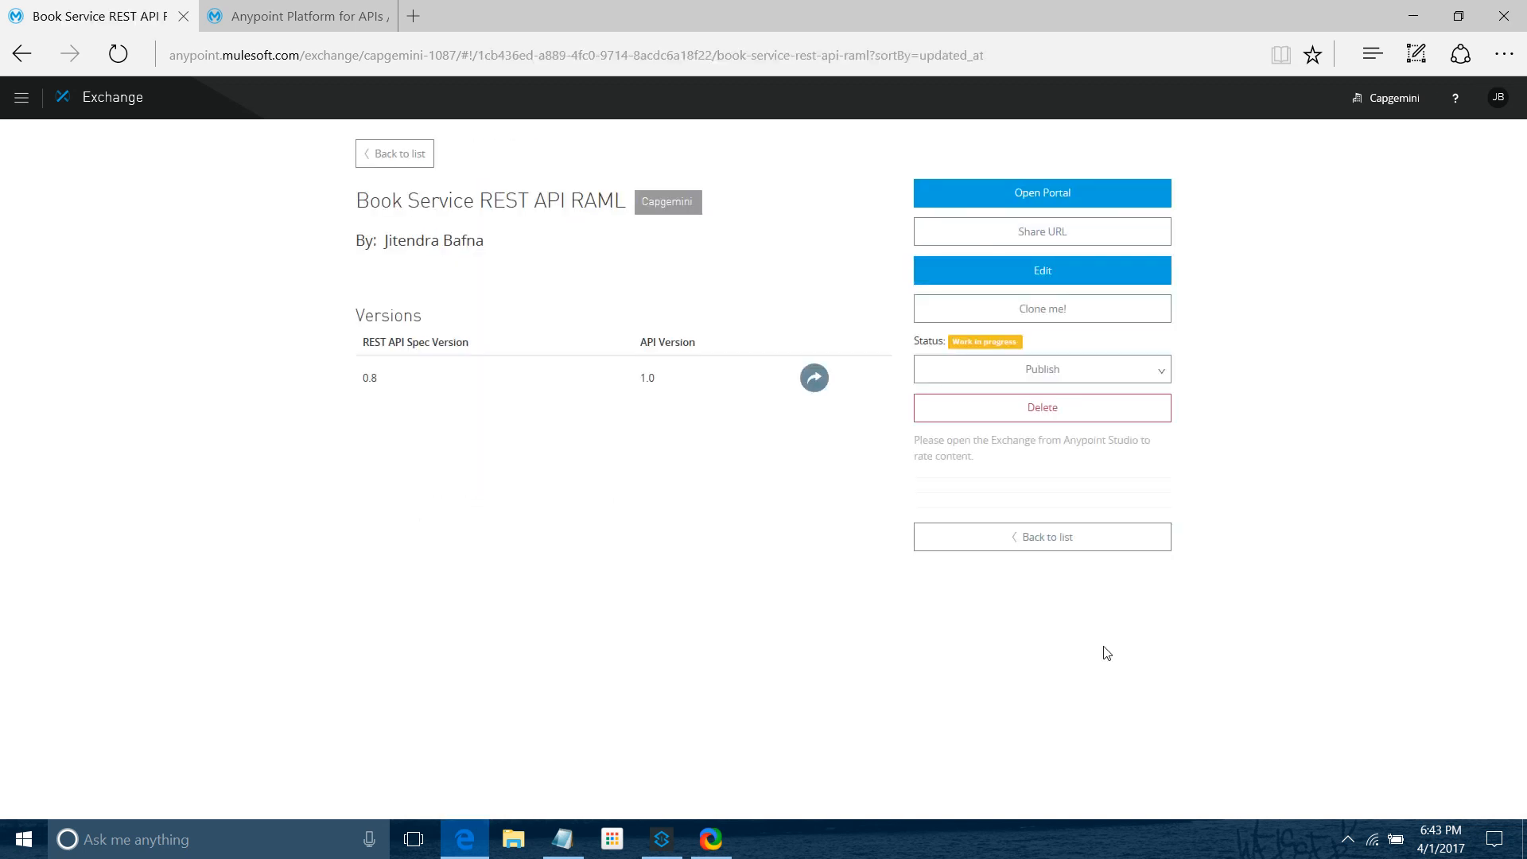
mouse_move(323, 355)
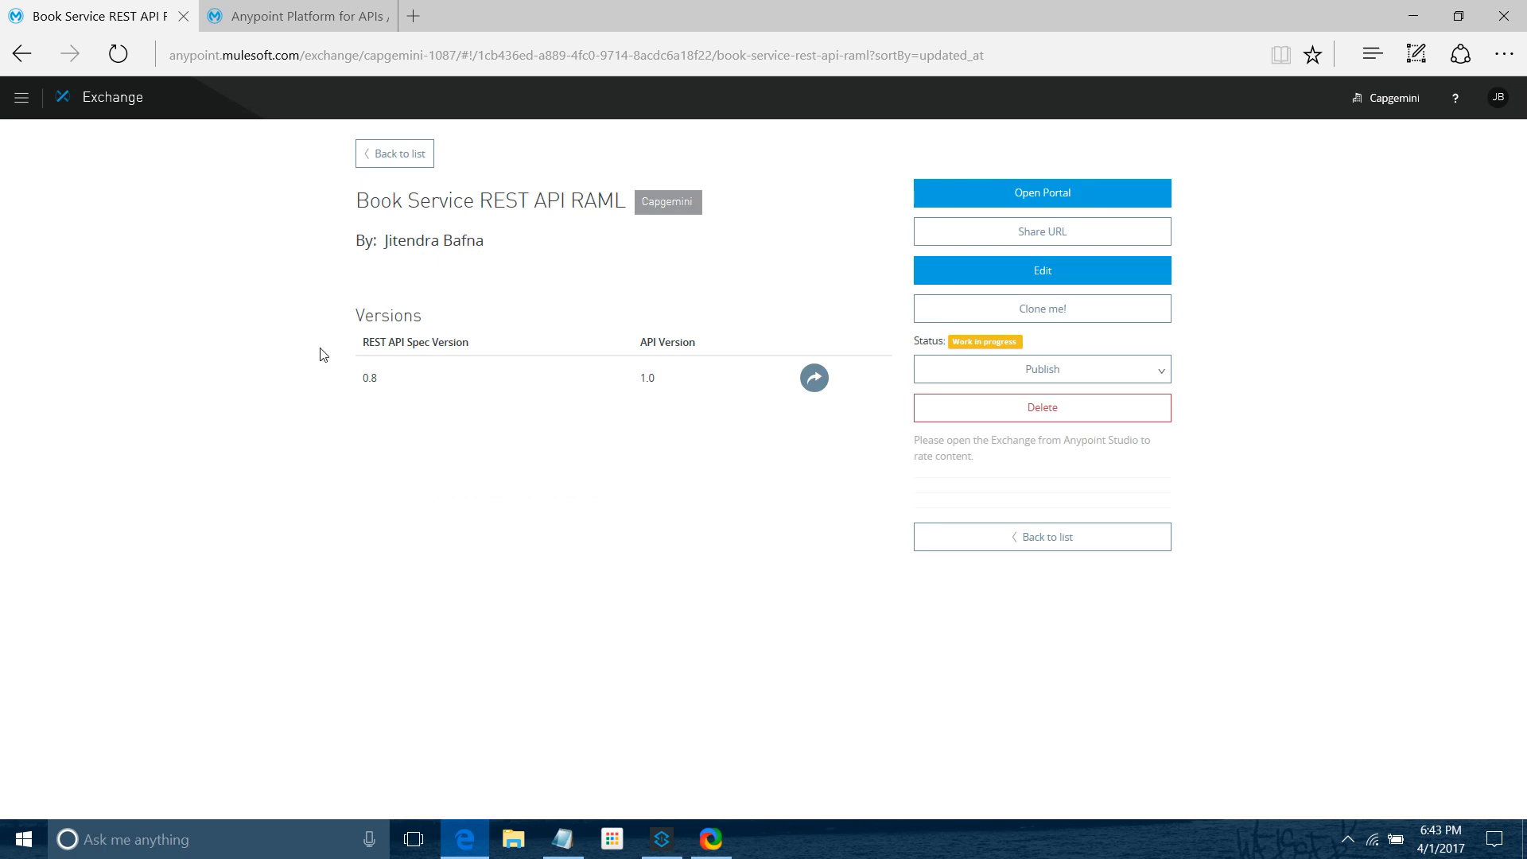
mouse_move(515, 403)
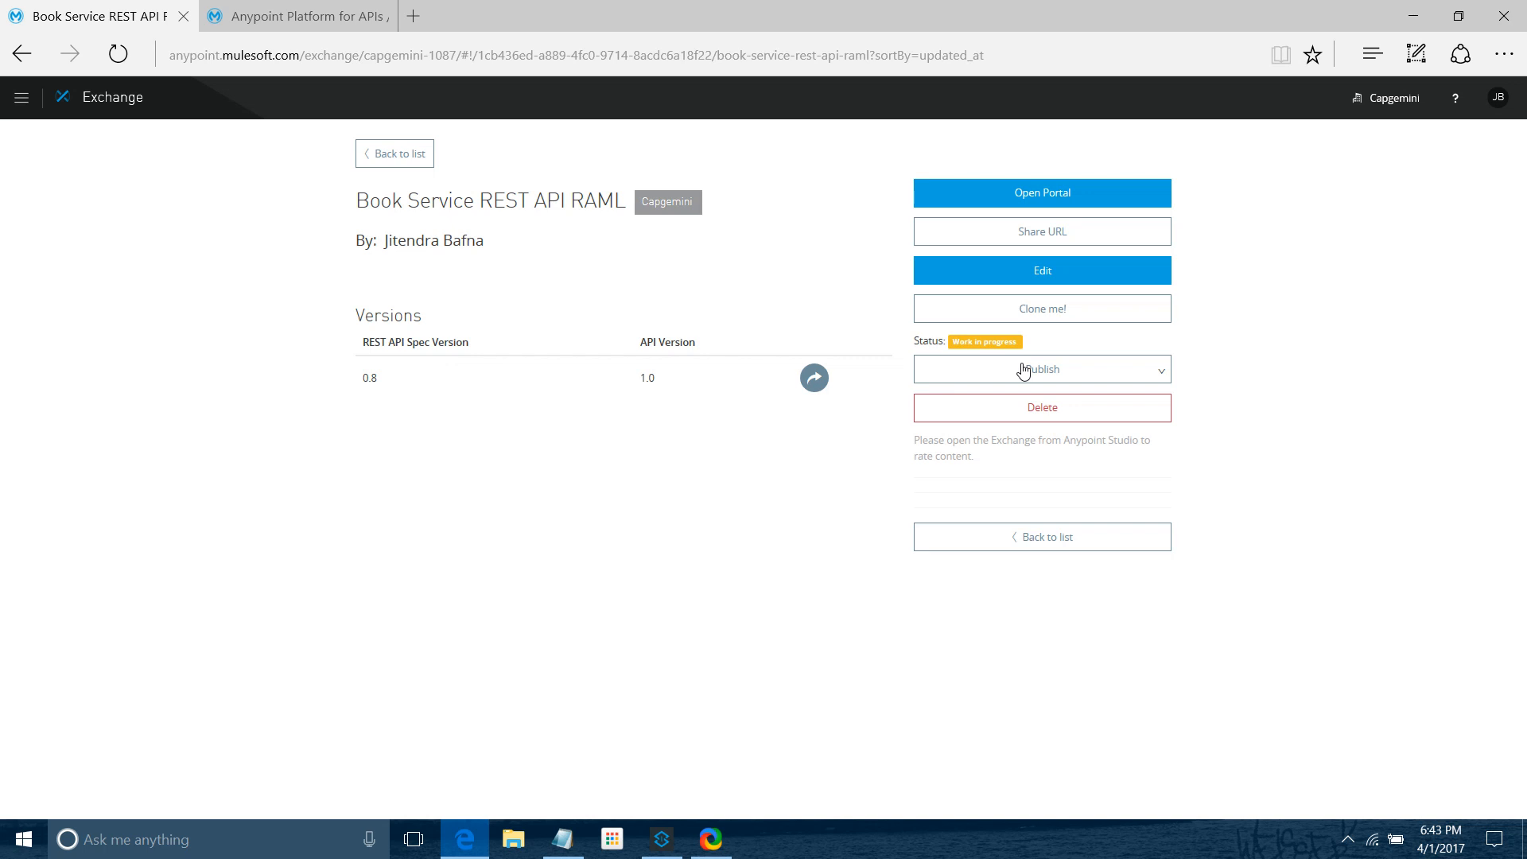
mouse_move(96, 246)
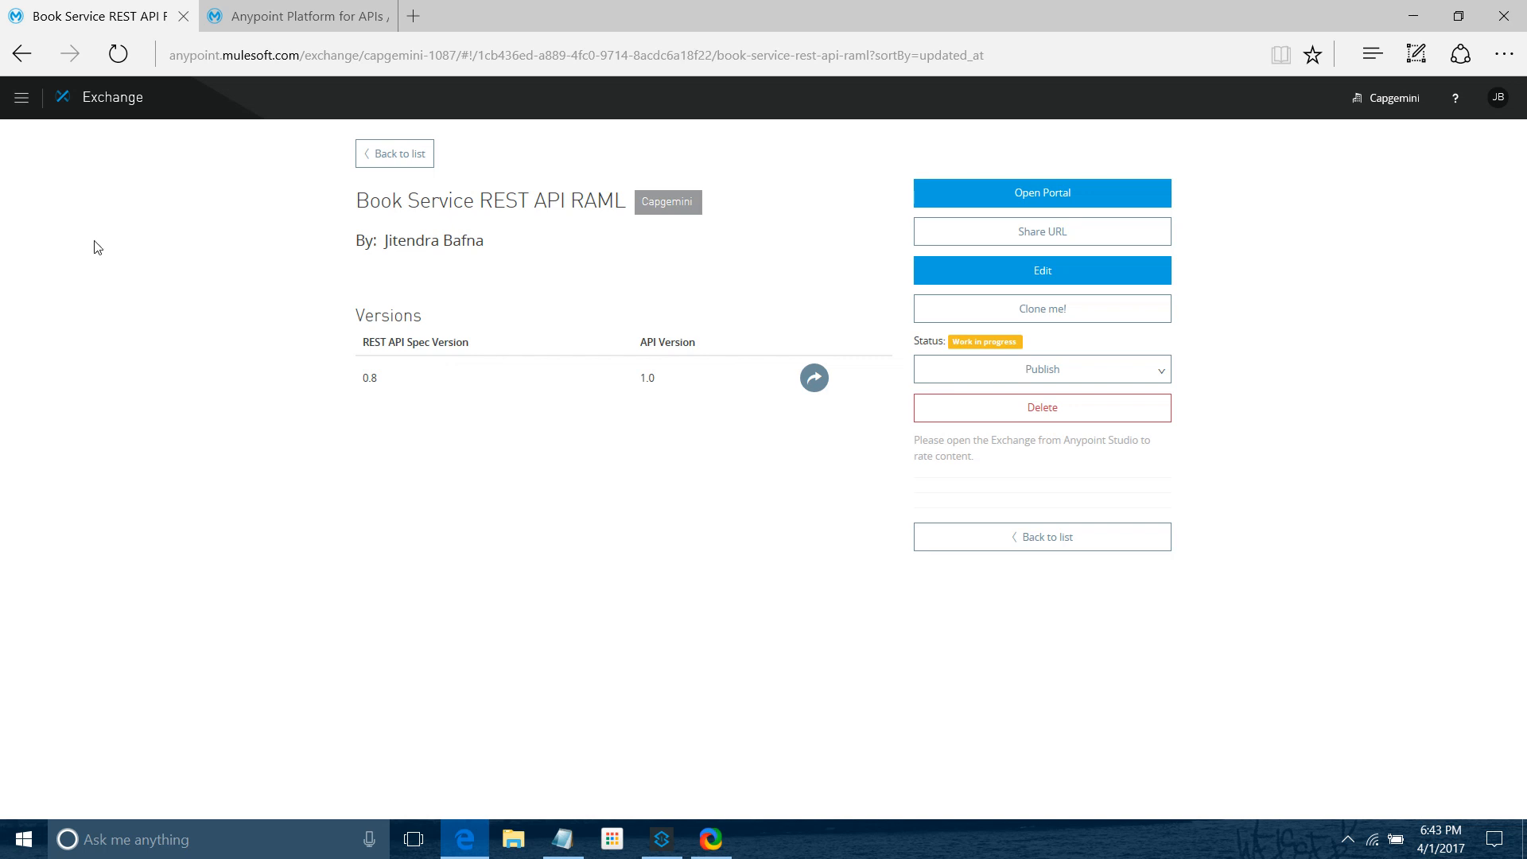
mouse_move(942, 760)
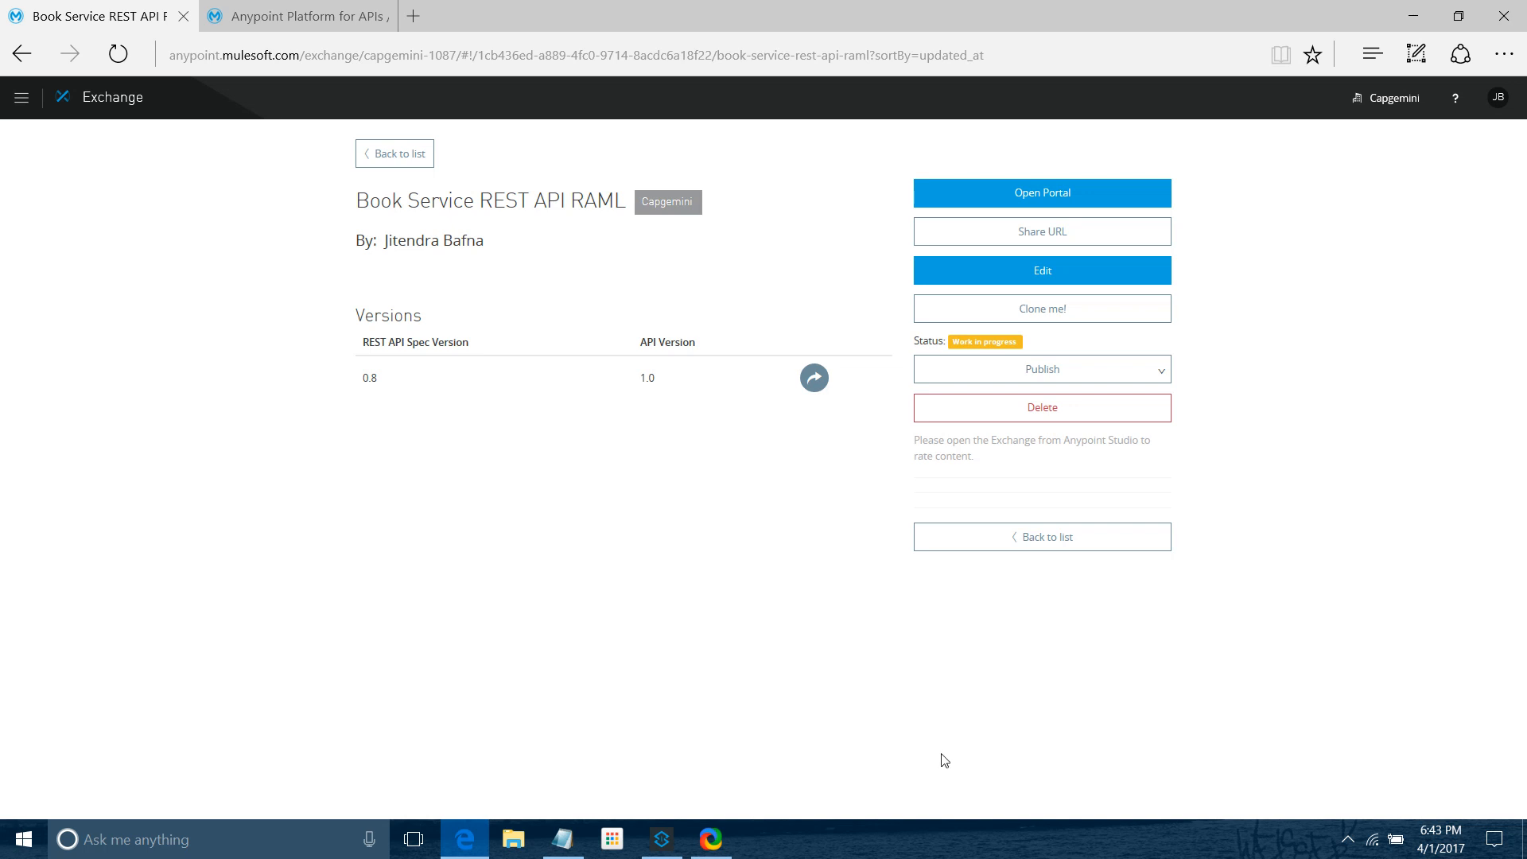
Publish the Book Service REST API RAML item to Master Organization from its Publish menu
click(1041, 369)
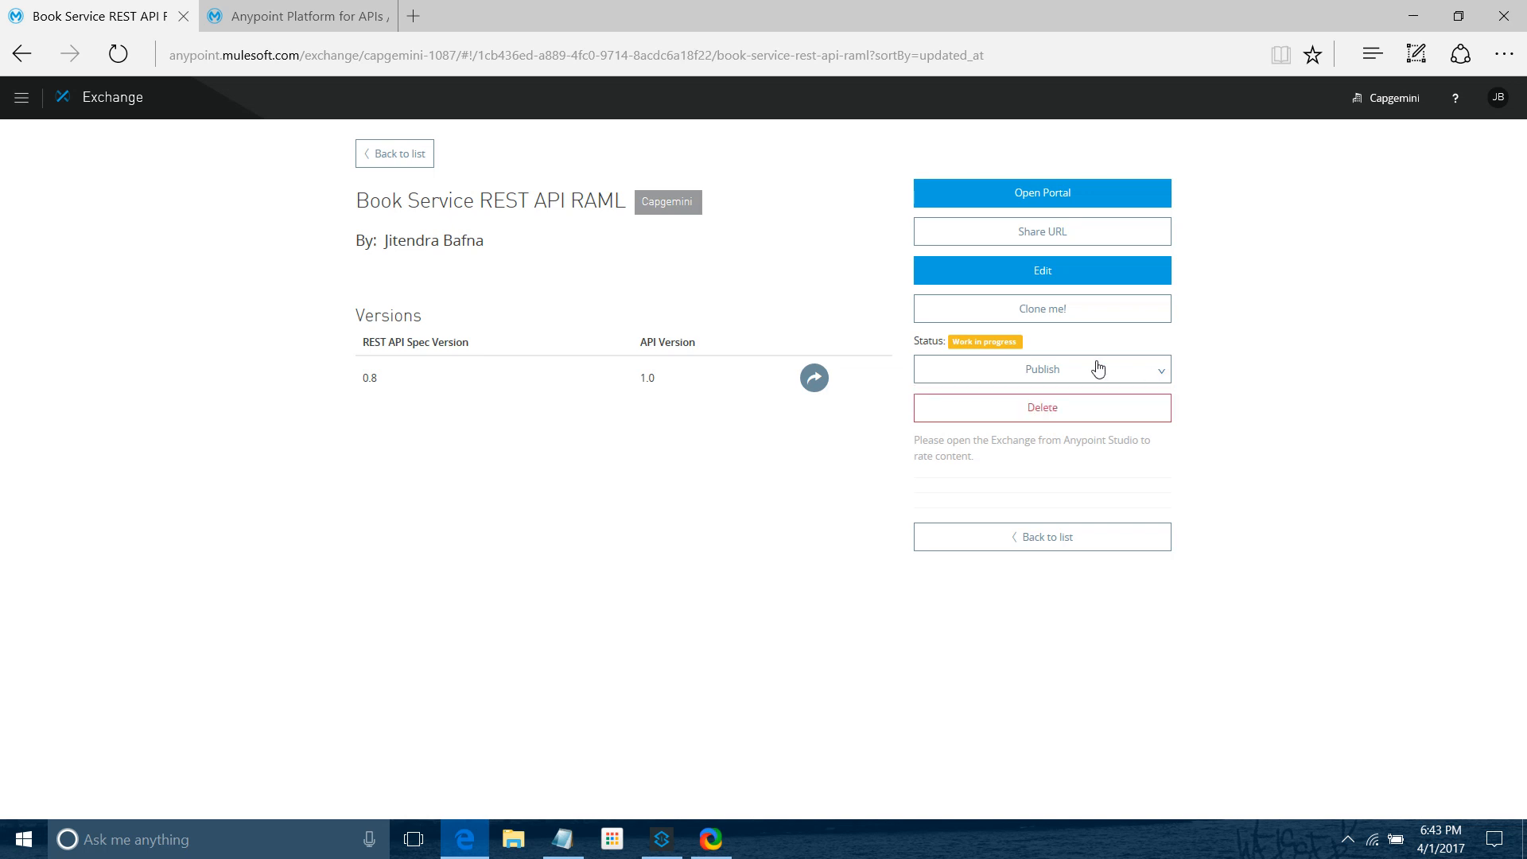
mouse_move(1061, 374)
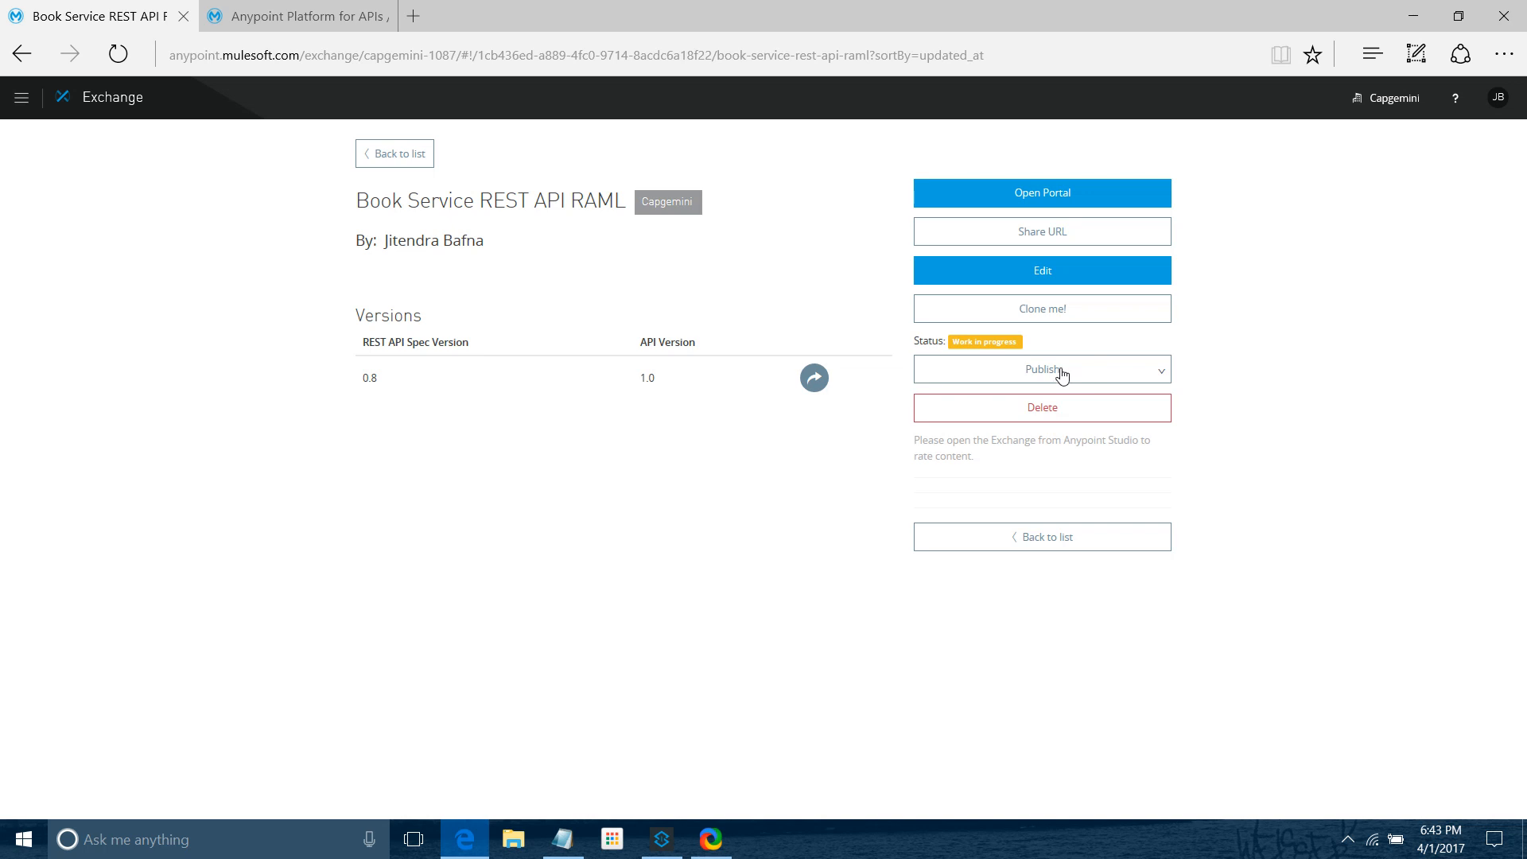
click(1041, 369)
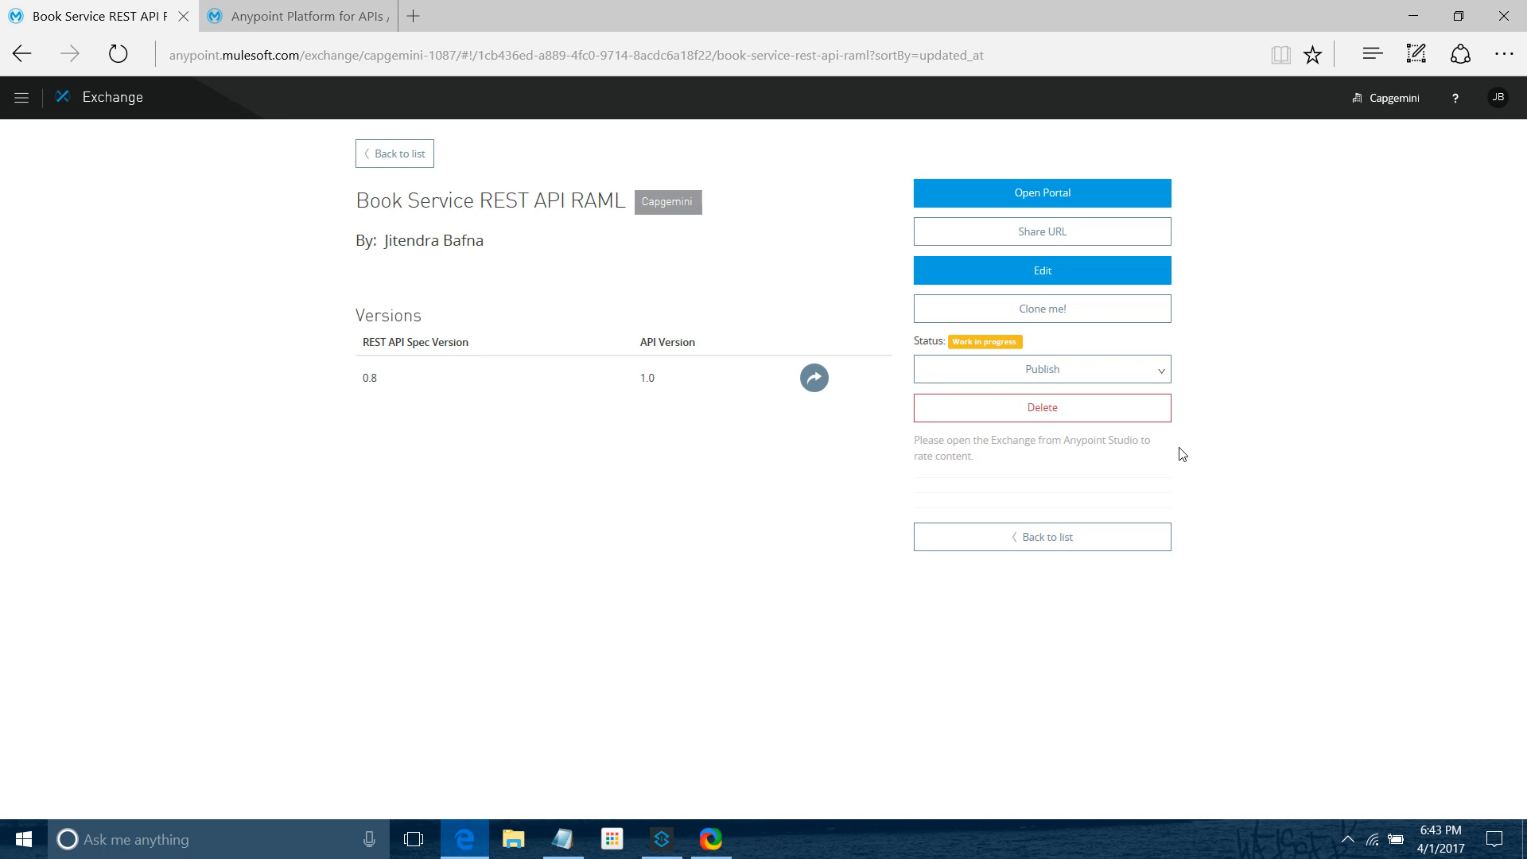
click(1041, 368)
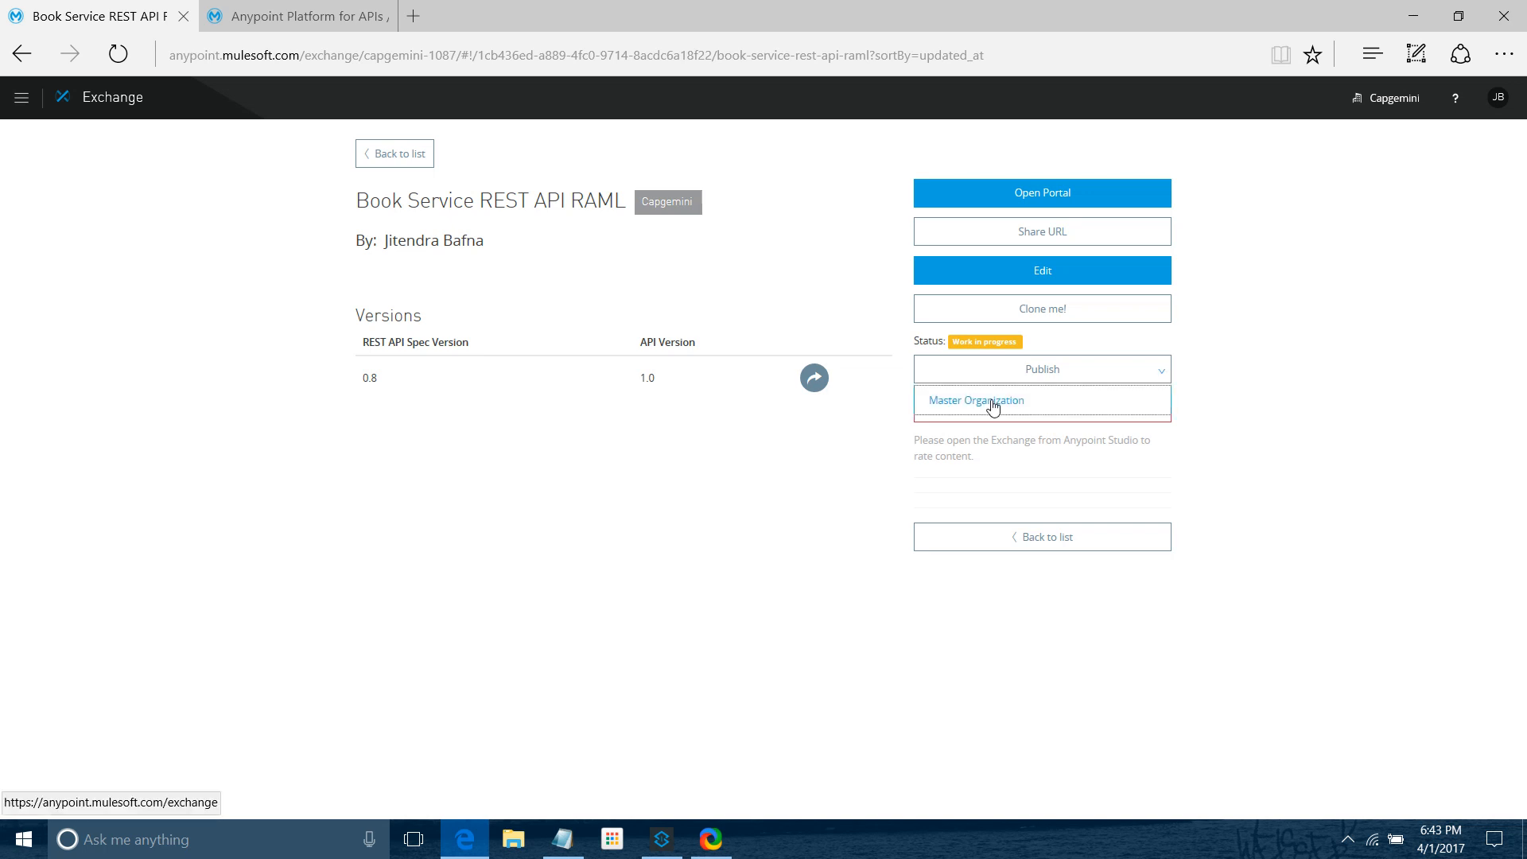
click(394, 153)
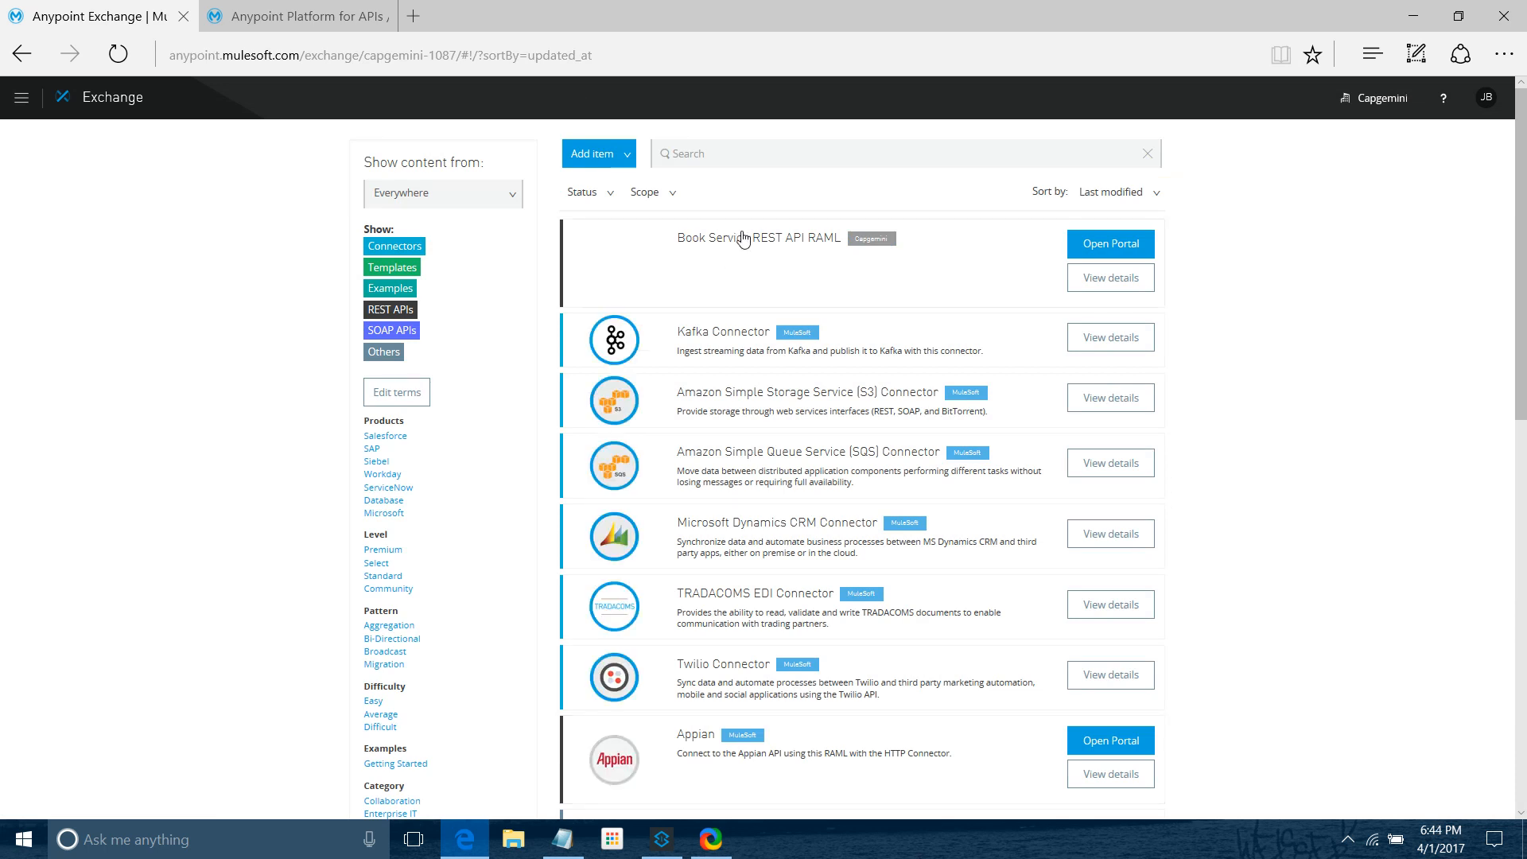
mouse_move(797, 269)
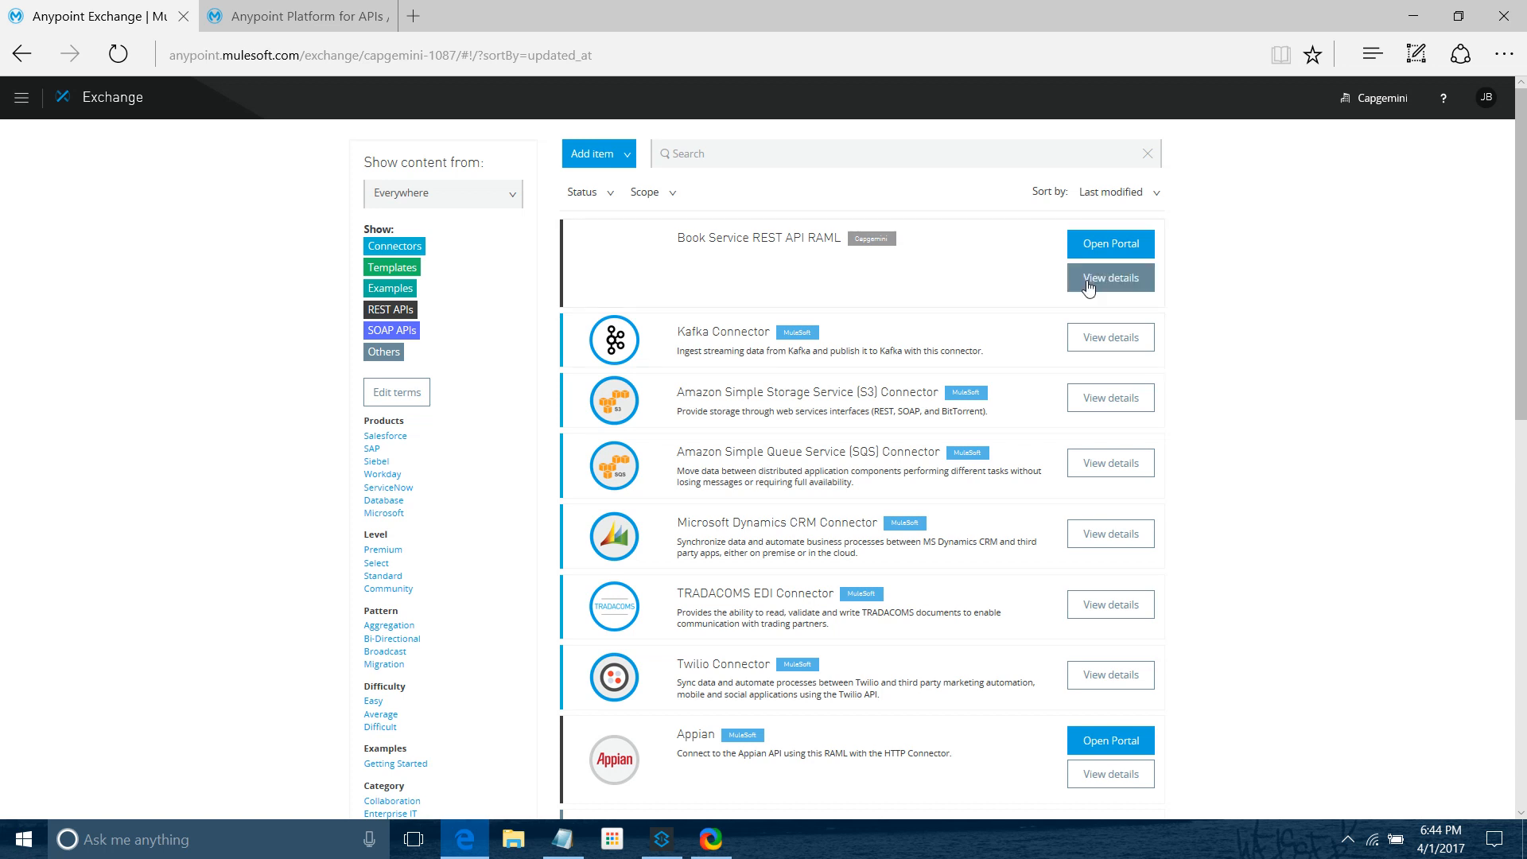
View Book Service REST API RAML details showing Republish/Unpublish, then switch to Anypoint Studio
click(1111, 278)
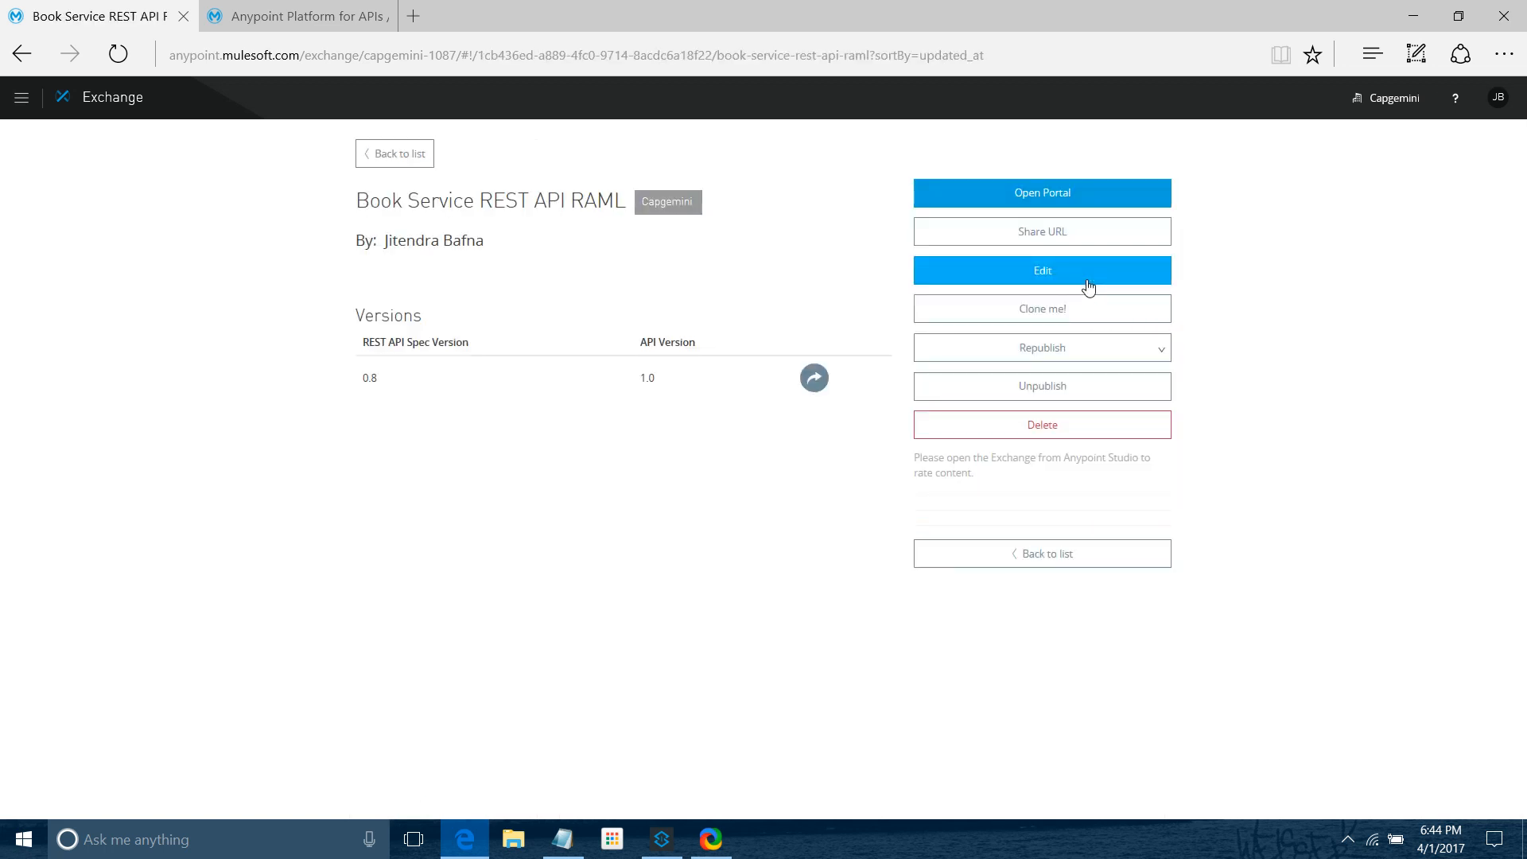
mouse_move(1028, 383)
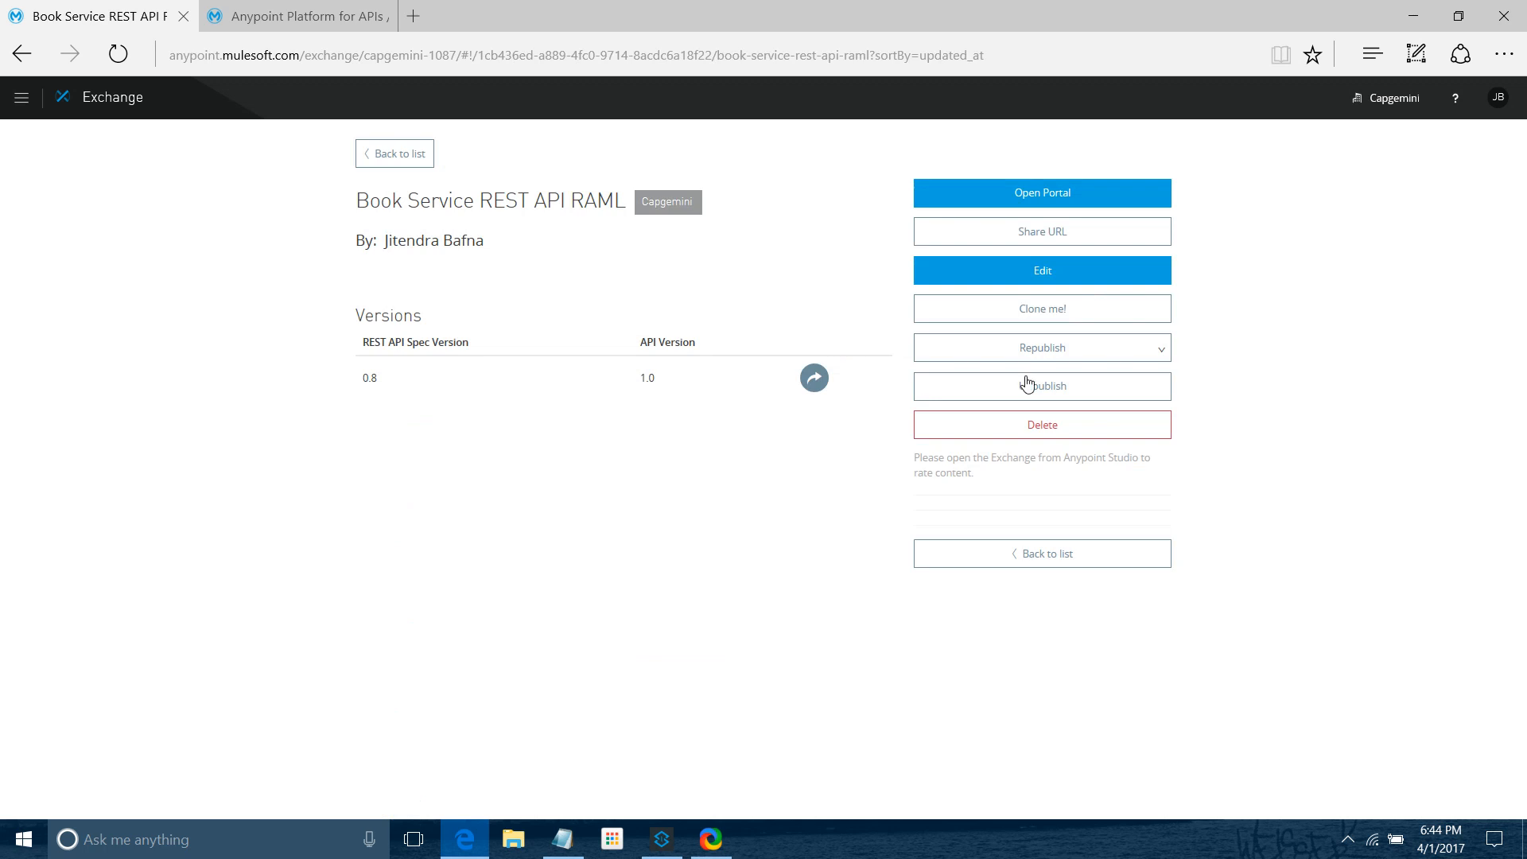
click(1040, 386)
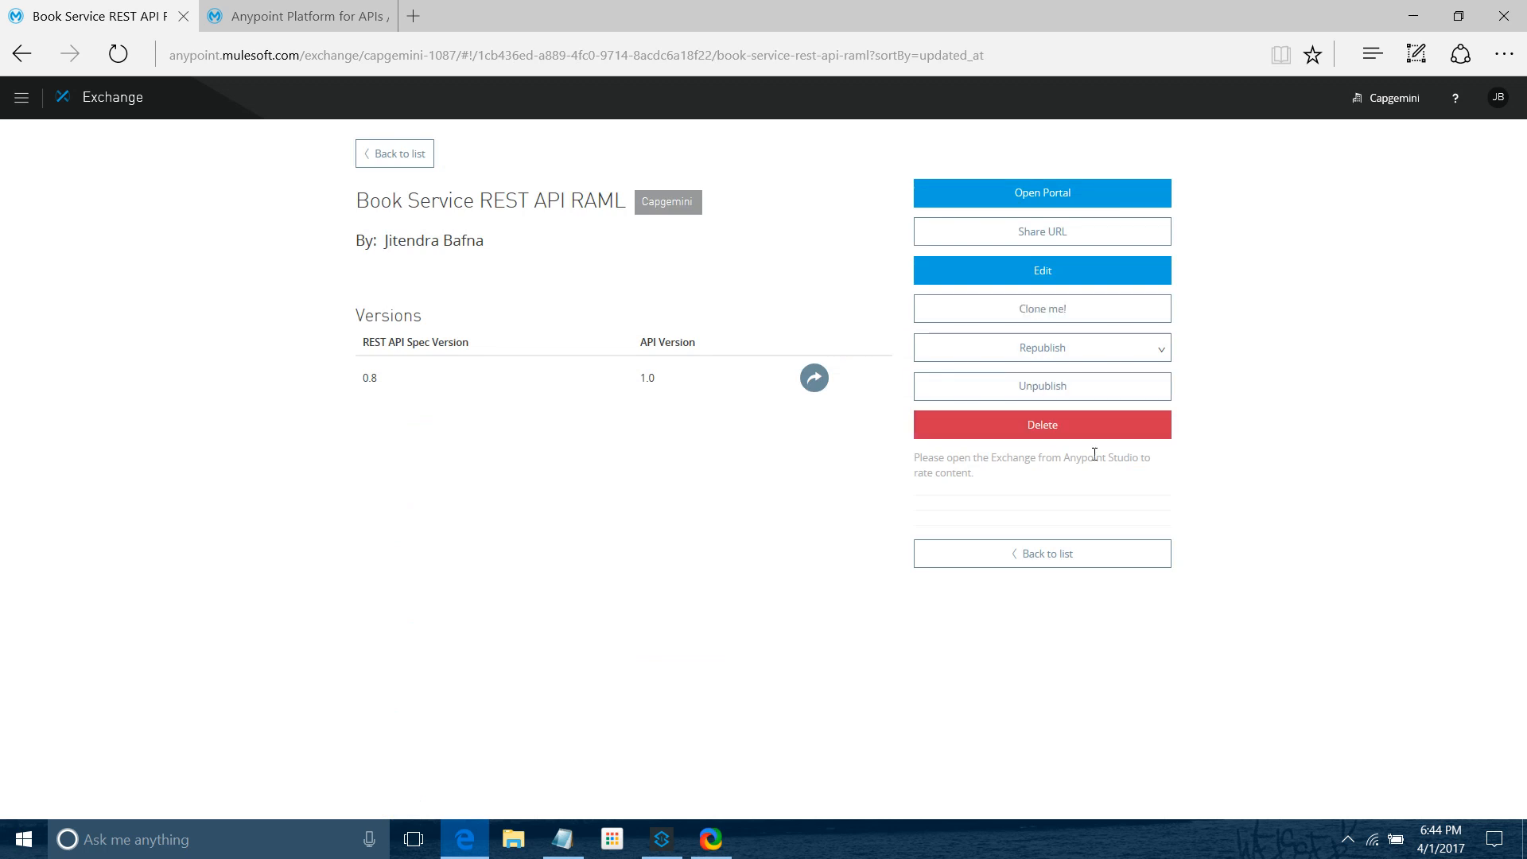
mouse_move(490, 442)
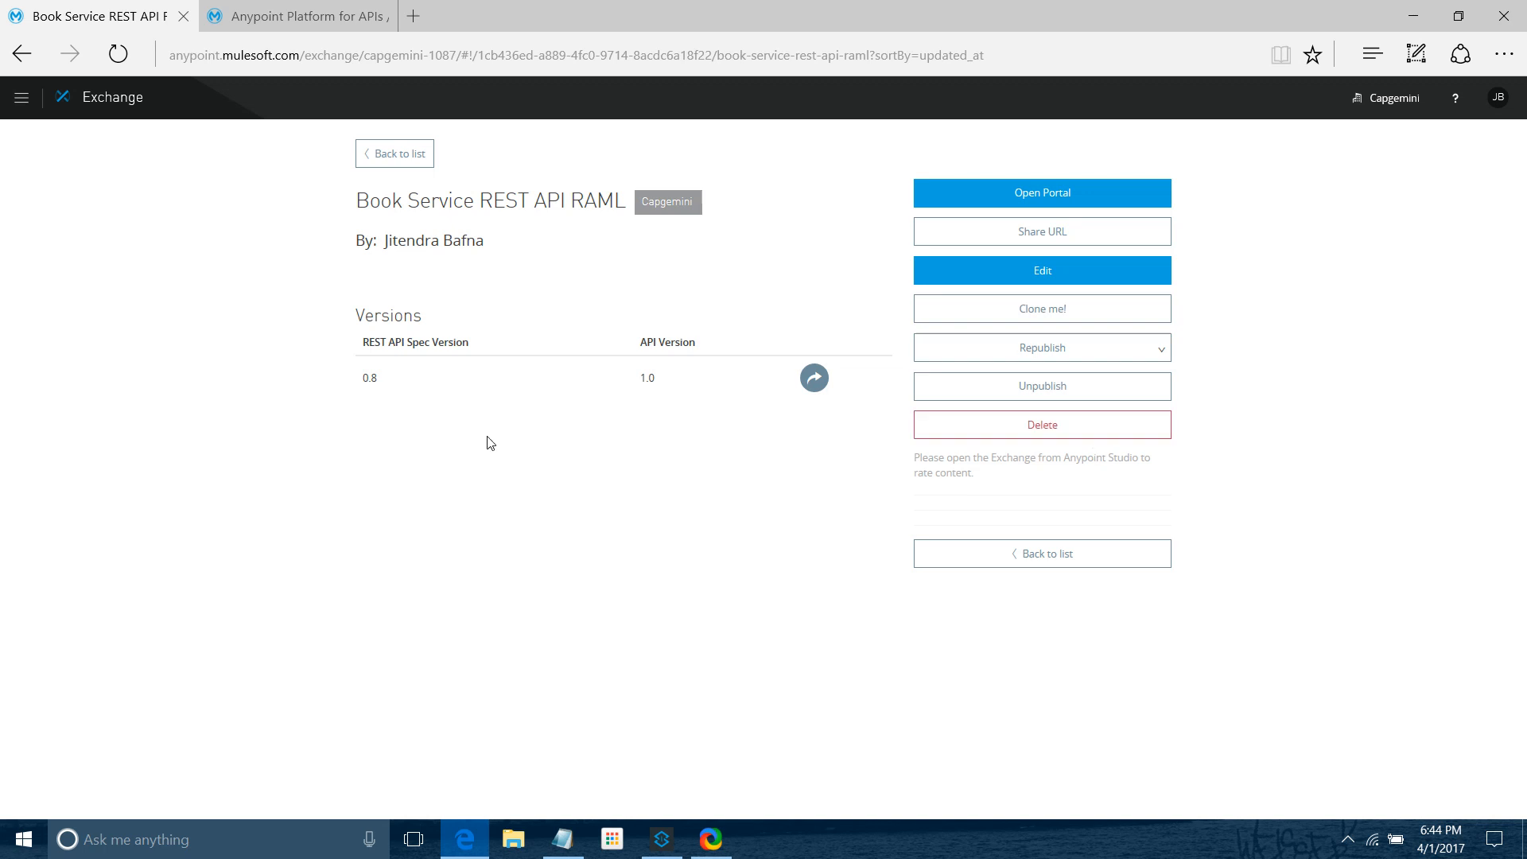
click(661, 839)
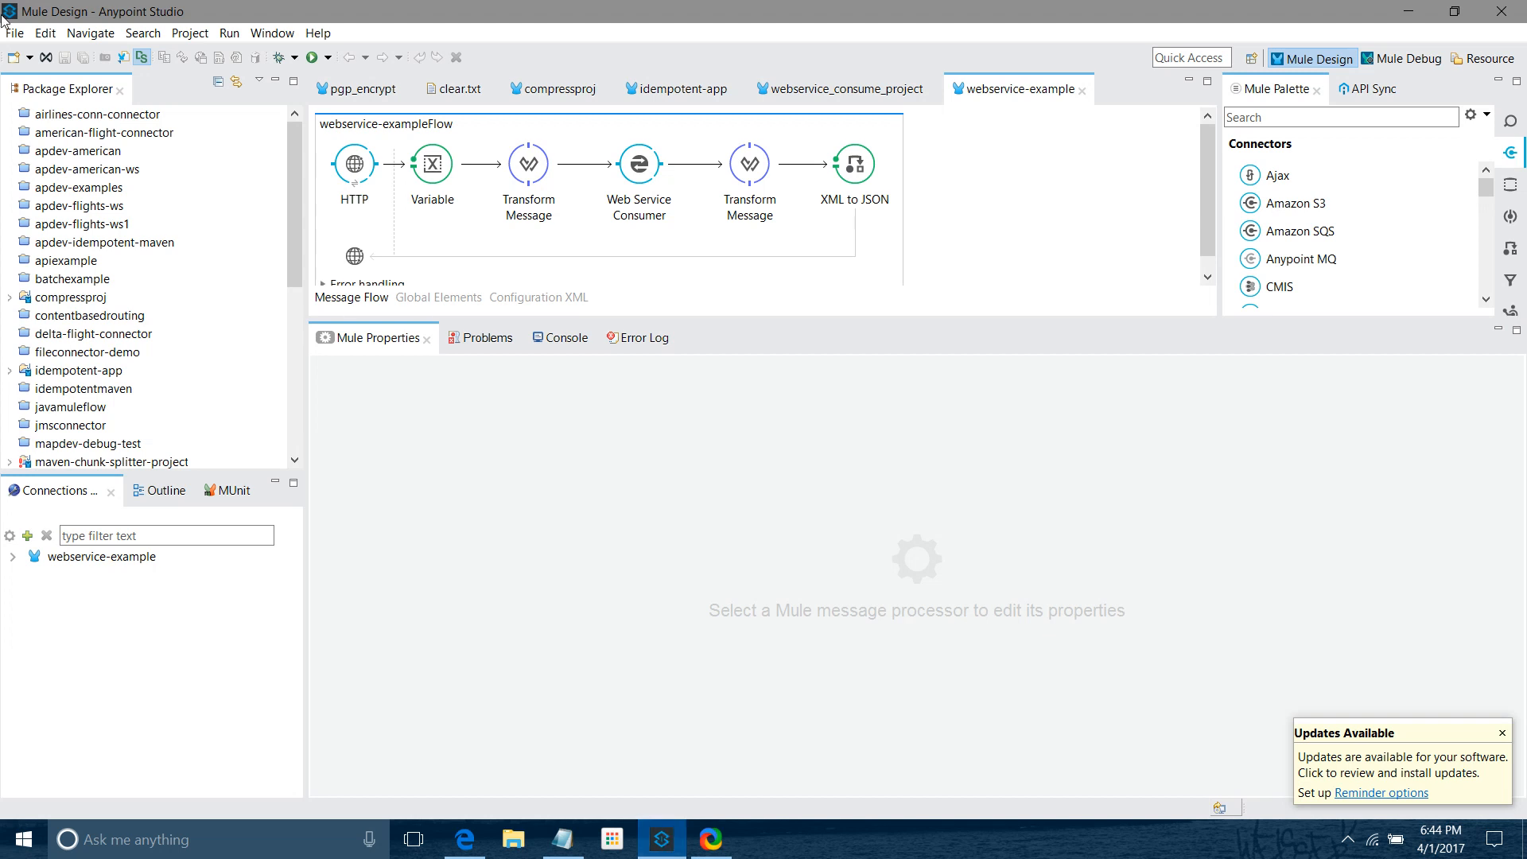
Create Mule project 'bookservice-api-app' with Add APIkit components enabled
click(13, 32)
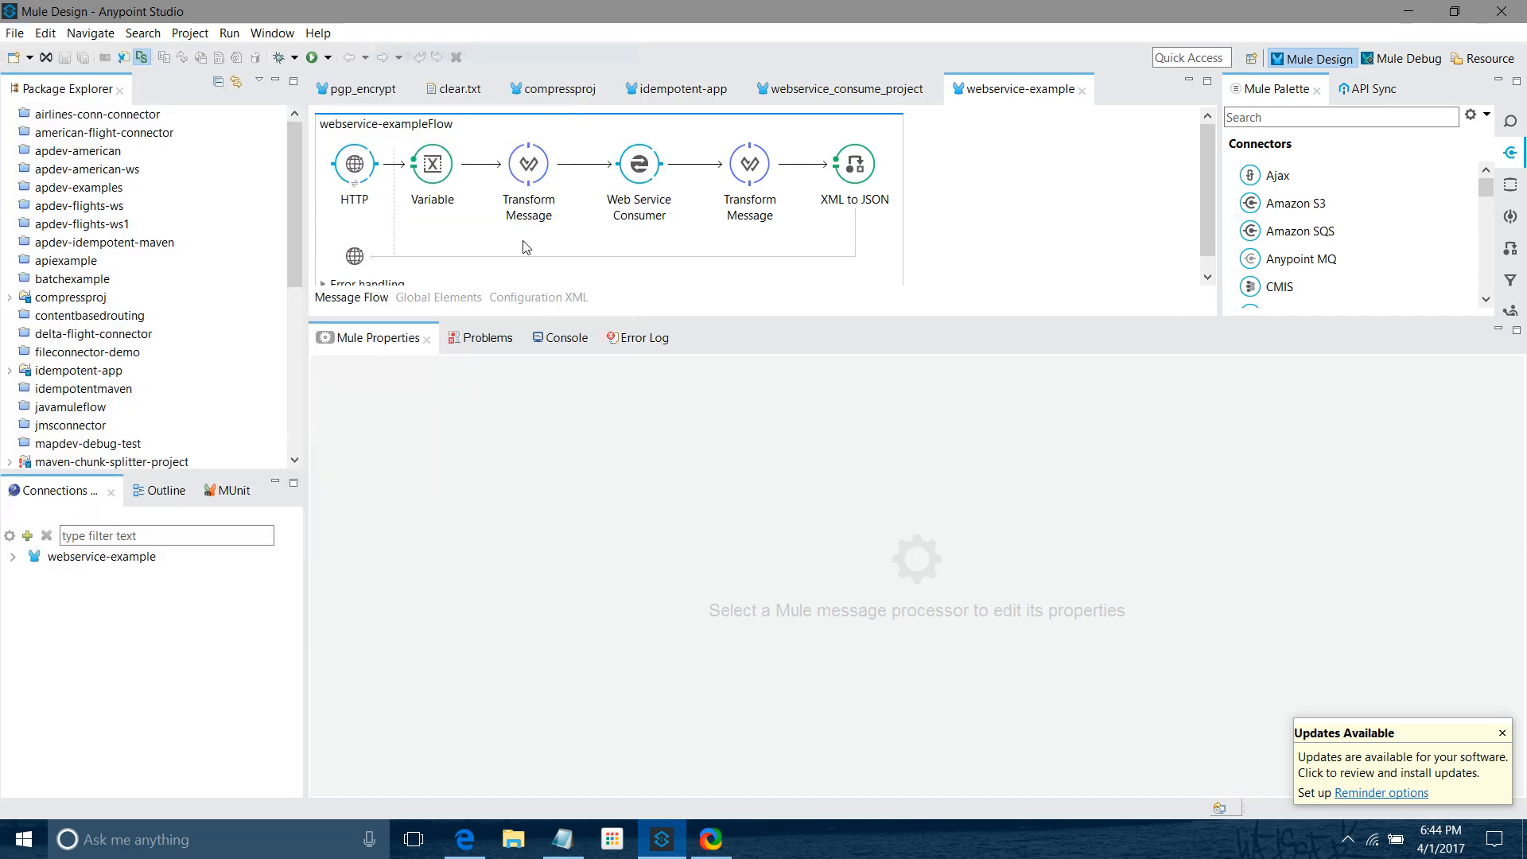
mouse_move(621, 396)
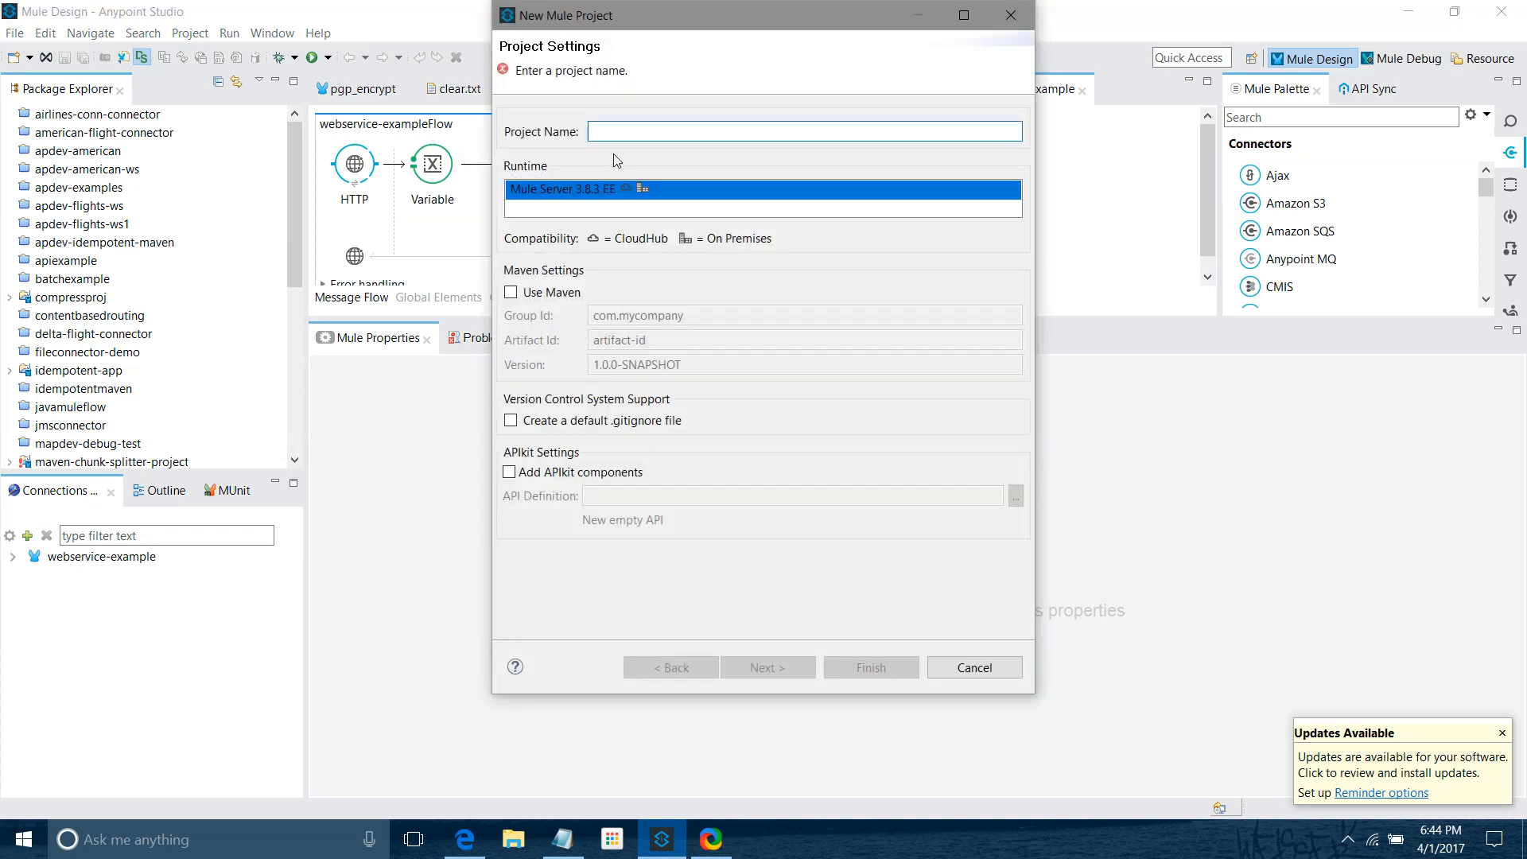
text(bookservice-api-)
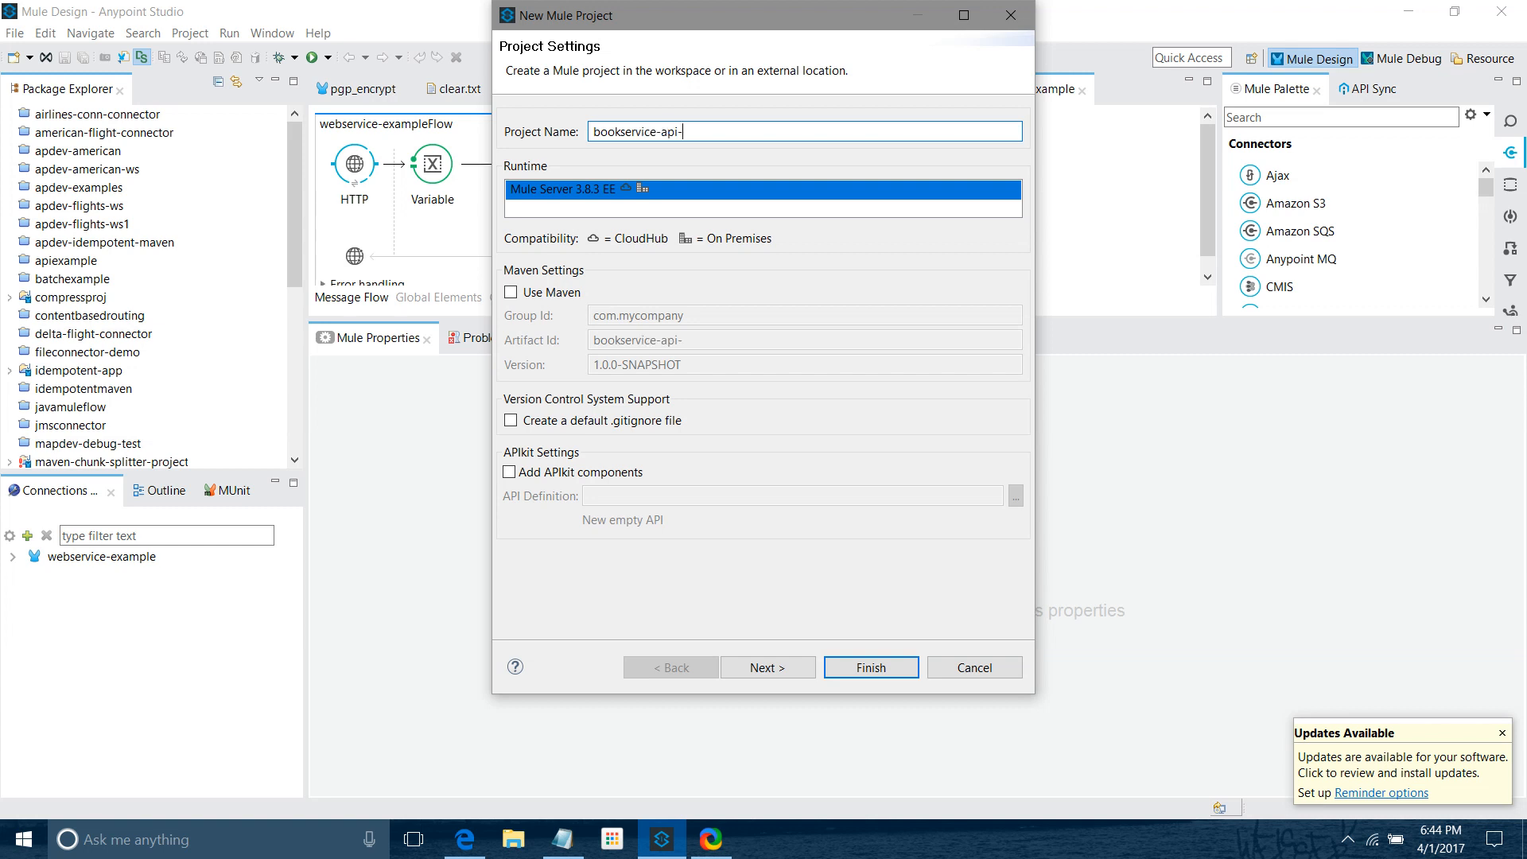
text(app)
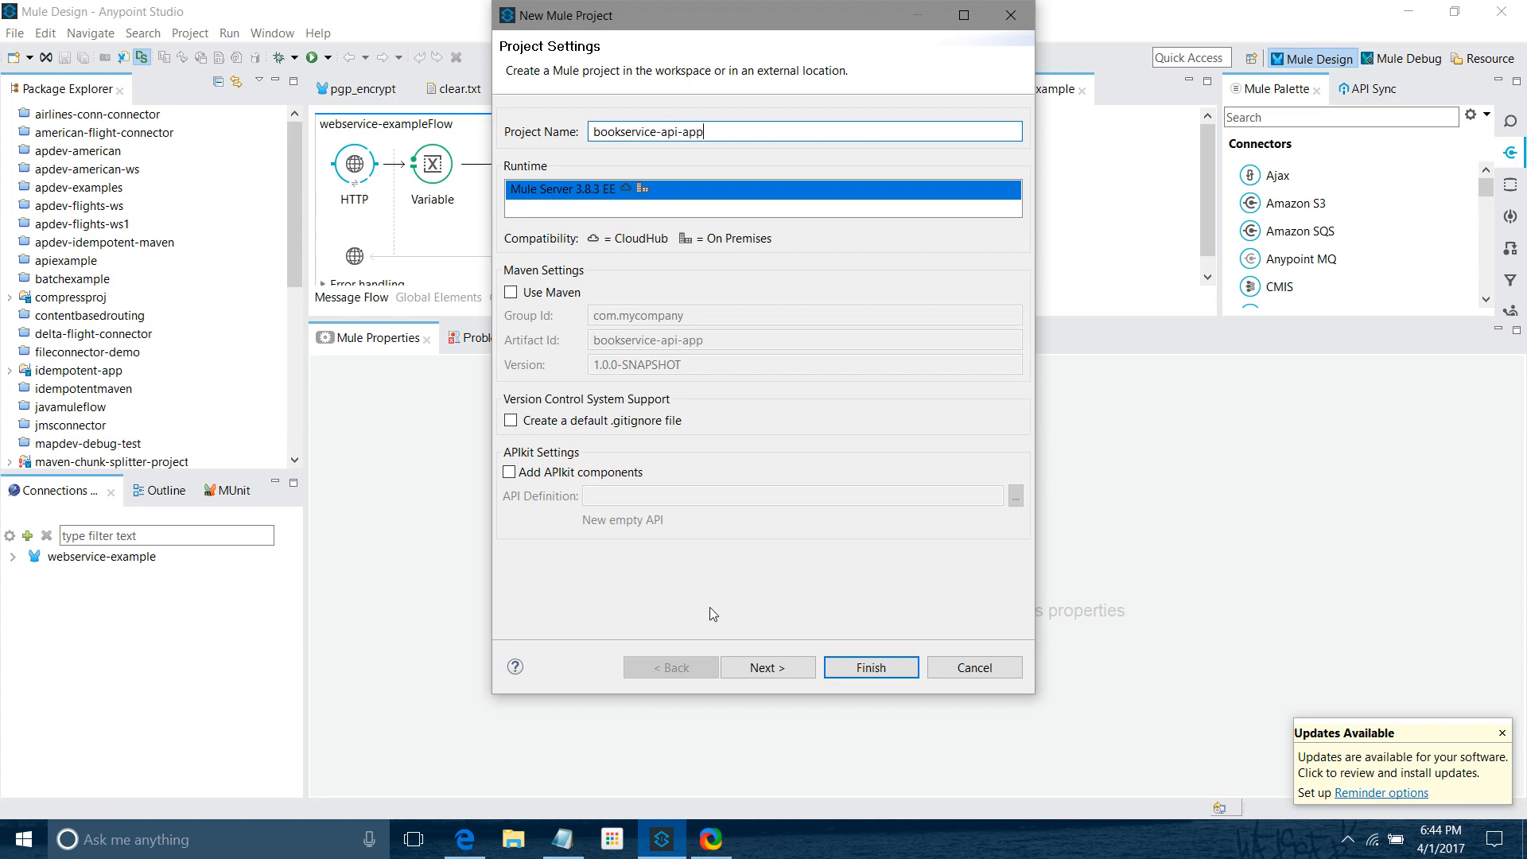
mouse_move(603, 494)
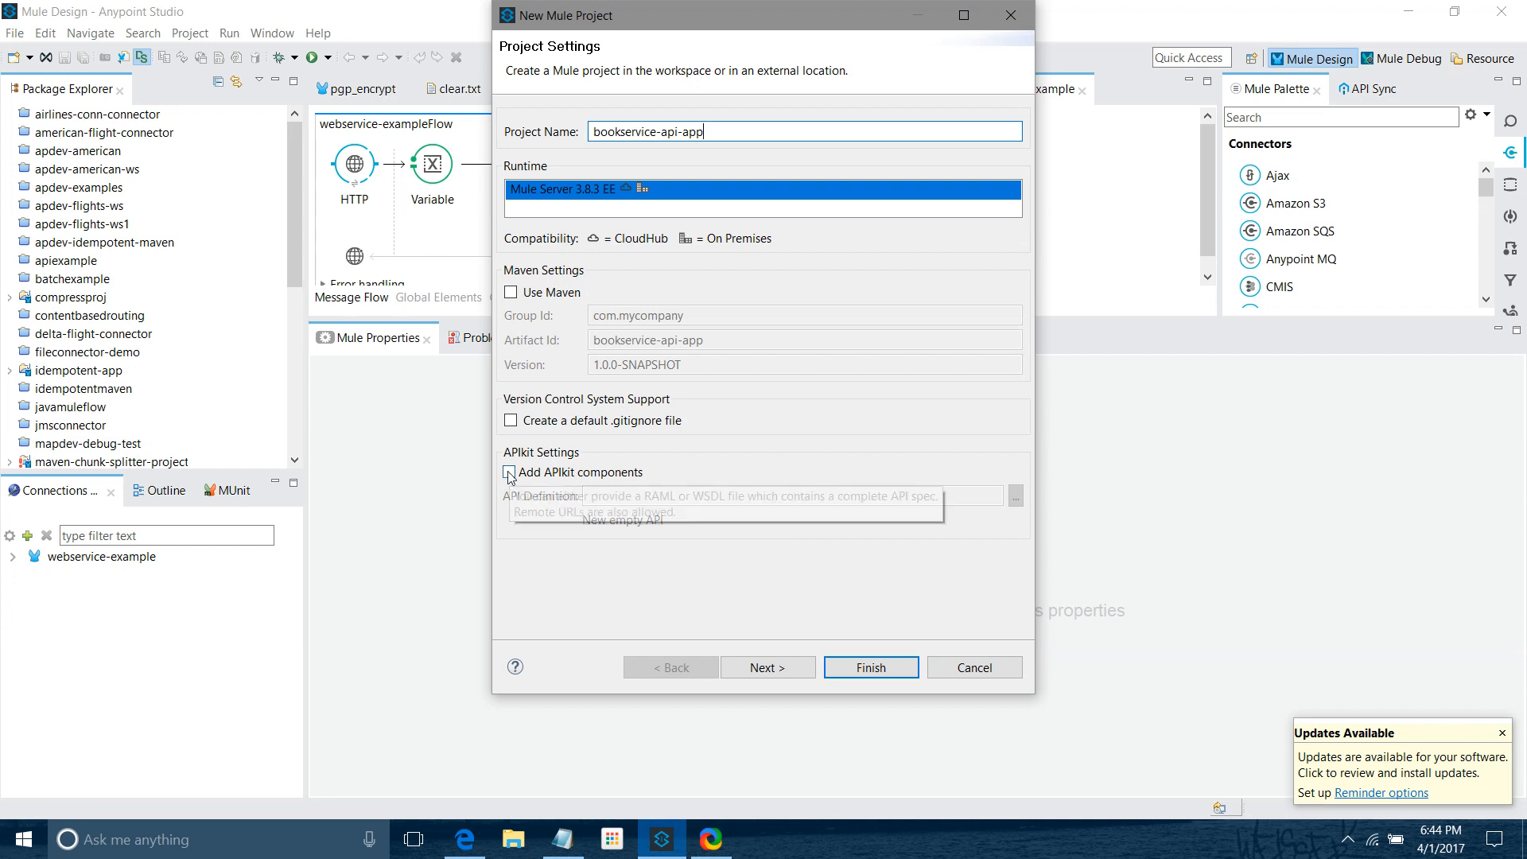
click(511, 472)
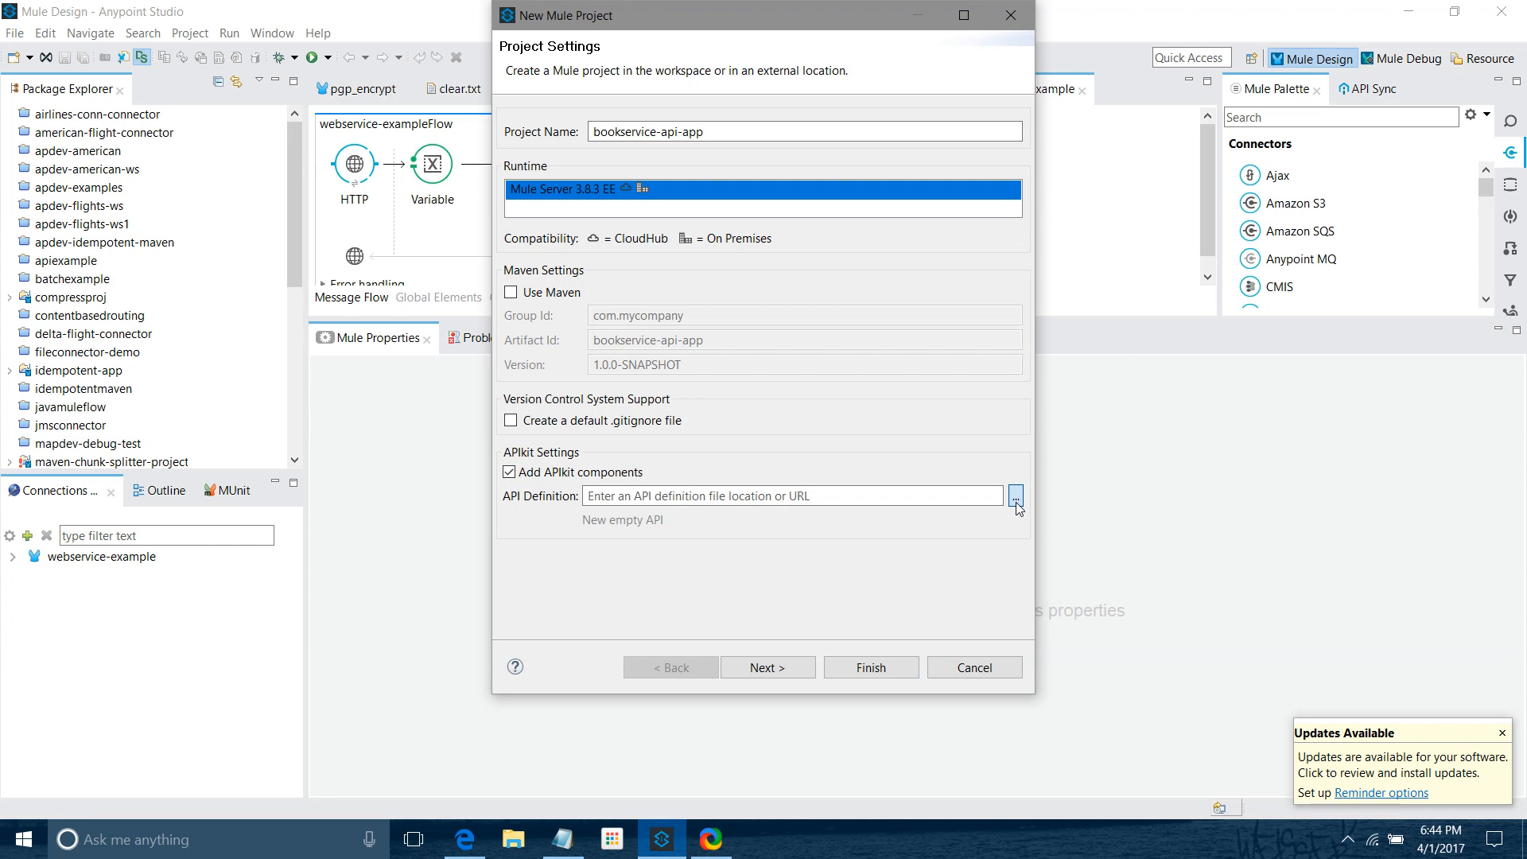
Sign in to the platform and pick Book Service API 1.0 from API Manager as the definition
click(1015, 496)
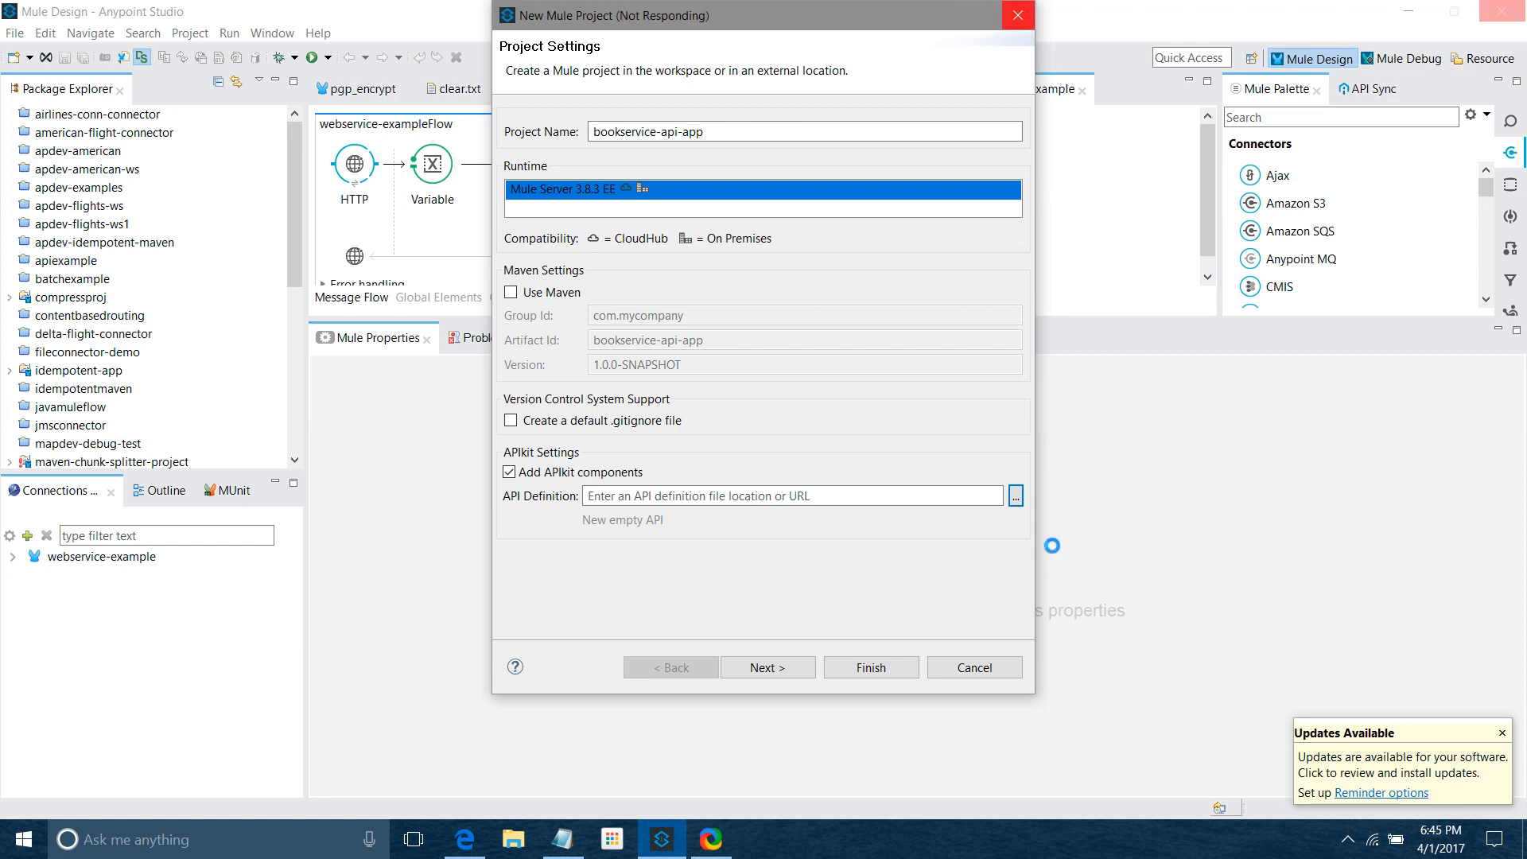
click(1015, 496)
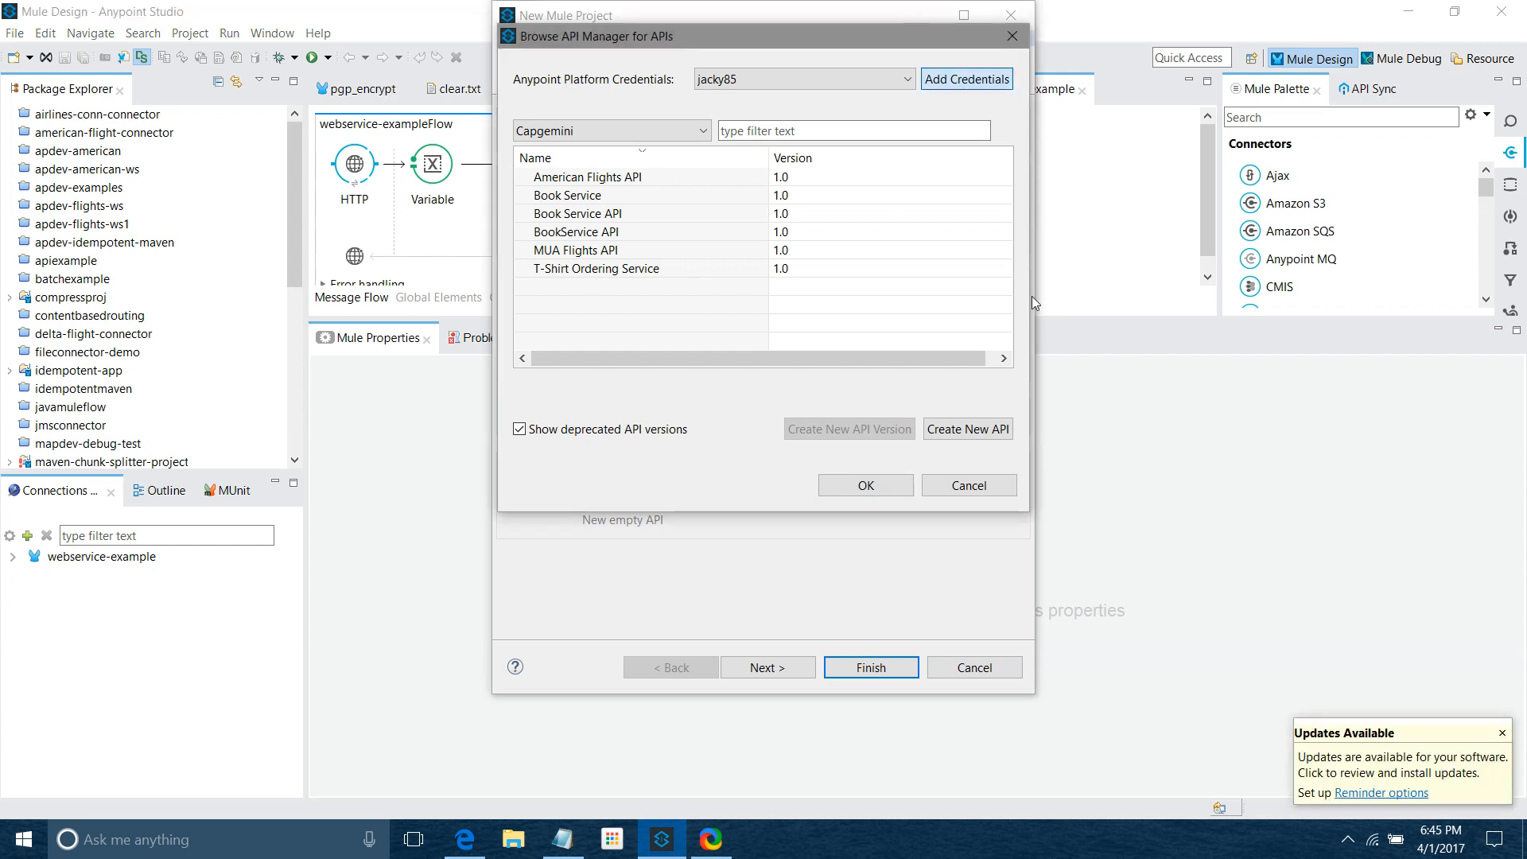
click(967, 79)
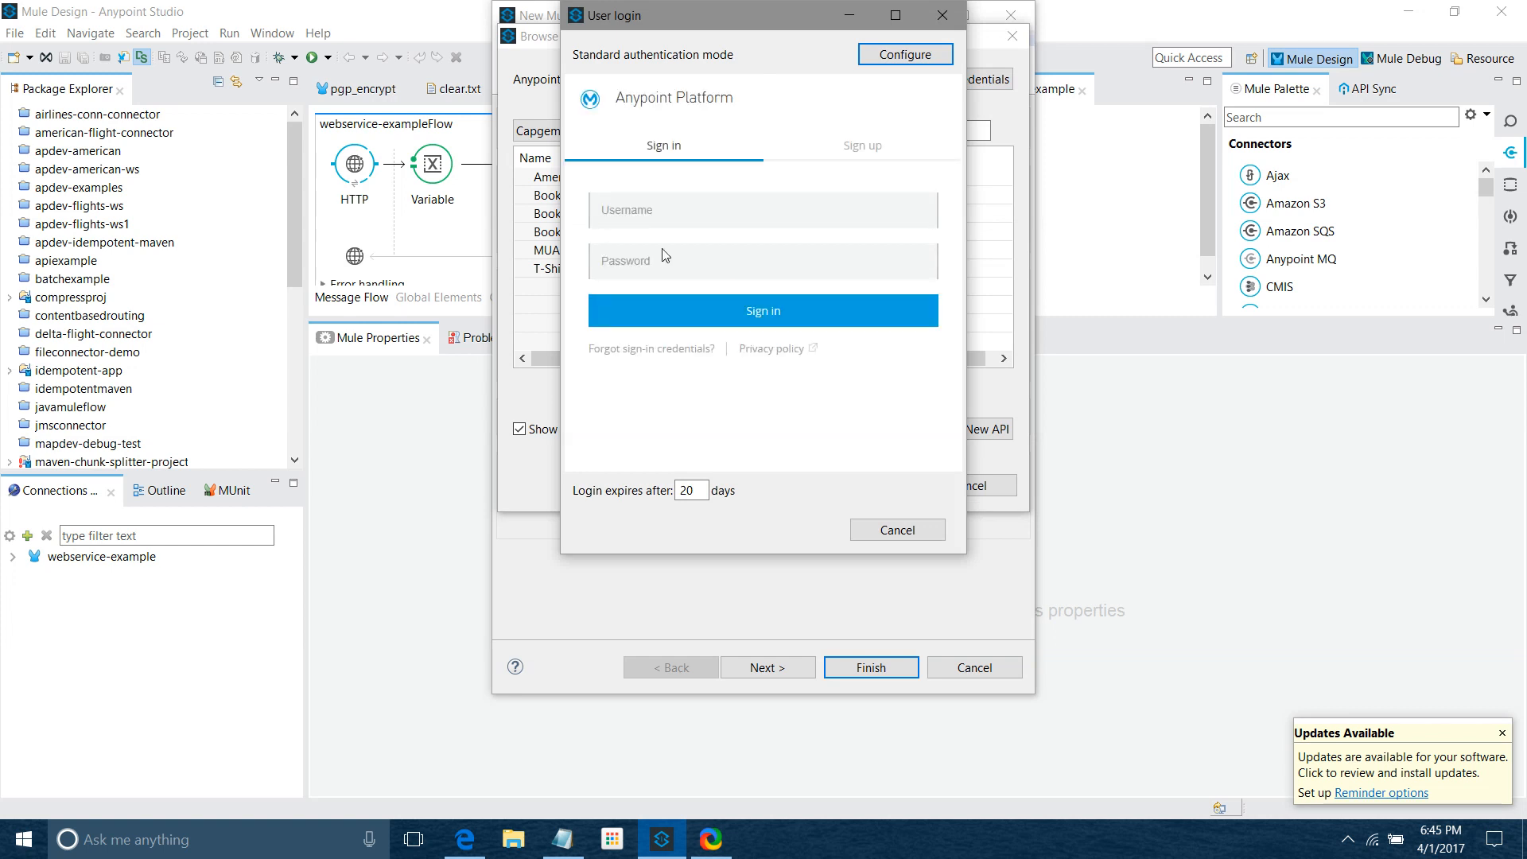
mouse_move(902, 100)
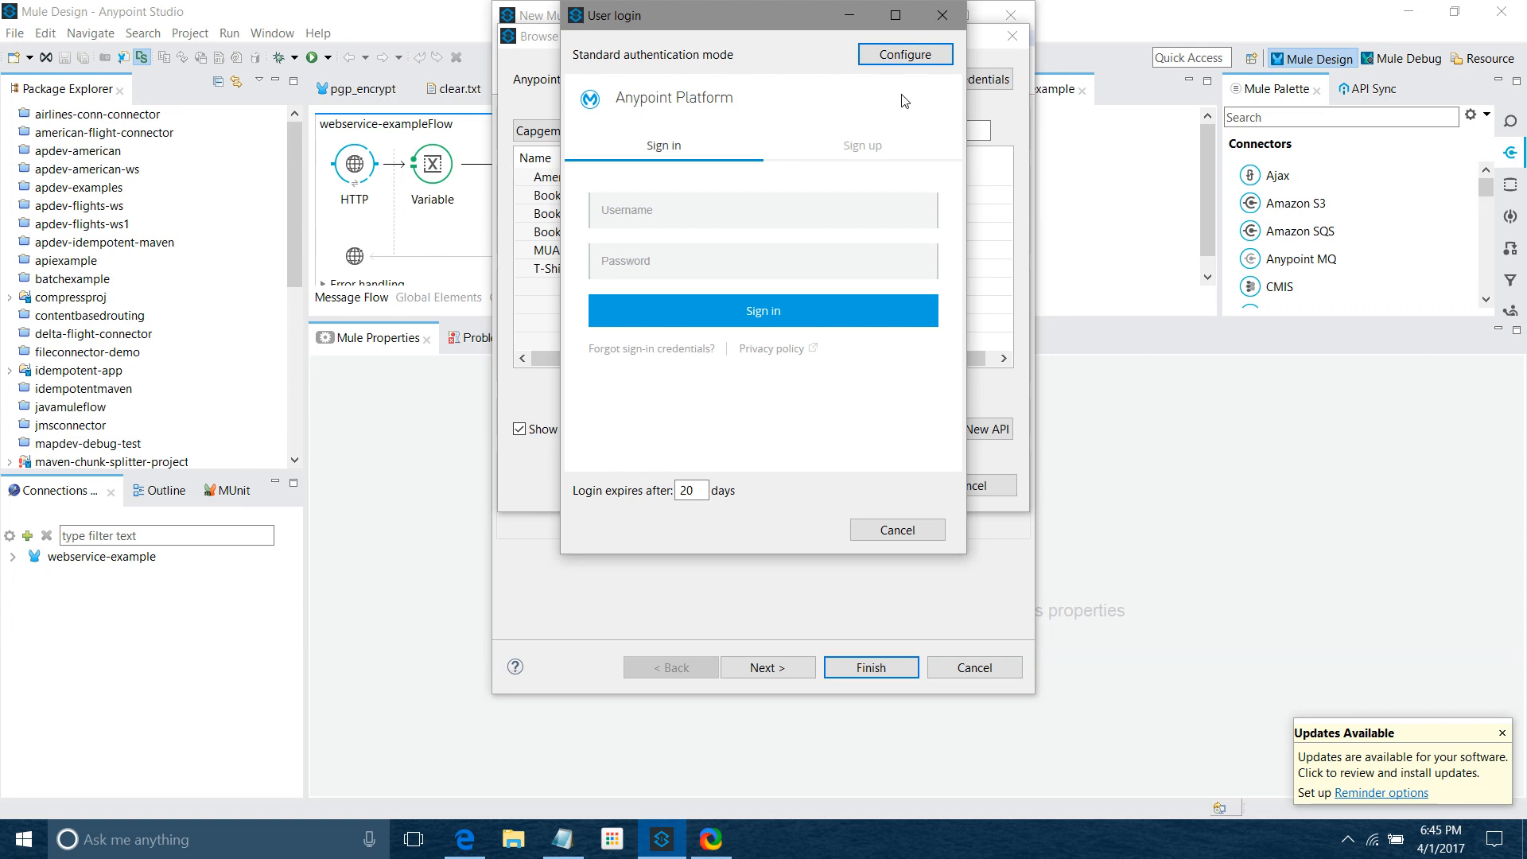
mouse_move(941, 16)
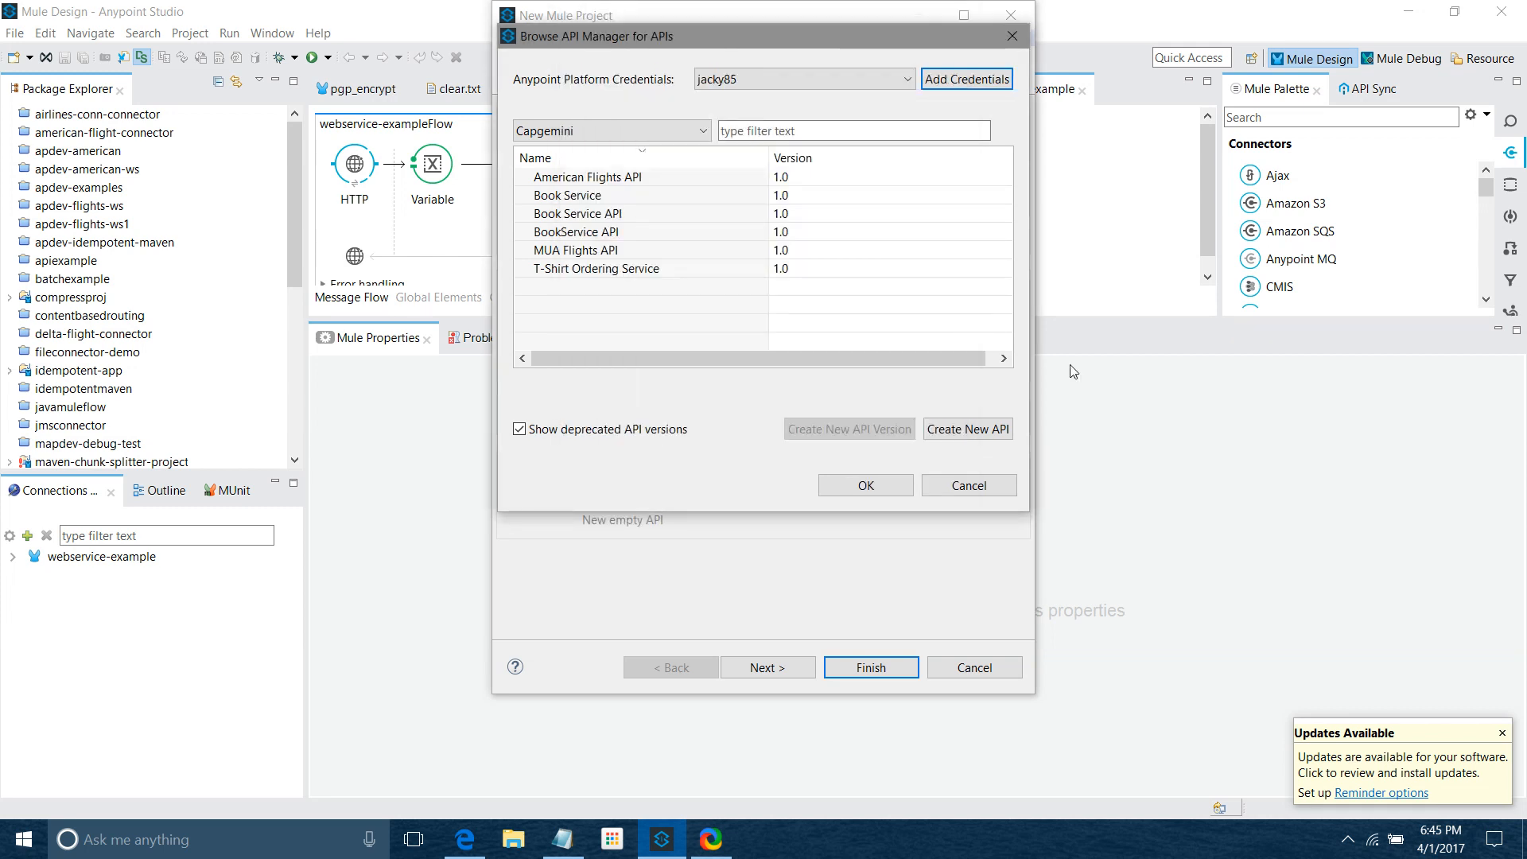
mouse_move(474, 197)
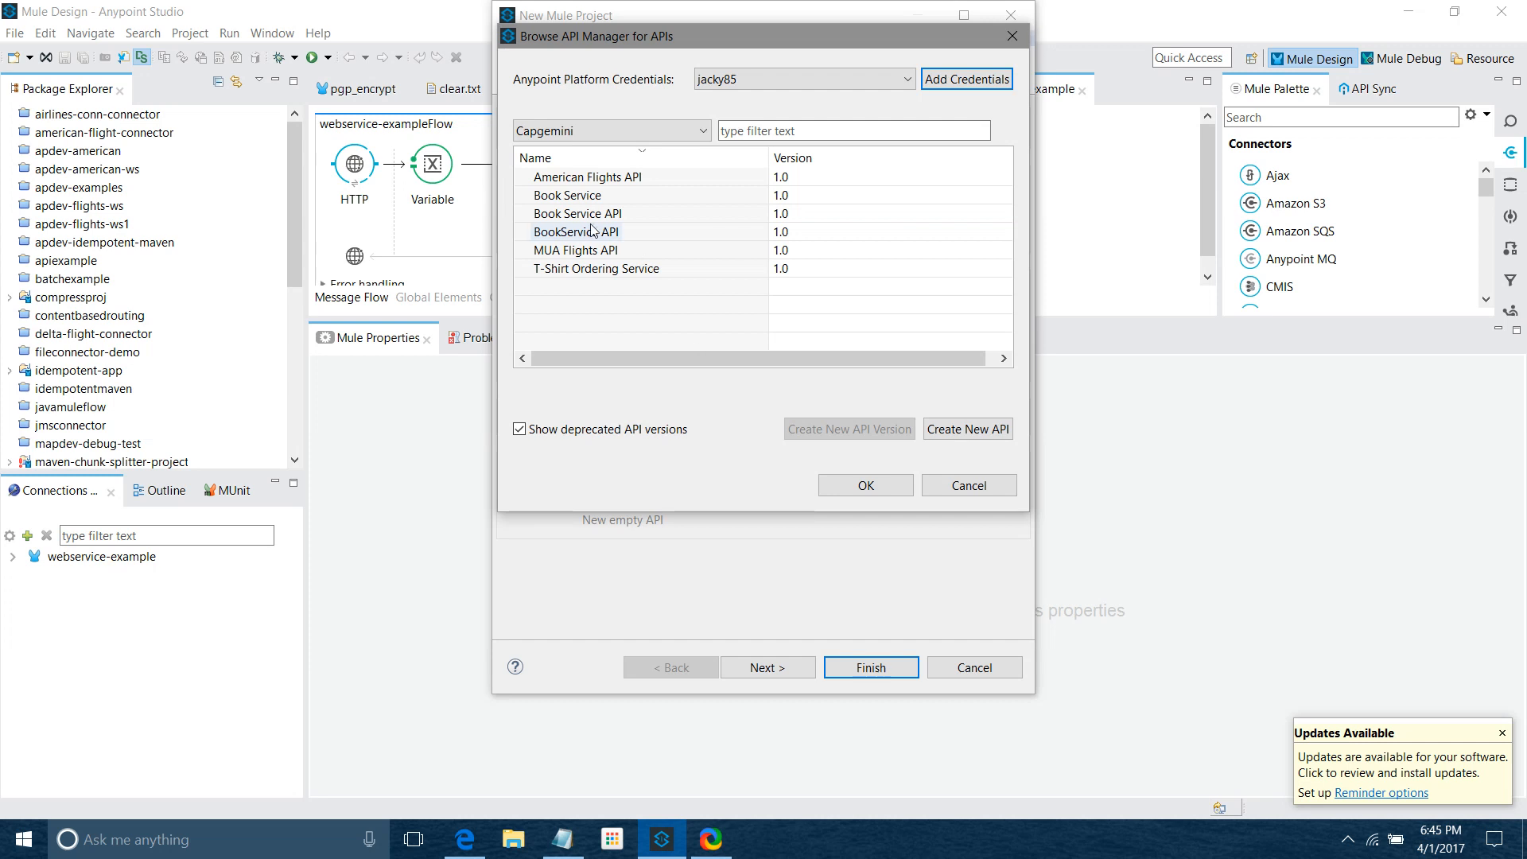
click(577, 213)
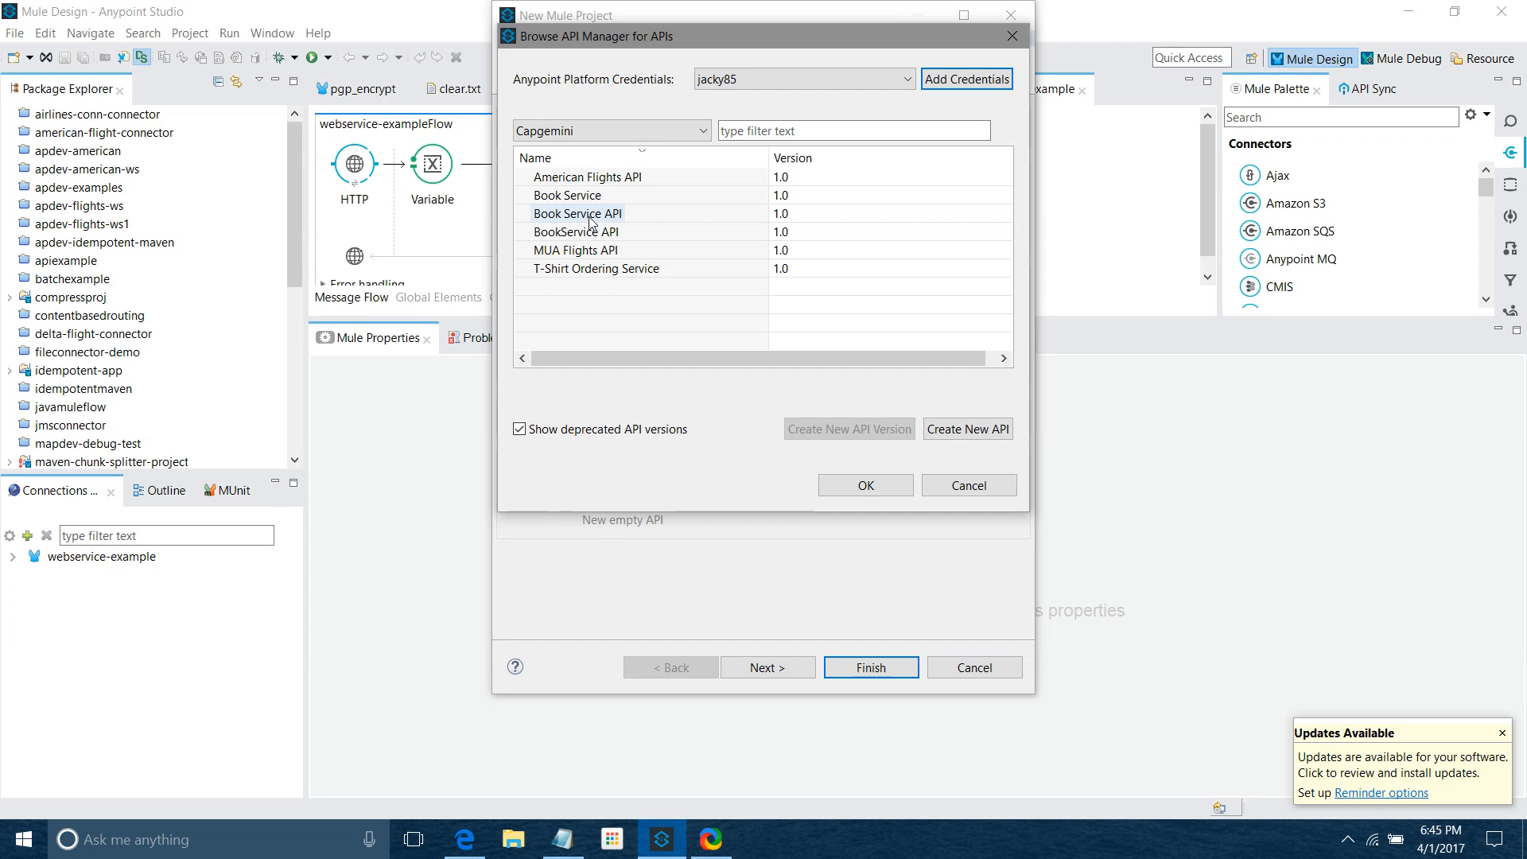
click(577, 213)
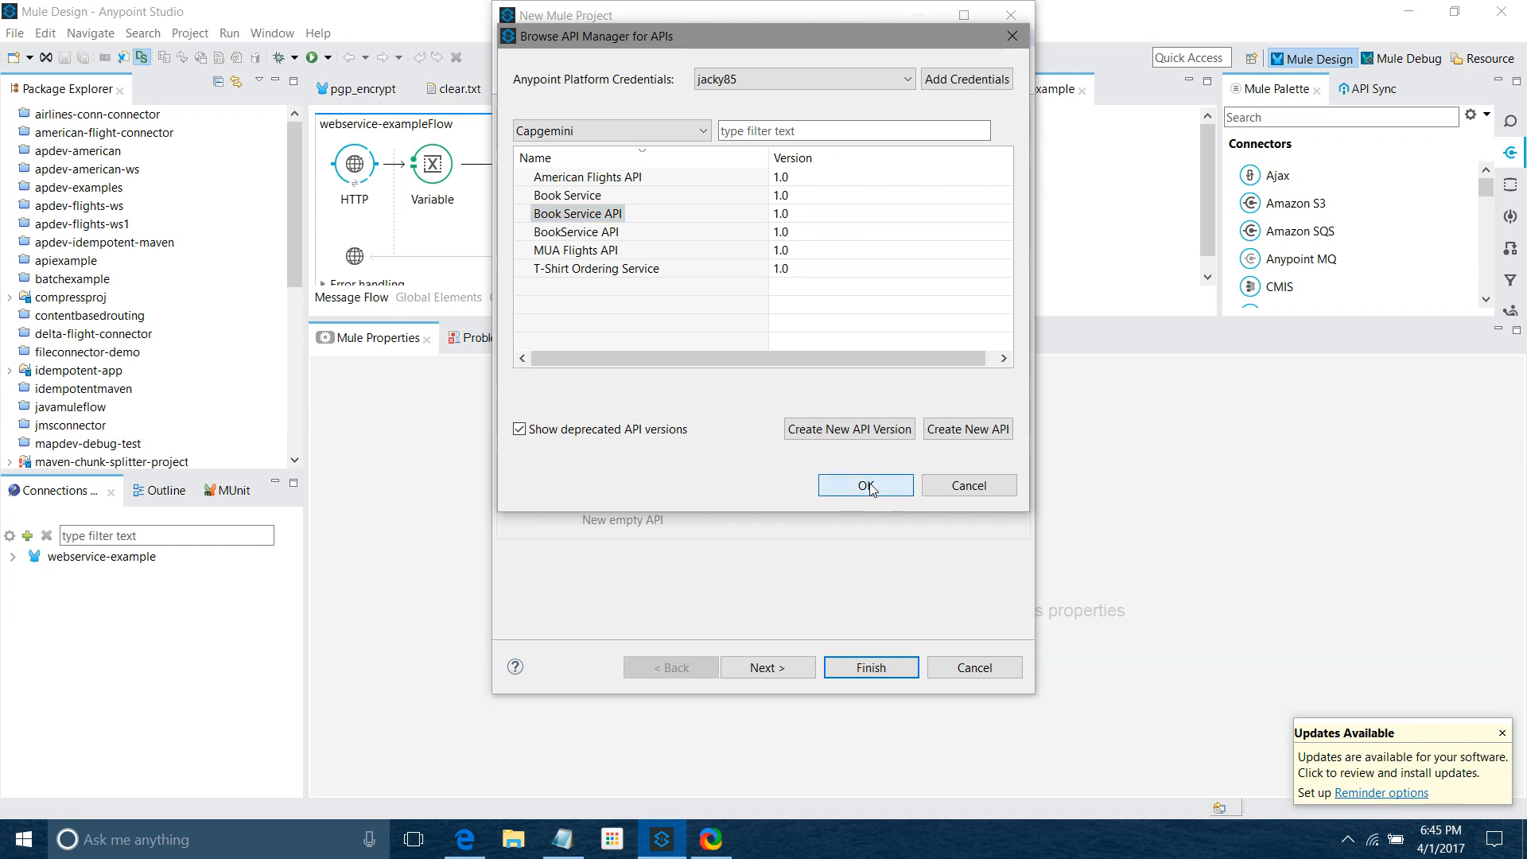
click(863, 485)
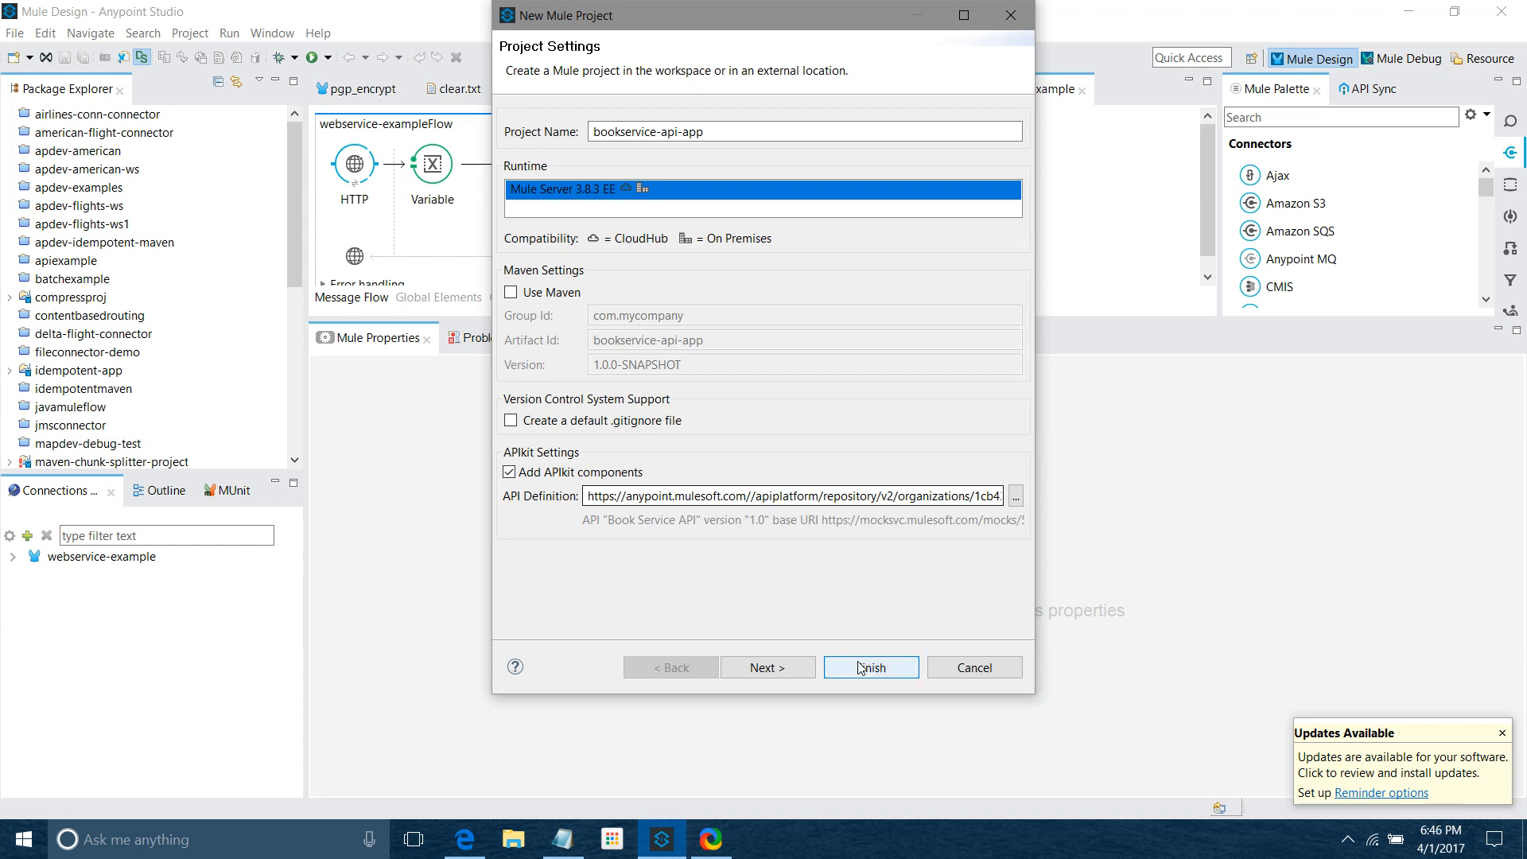
Finish the bookservice-api-app project so api.xml is generated with HTTP listener and APIkit Router
click(869, 667)
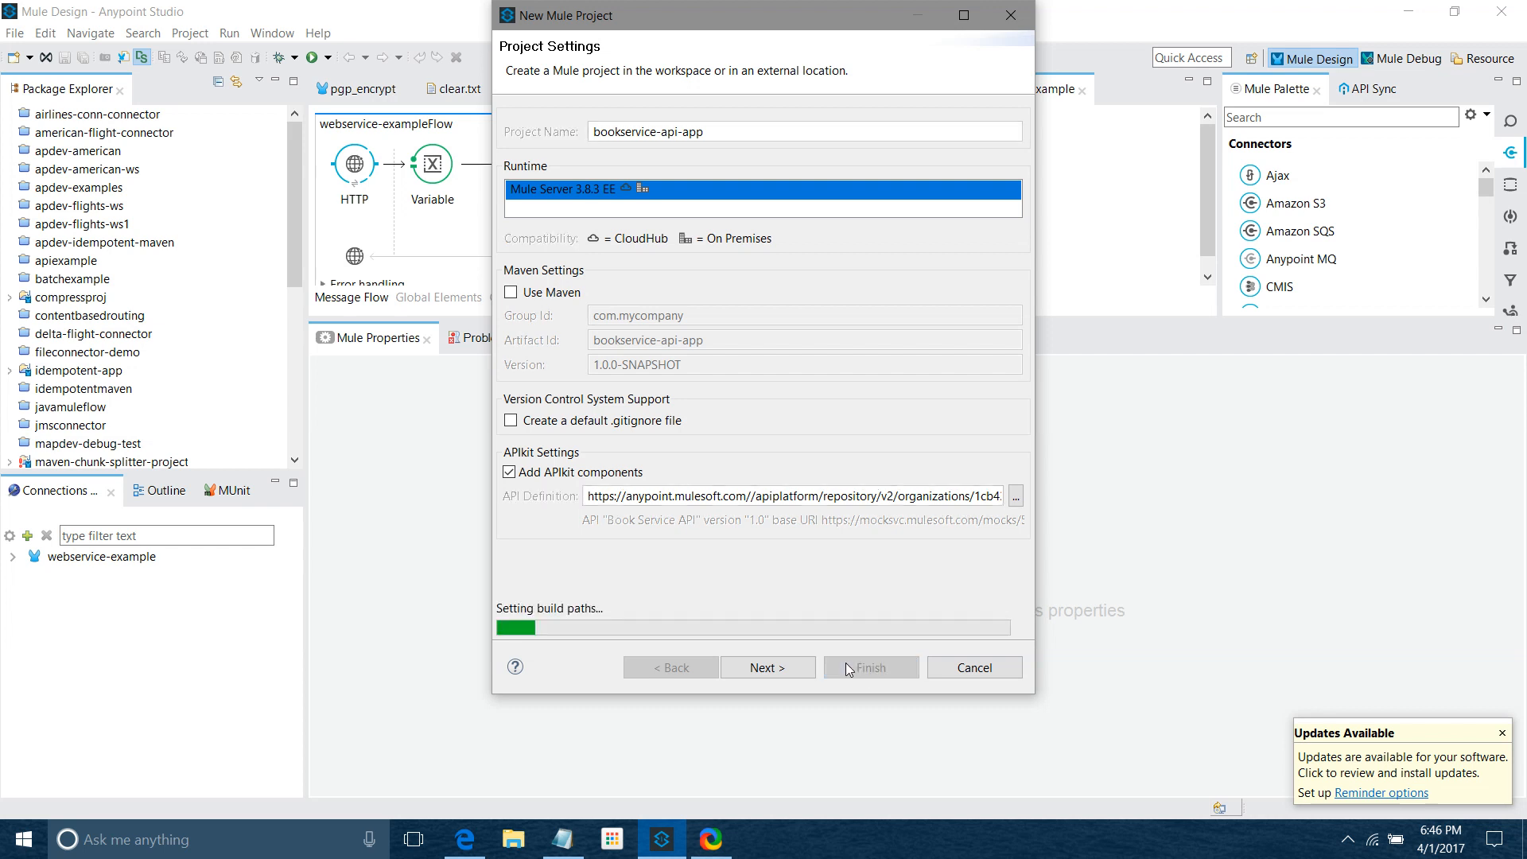
click(869, 667)
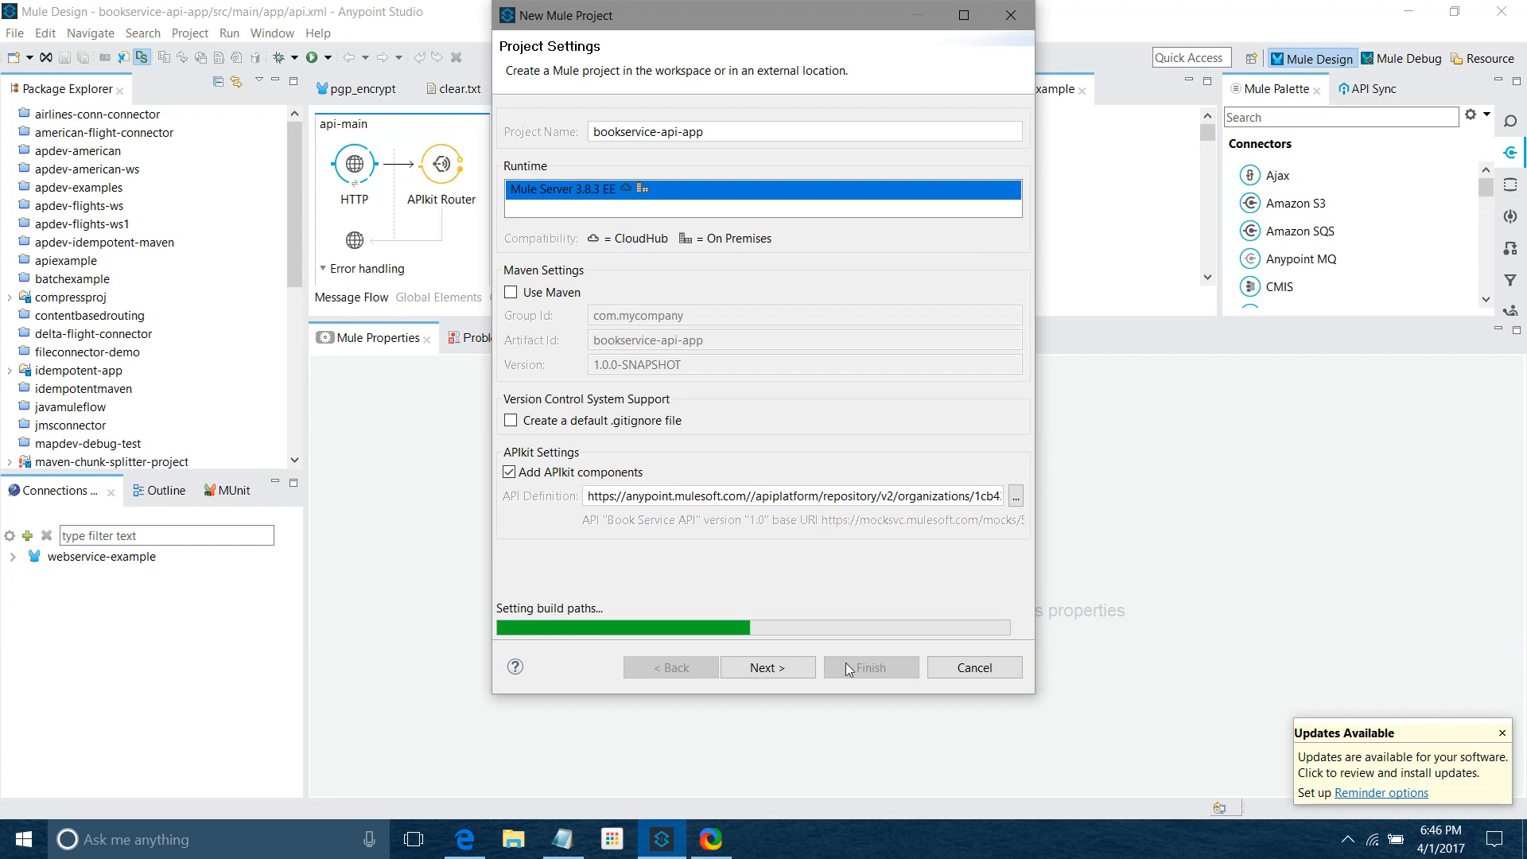
click(868, 668)
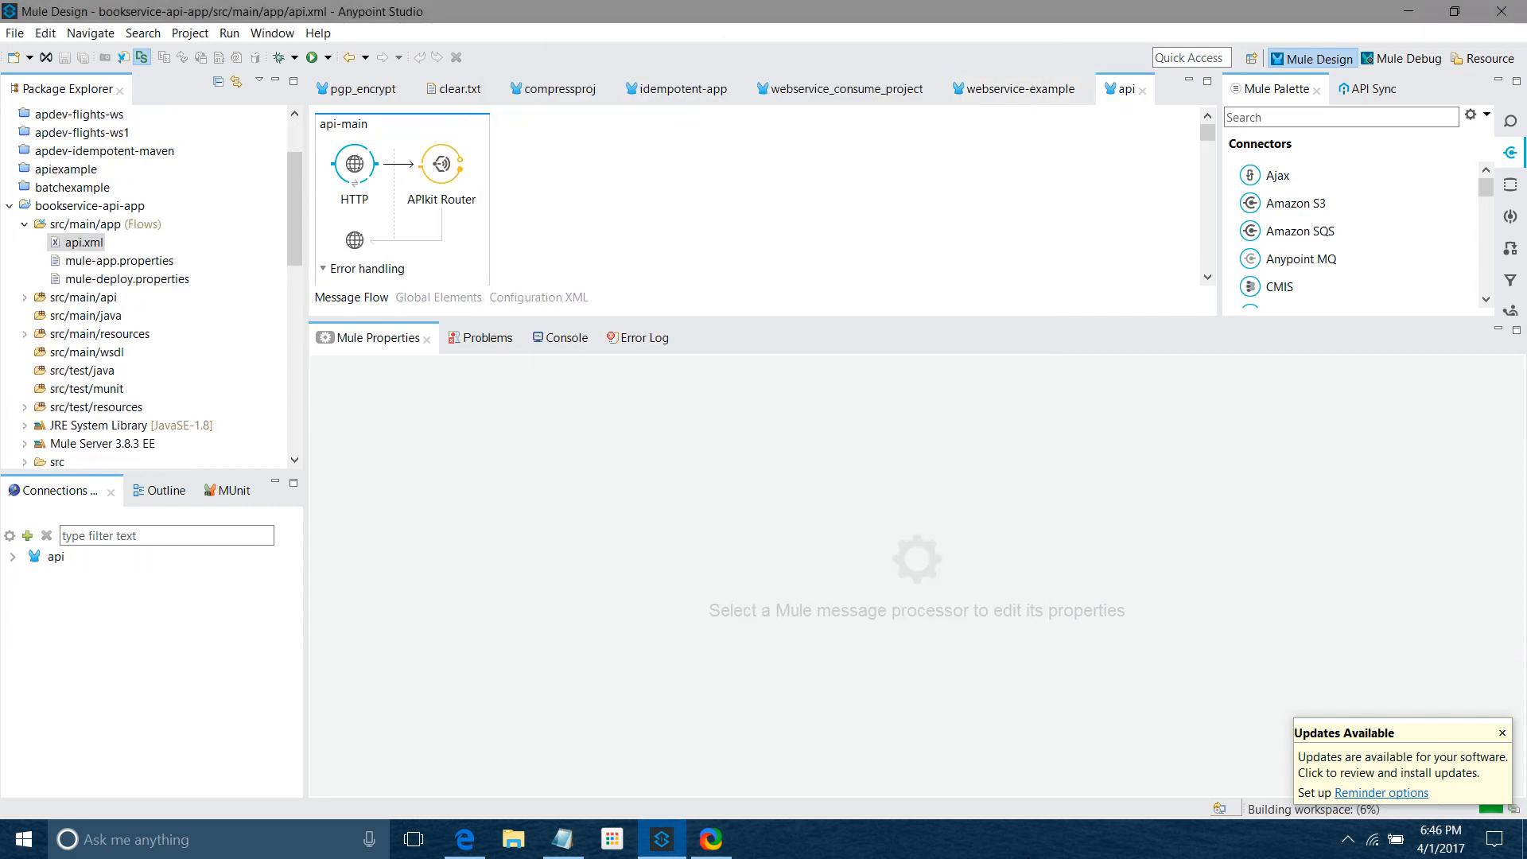
Inspect the put:/users/books and delete:/users/books/{bookTitle} flows in api.xml
click(122, 260)
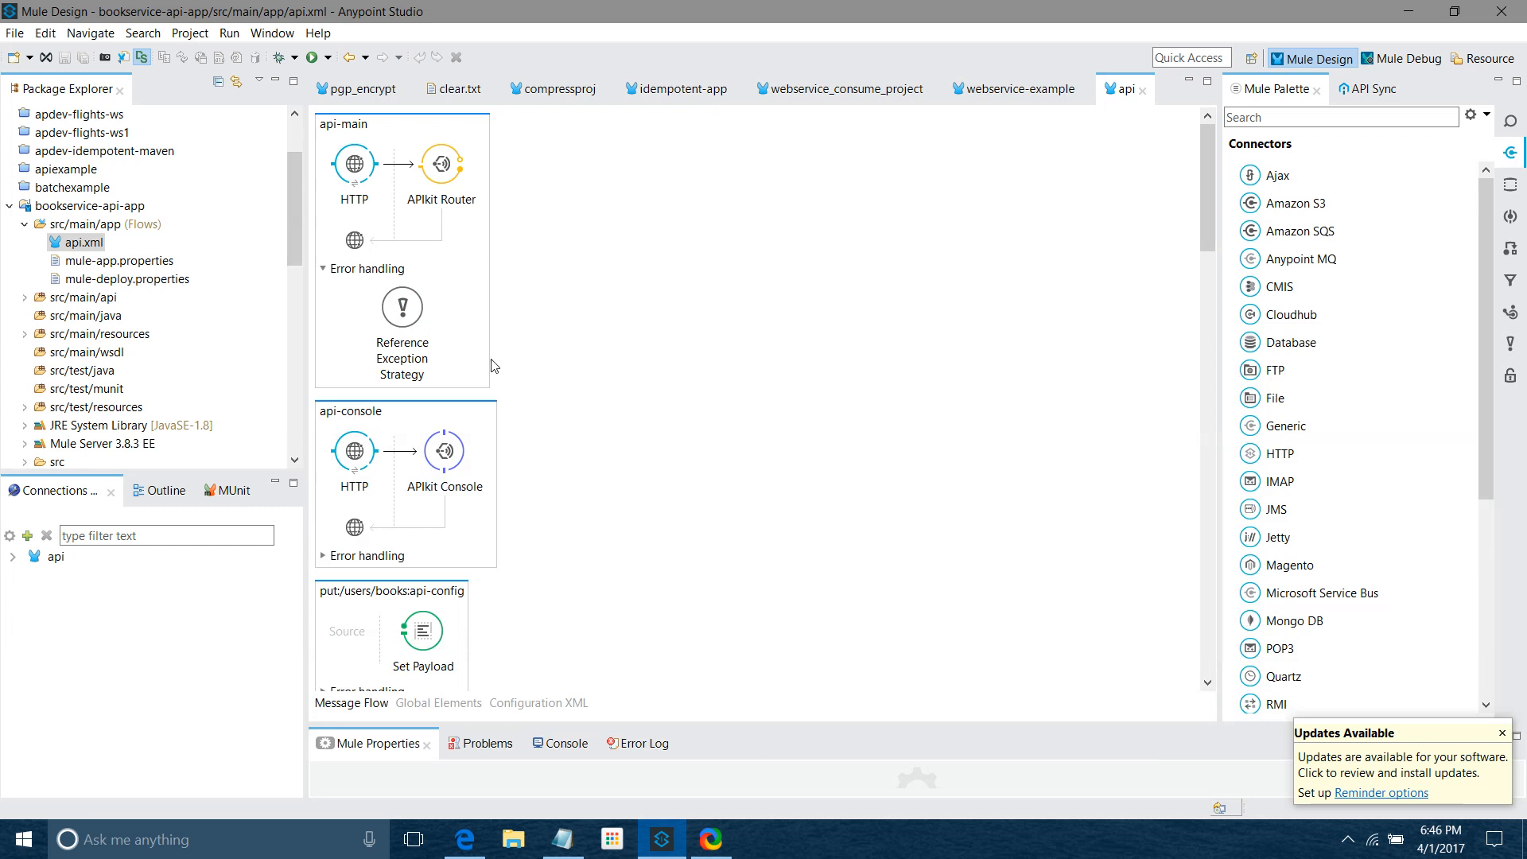
mouse_move(521, 494)
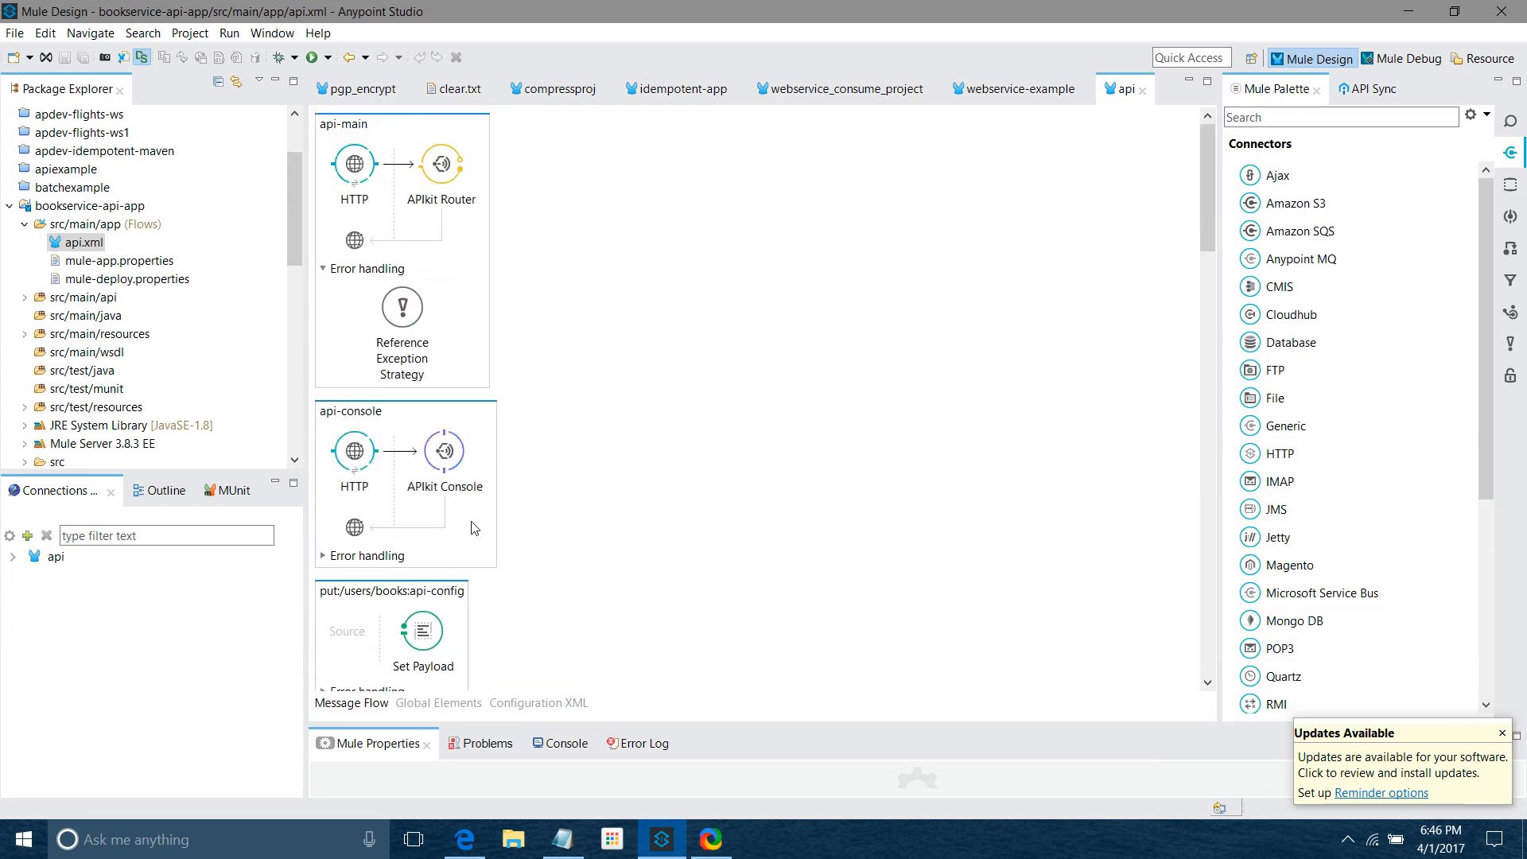
scroll(down, 3)
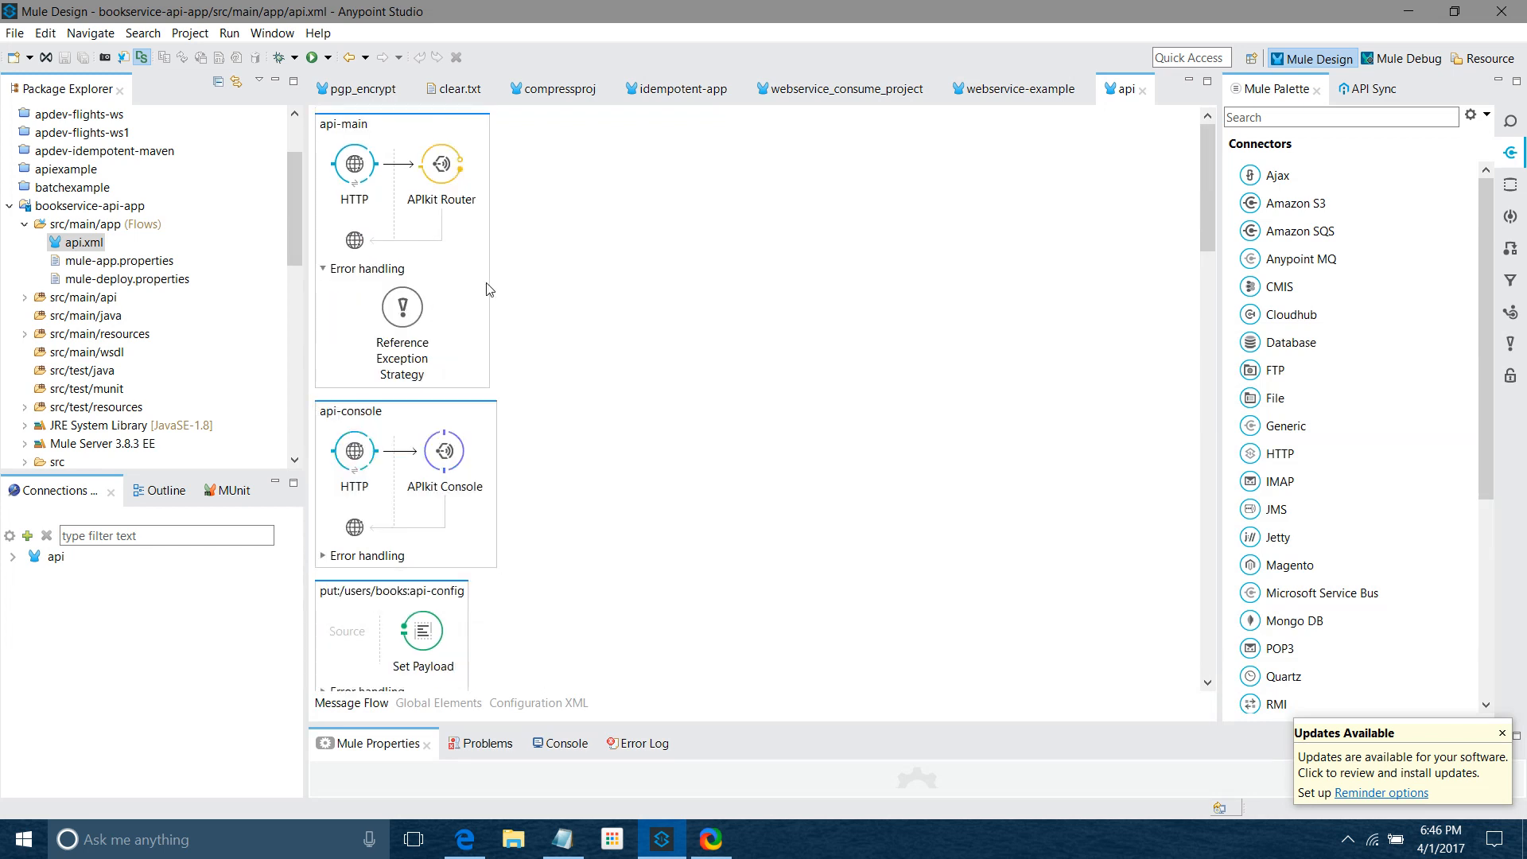
scroll(down, 3)
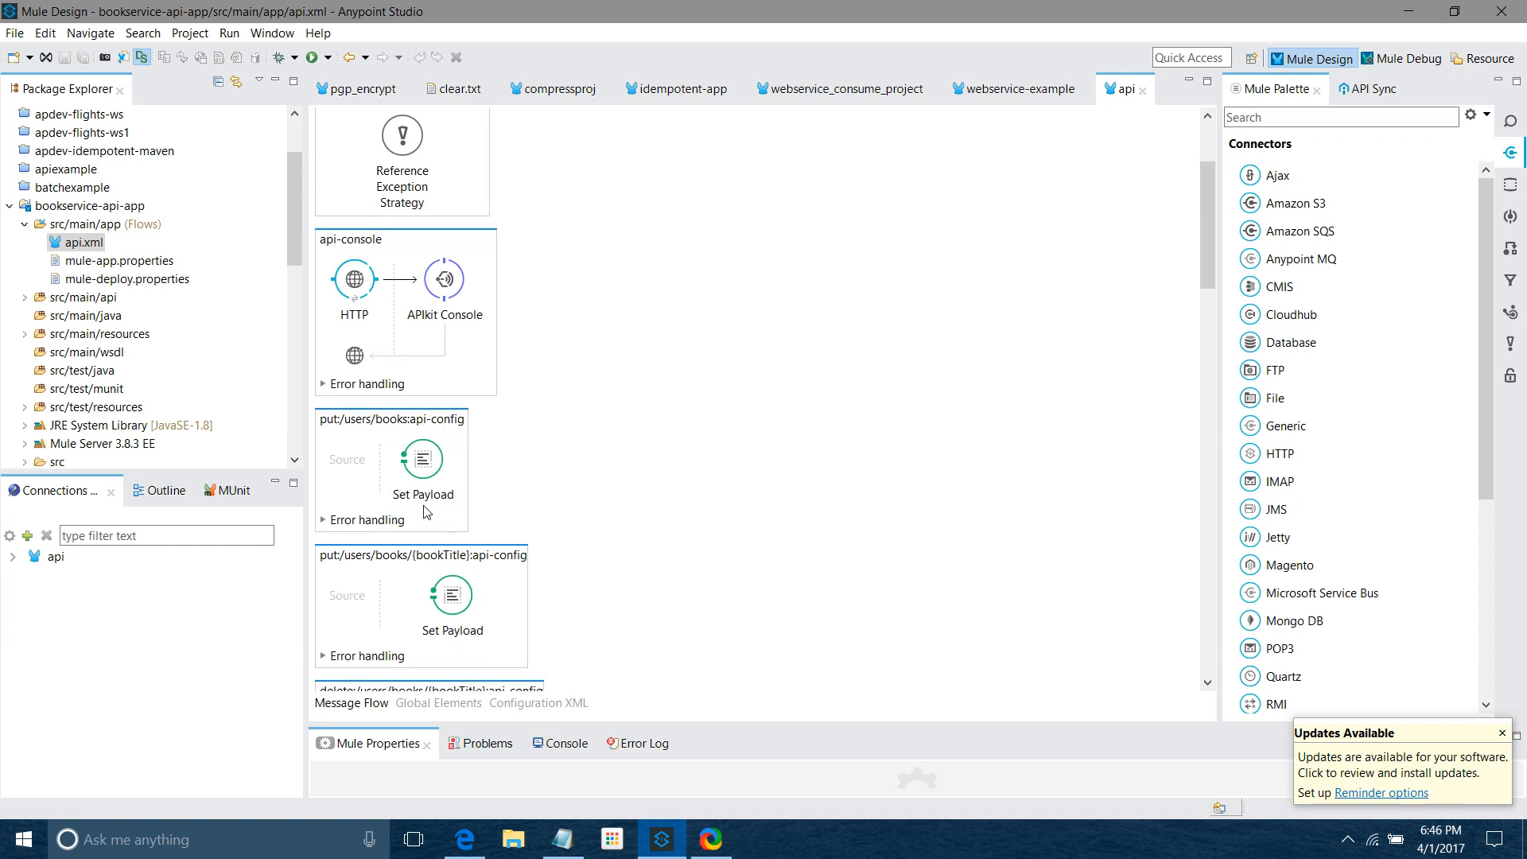
click(390, 472)
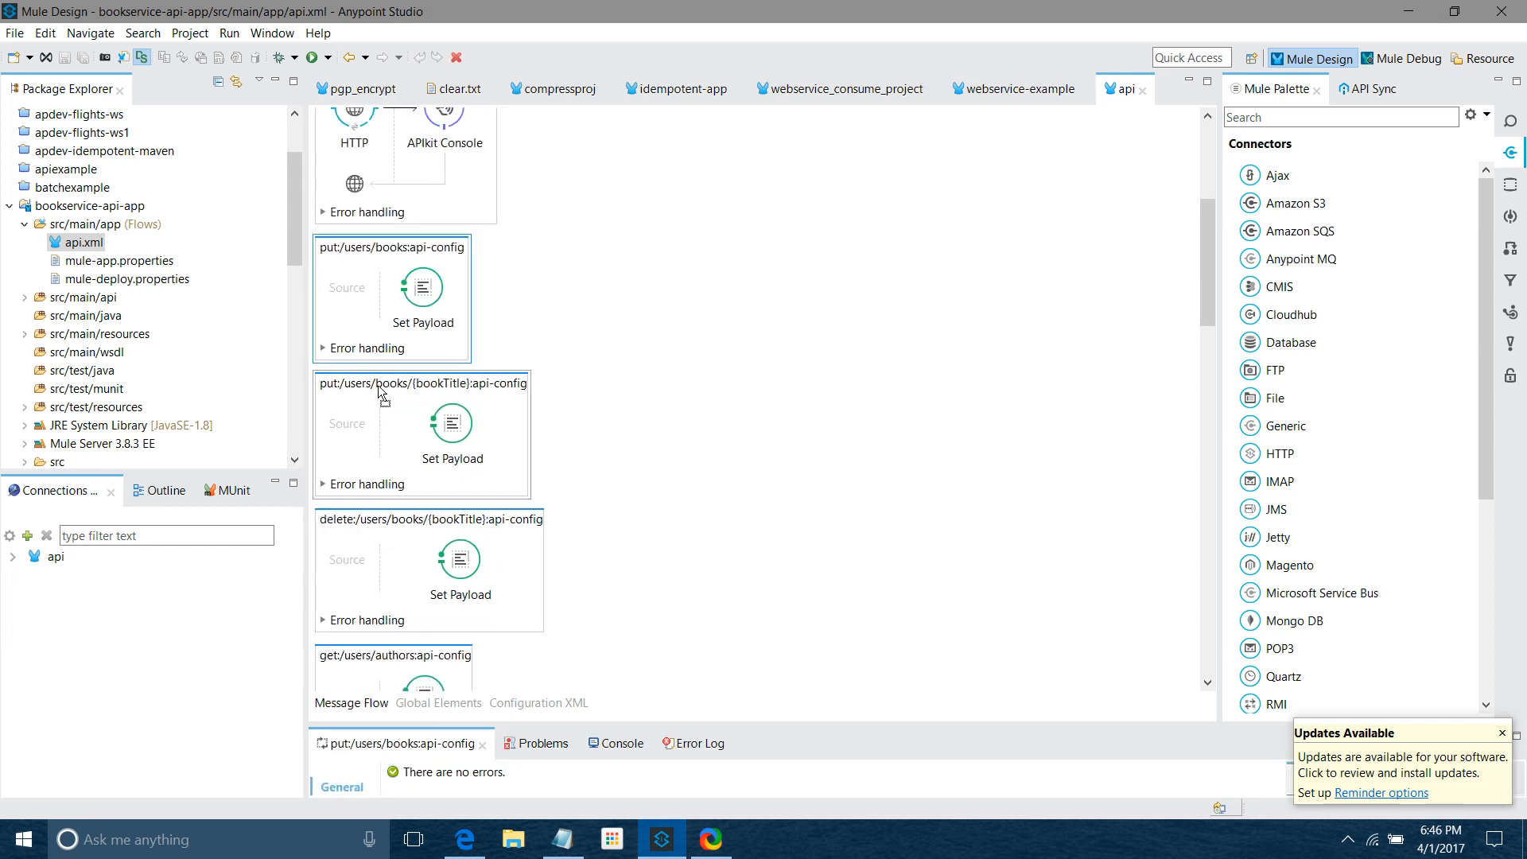
click(430, 520)
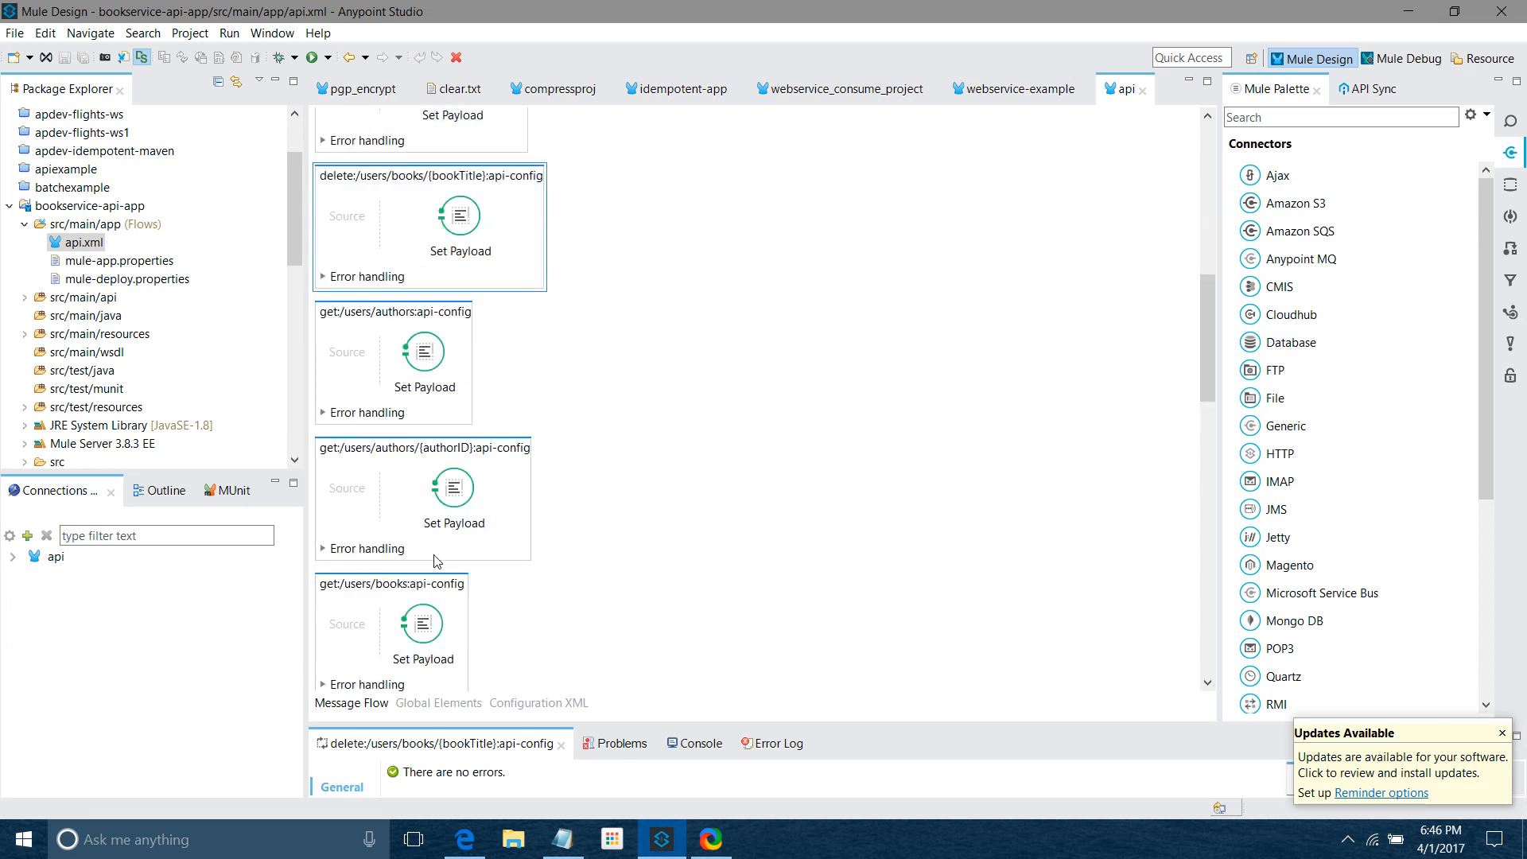
click(455, 486)
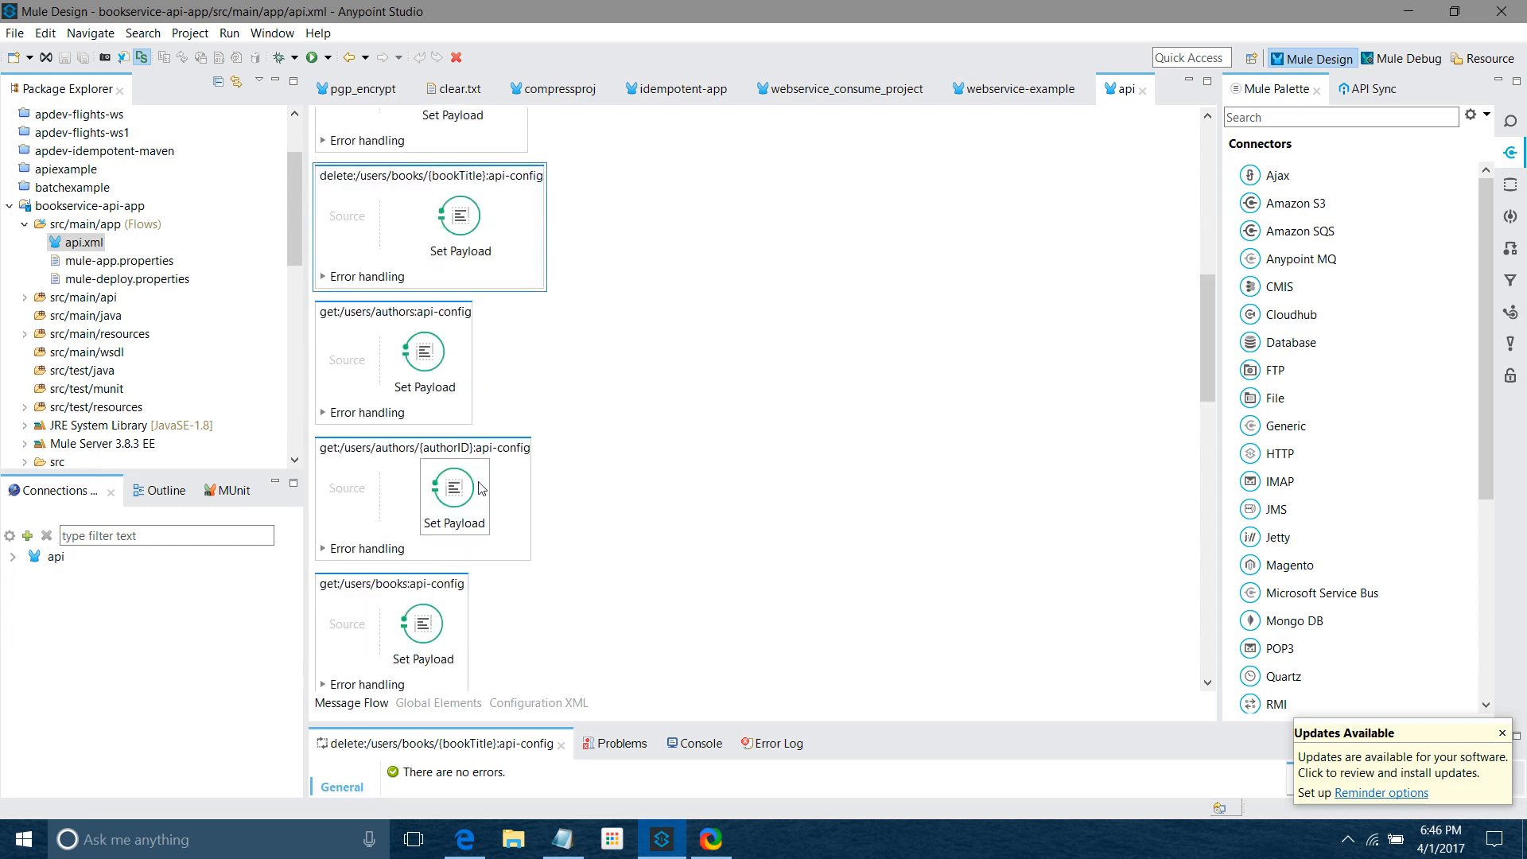
Scroll through the remaining generated resource flows, then bring the ShareX window forward
scroll(down, 3)
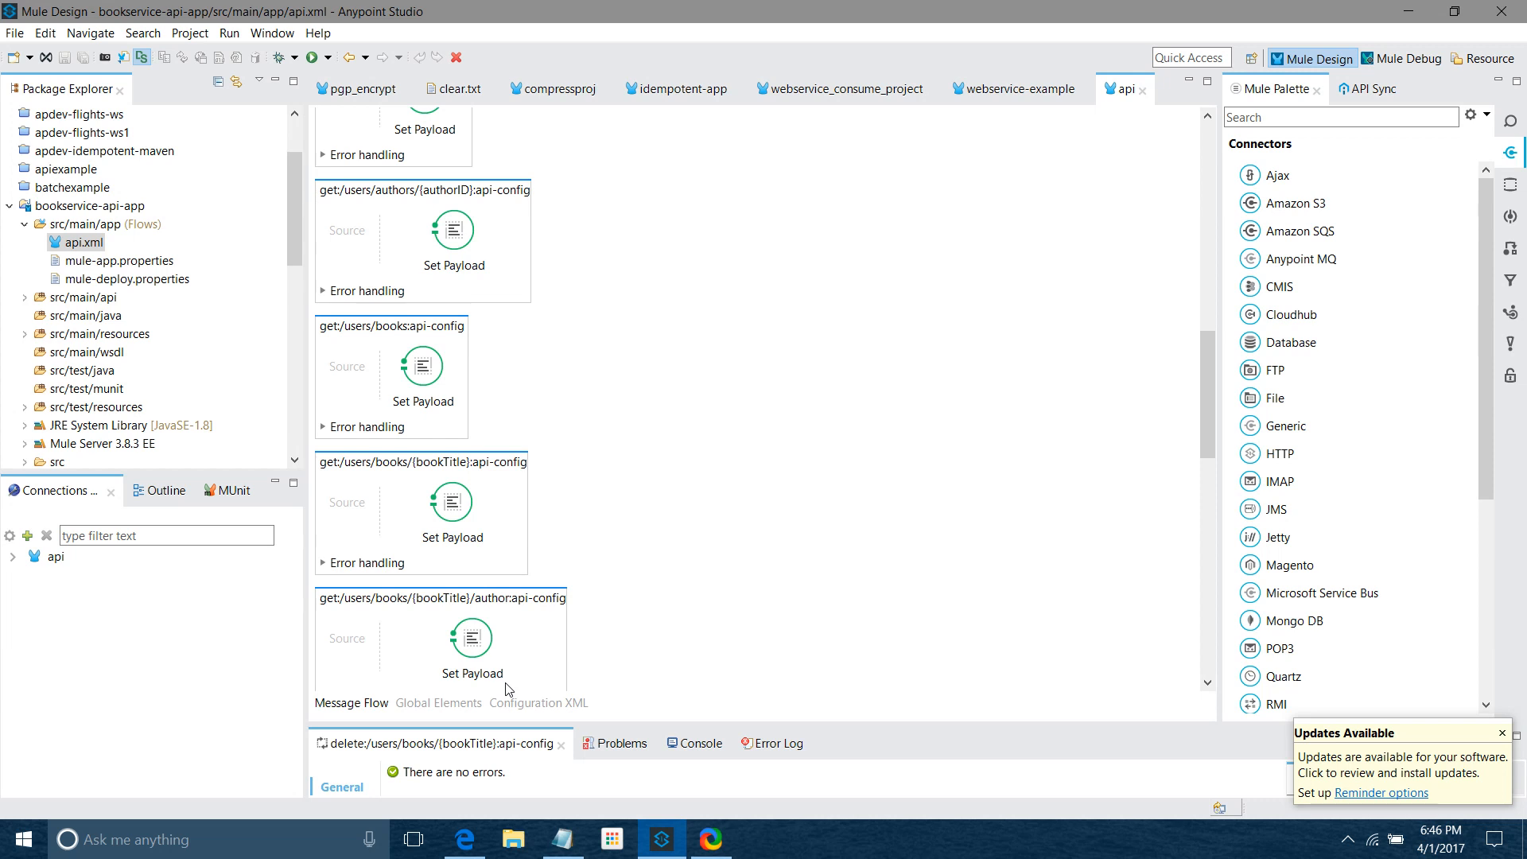
scroll(down, 3)
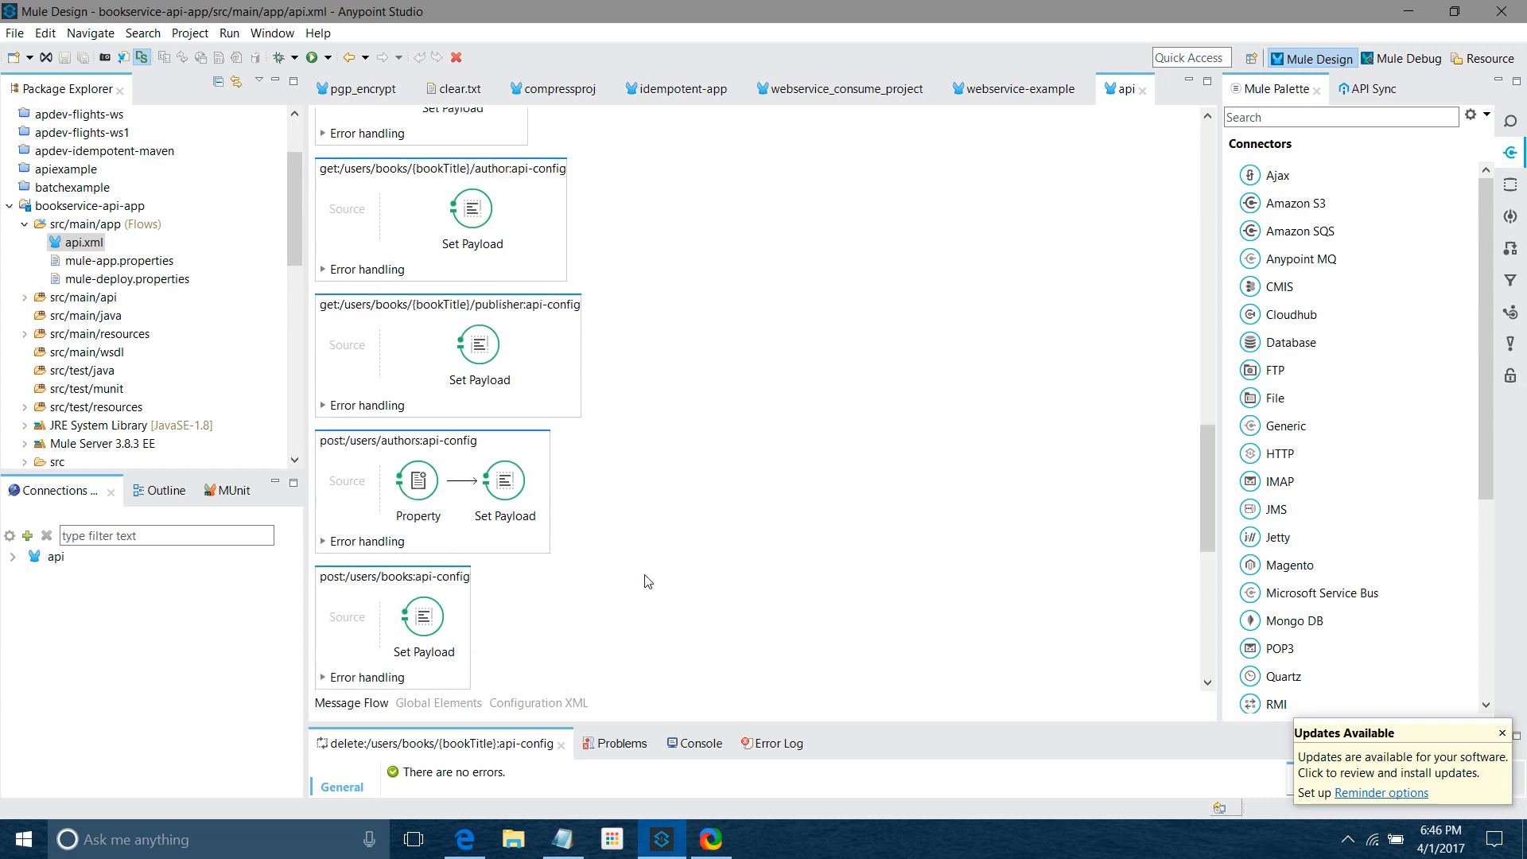
scroll(down, 3)
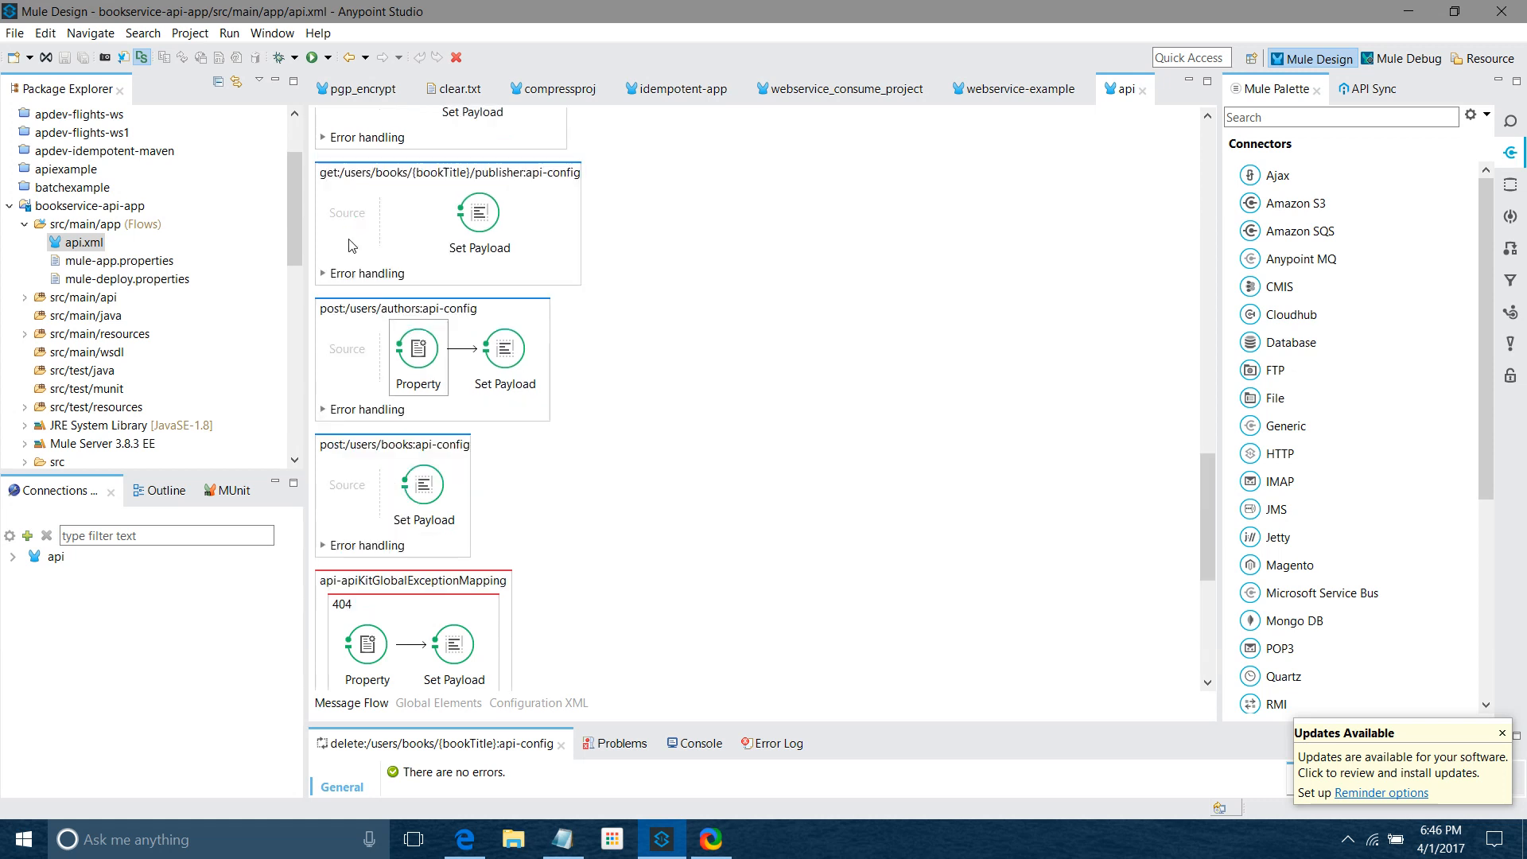
scroll(down, 3)
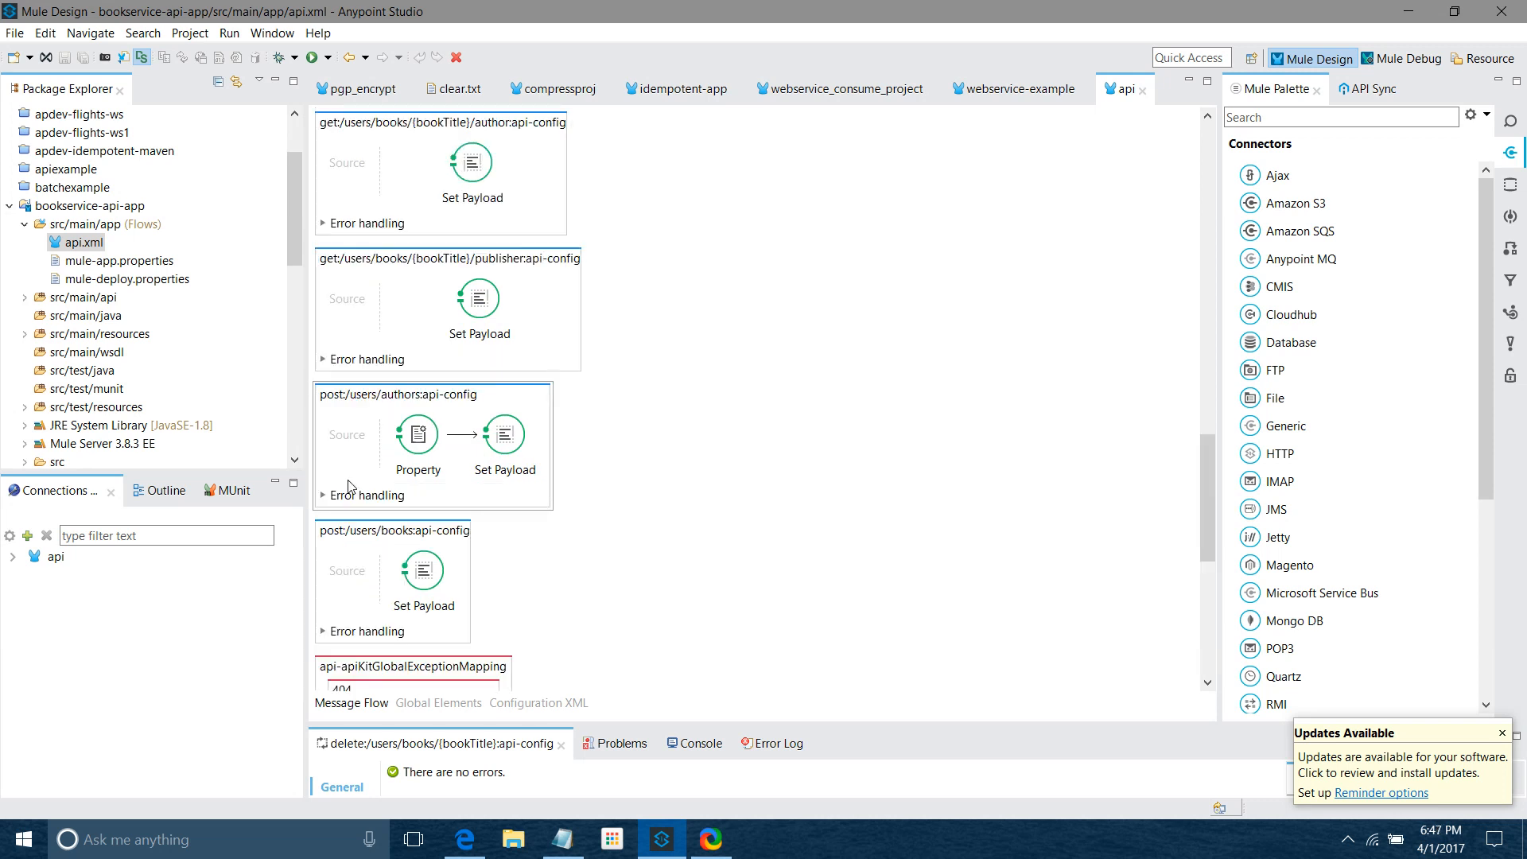
scroll(down, 3)
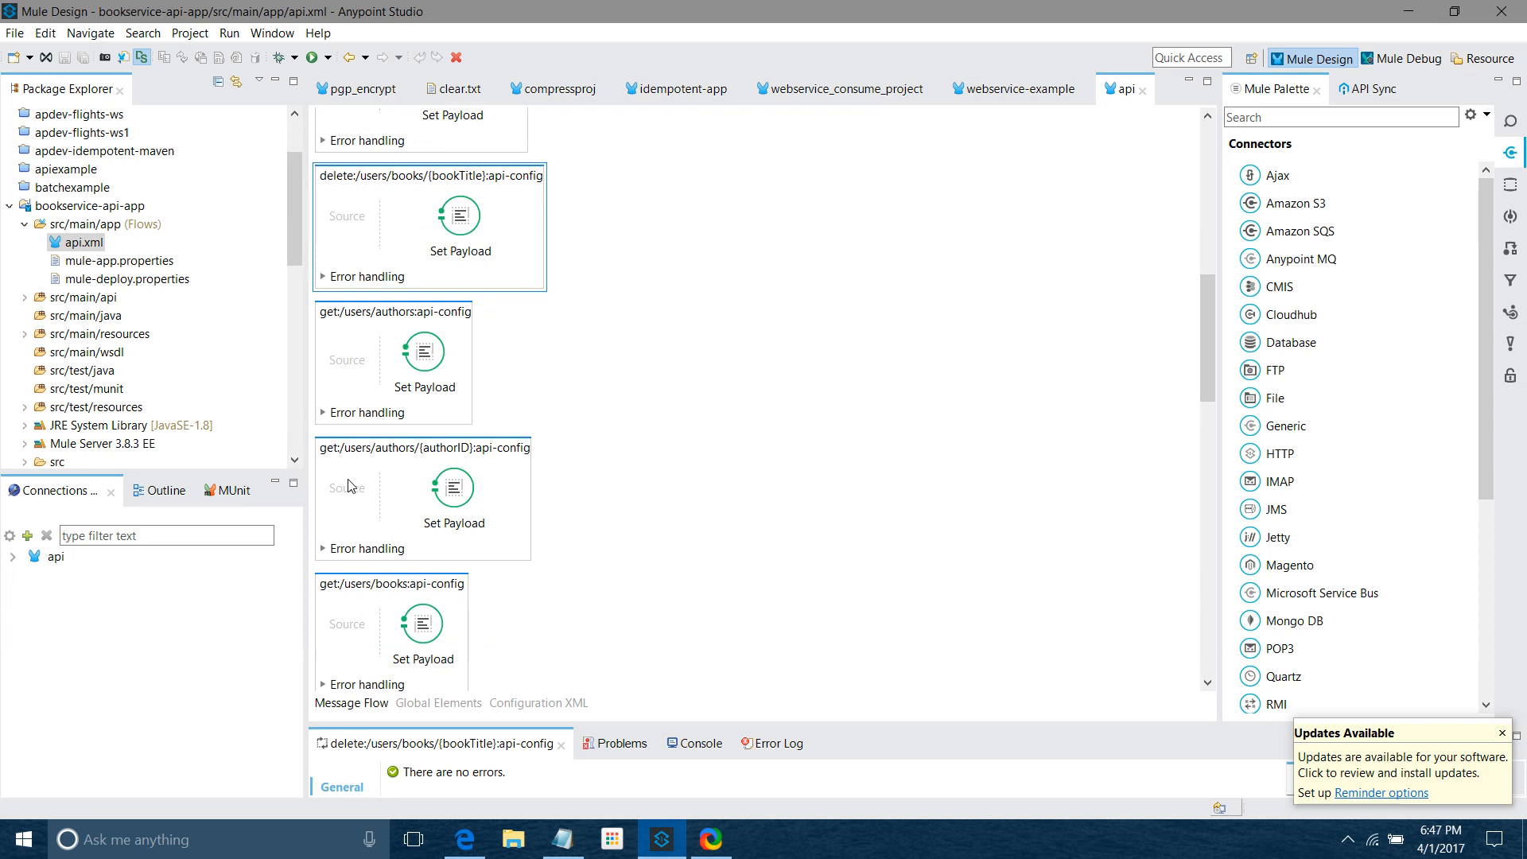
click(710, 838)
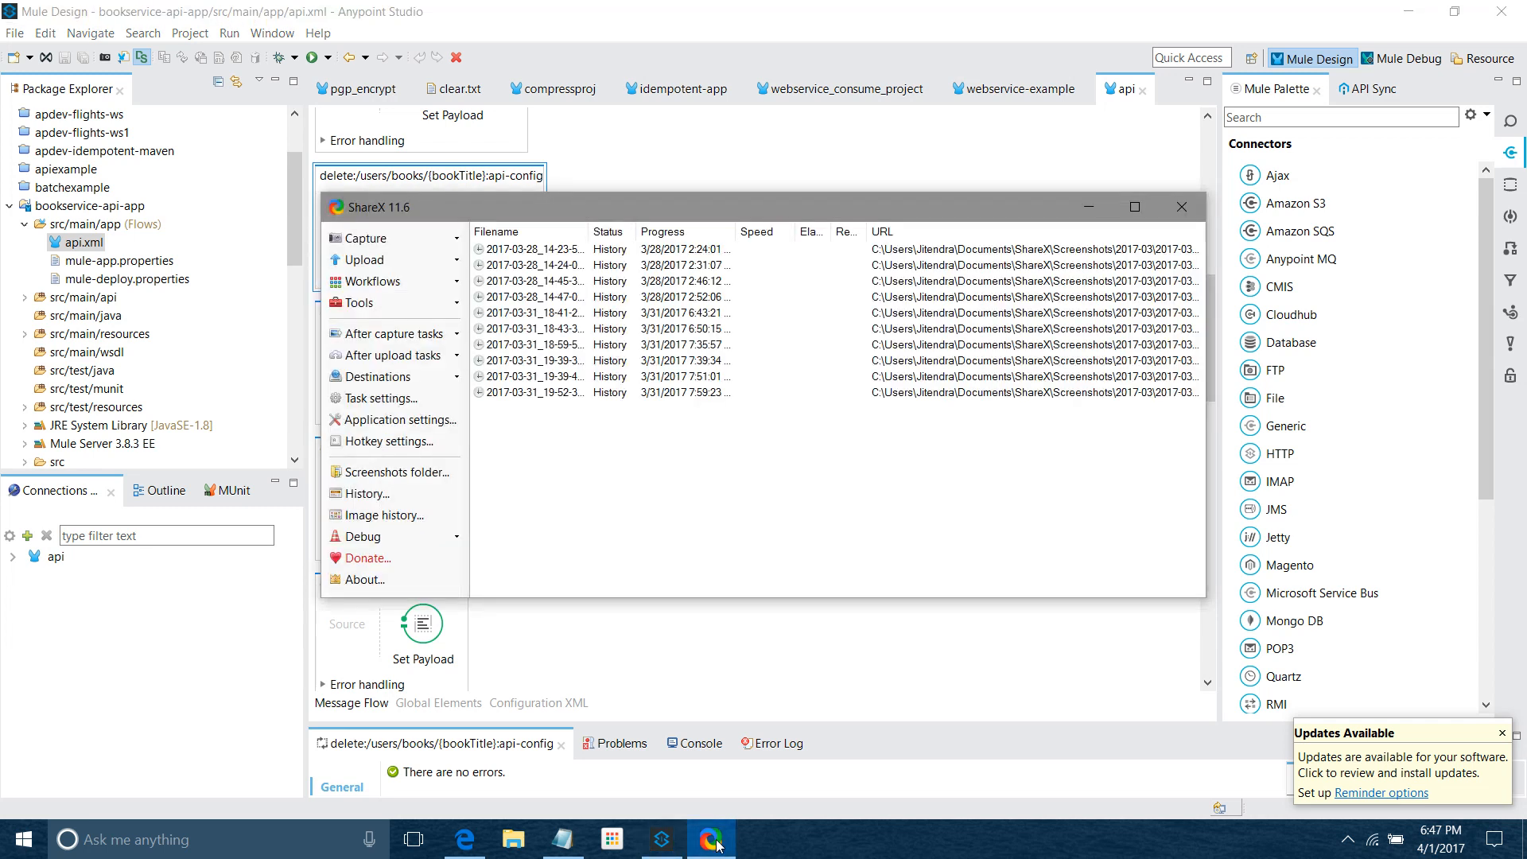